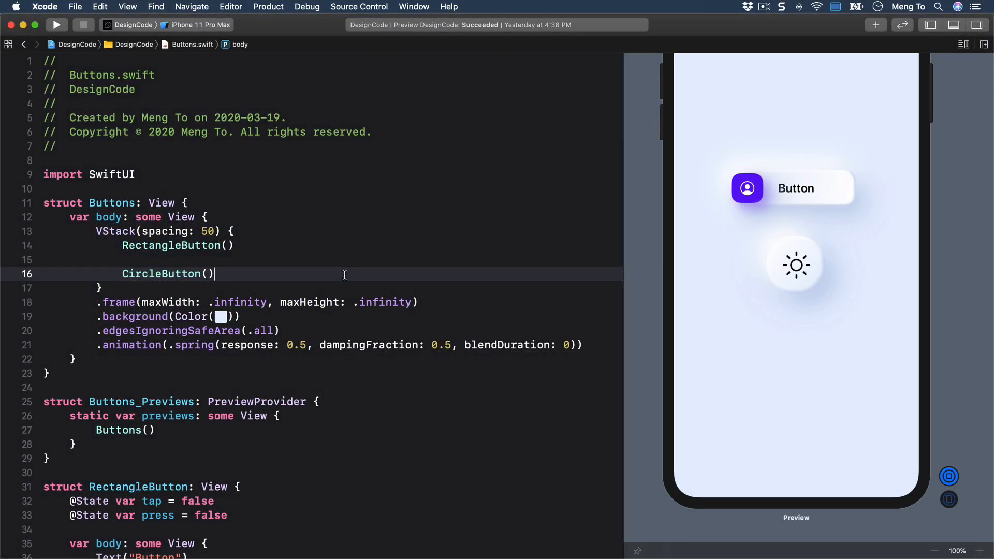
{"action": "mouse_move", "coordinate": [529, 278]}
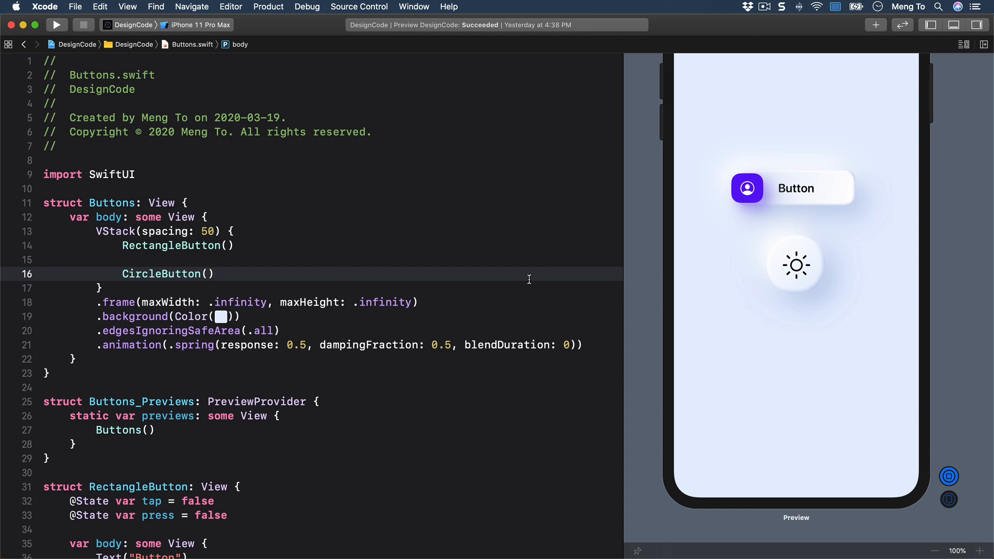
Jump from the CircleButton() call in the stack to the CircleButton struct definition.
{"action": "left_click", "coordinate": [213, 273]}
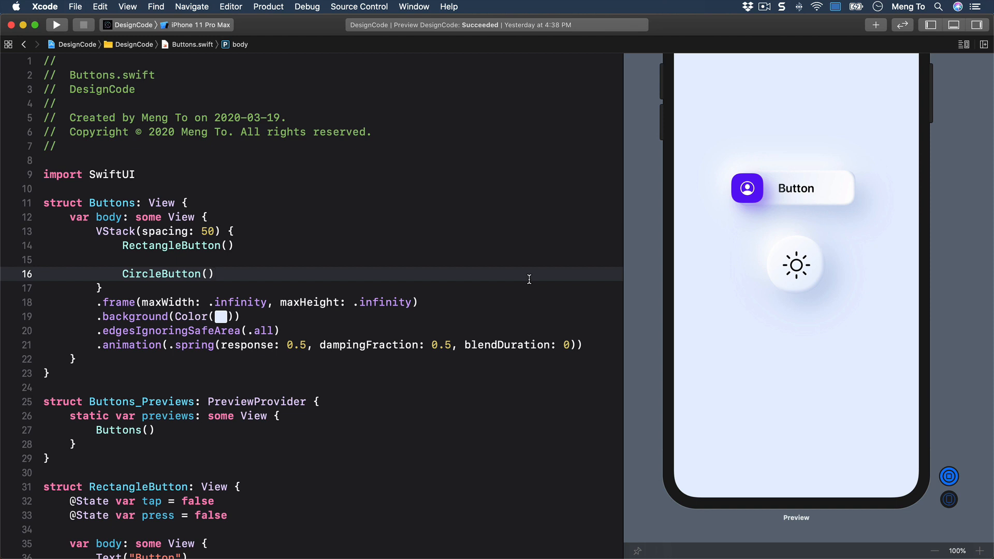
{"action": "left_click", "coordinate": [266, 274]}
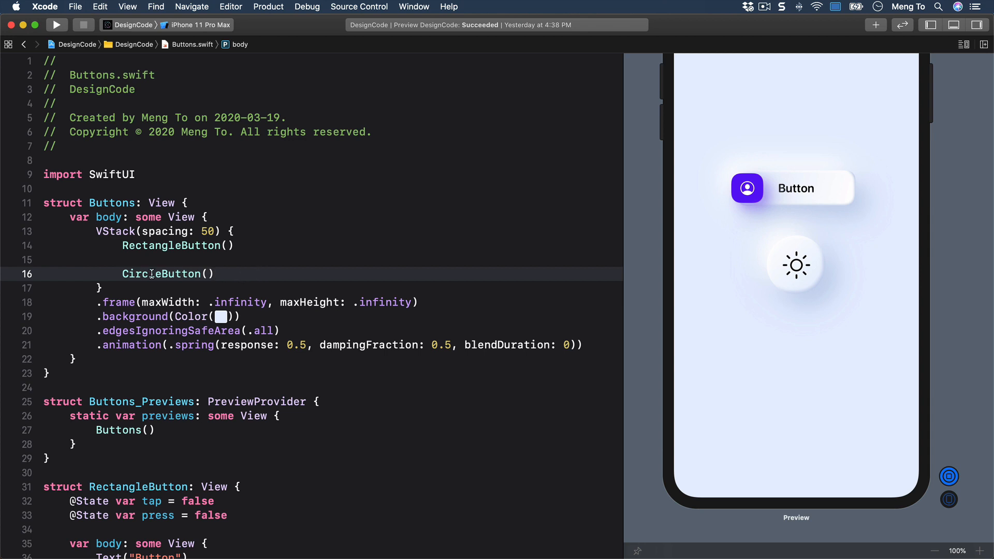
{"action": "mouse_move", "coordinate": [258, 273]}
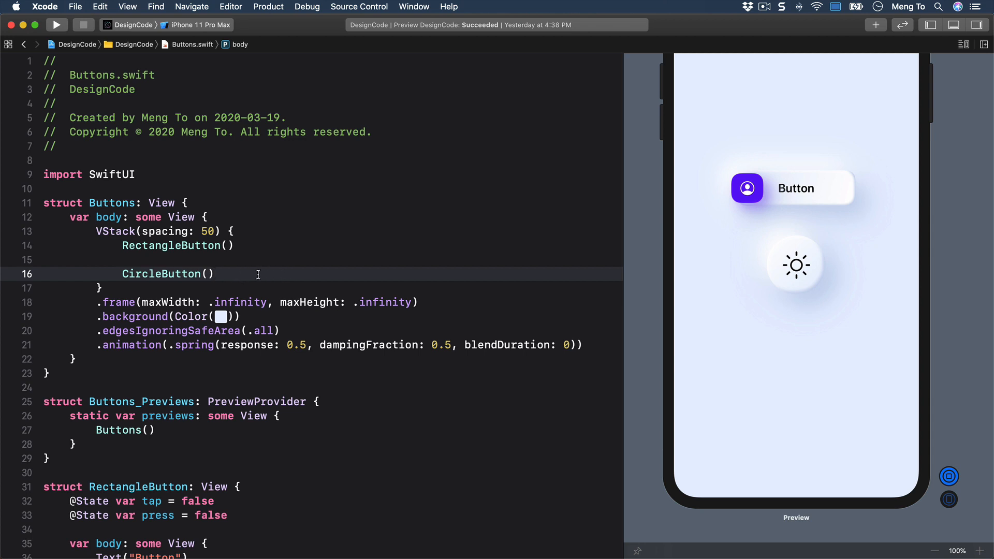
{"action": "left_click", "coordinate": [216, 274]}
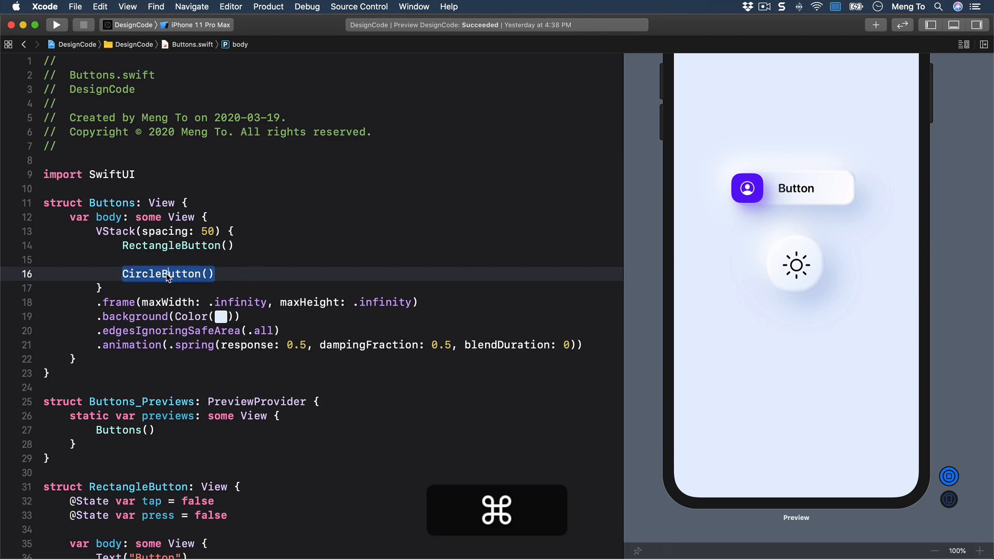
{"action": "left_click", "coordinate": [168, 273]}
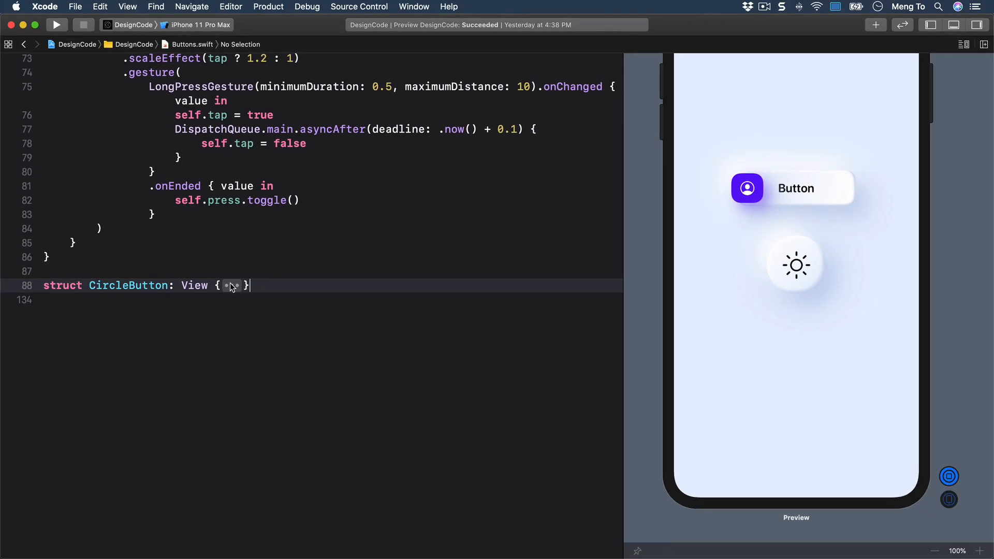
Fold the CircleButton struct's body and leave an empty line beneath it.
{"action": "key", "text": "return"}
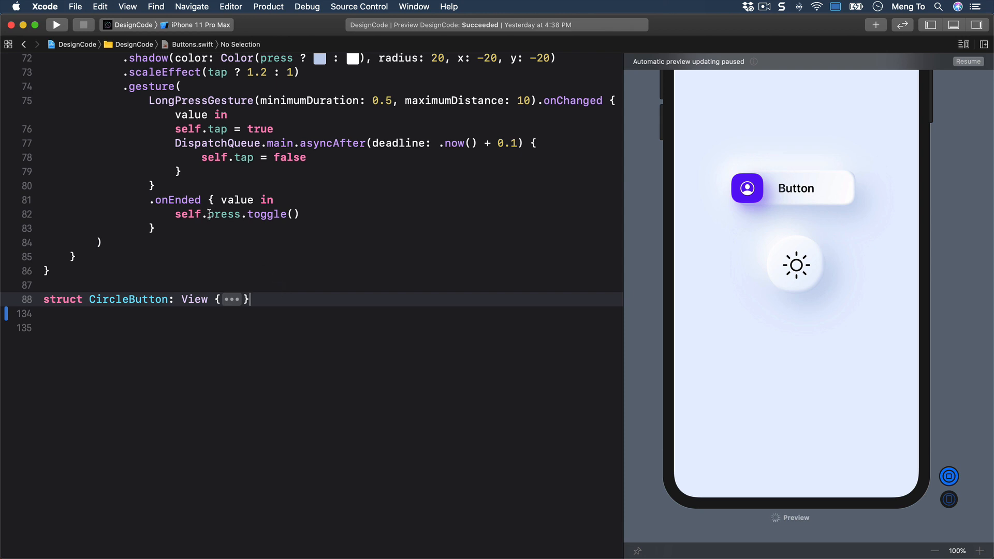
{"action": "left_click", "coordinate": [156, 228]}
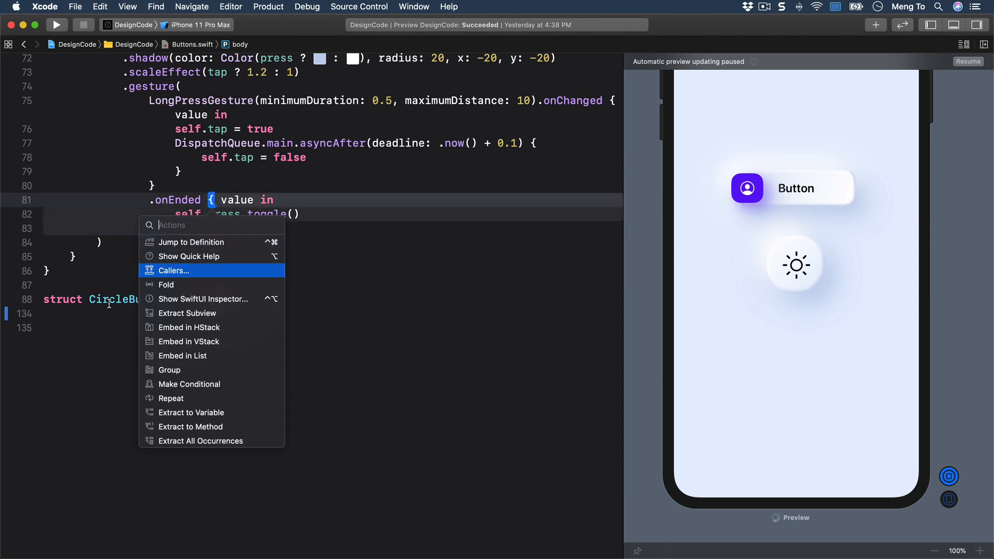
{"action": "mouse_move", "coordinate": [185, 283]}
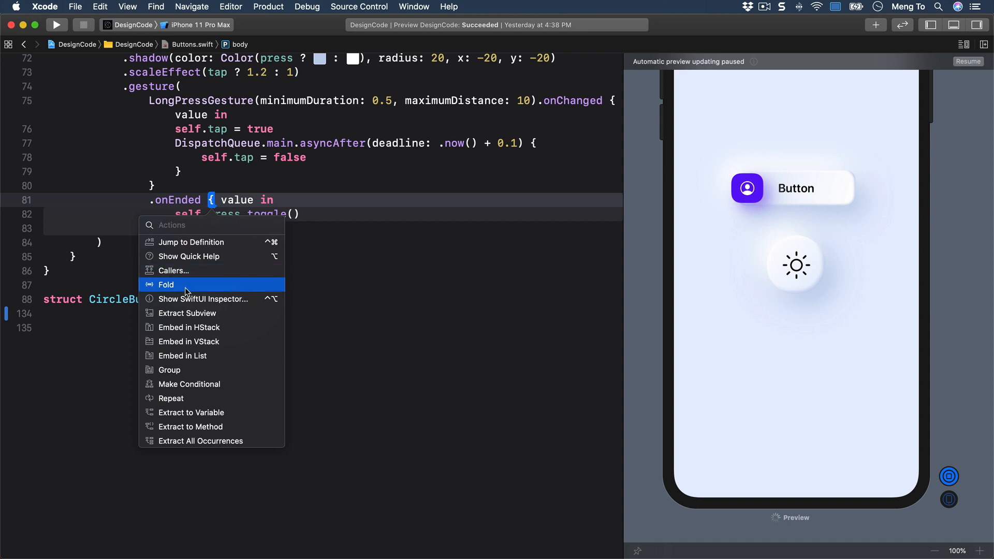
{"action": "left_click", "coordinate": [166, 284]}
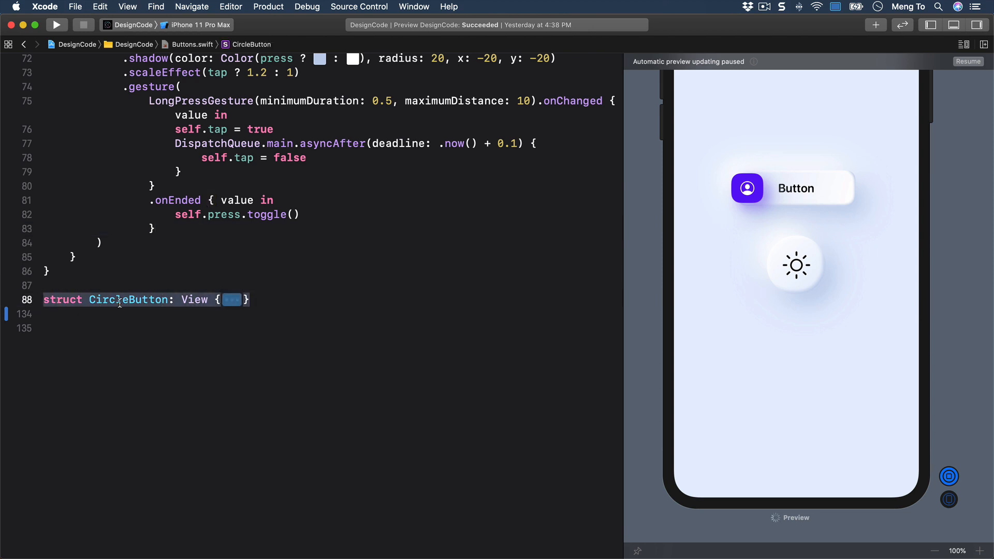
{"action": "mouse_move", "coordinate": [355, 337]}
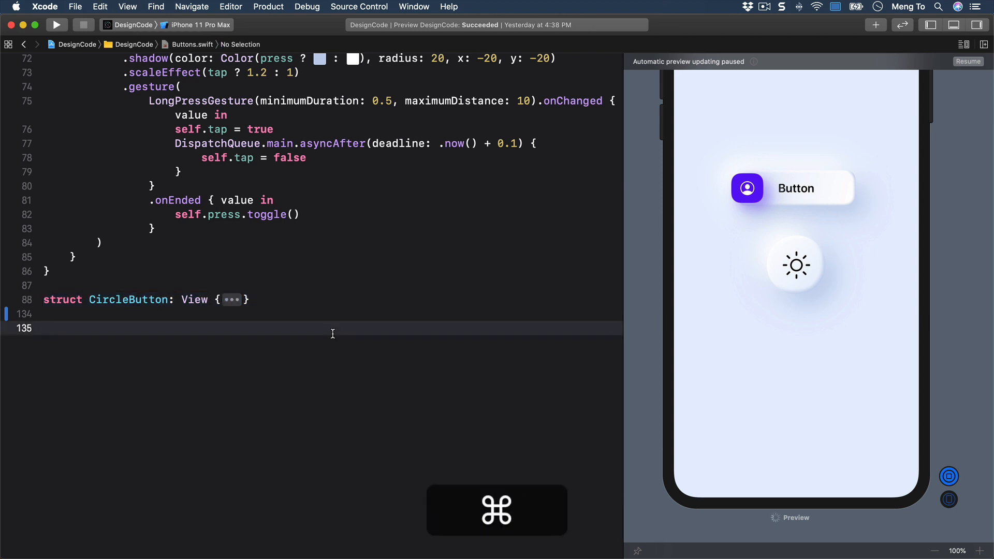
Name the duplicated struct PayButton and add PayButton() to the Buttons stack.
{"action": "scroll", "scroll_direction": "down", "scroll_amount": 3}
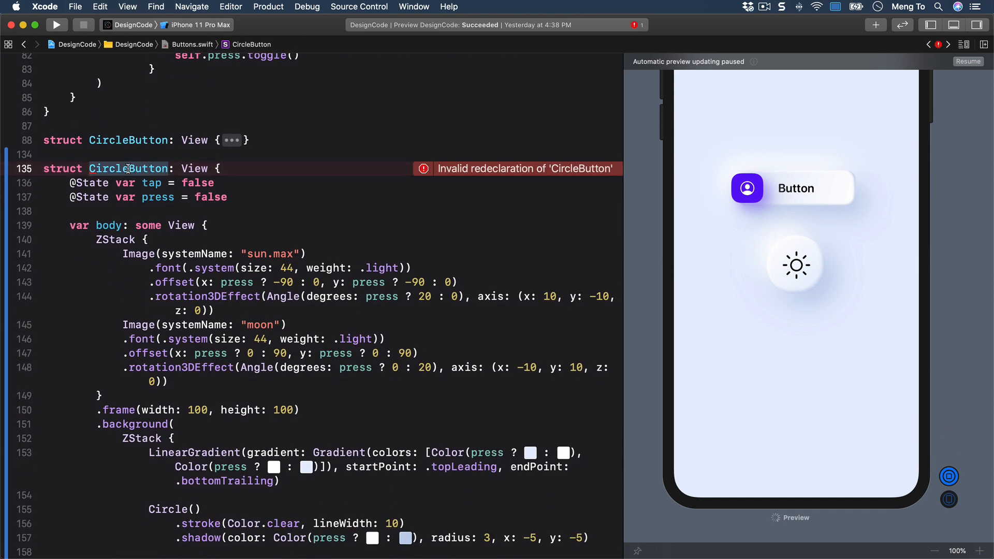
{"action": "type", "text": "PayButton"}
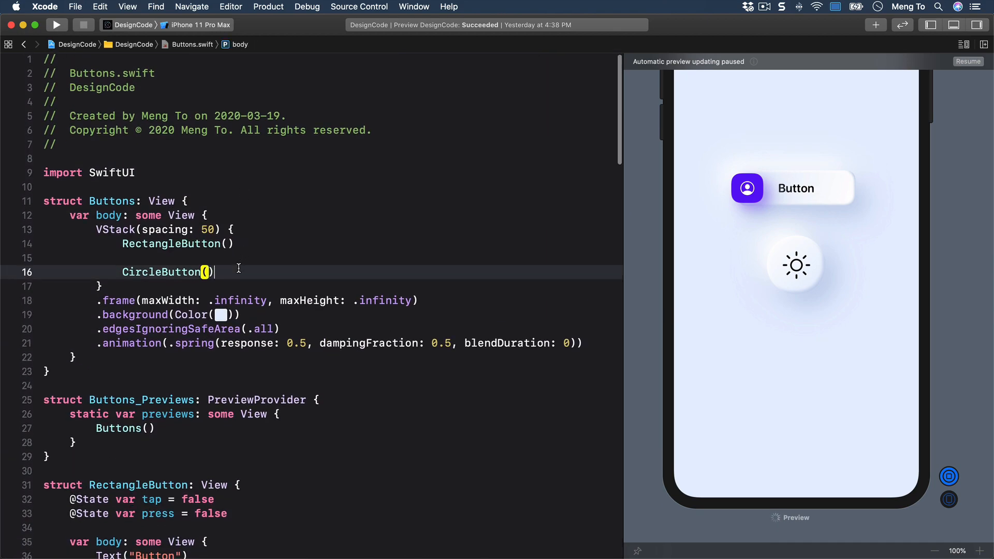
{"action": "type", "text": "PayButton("}
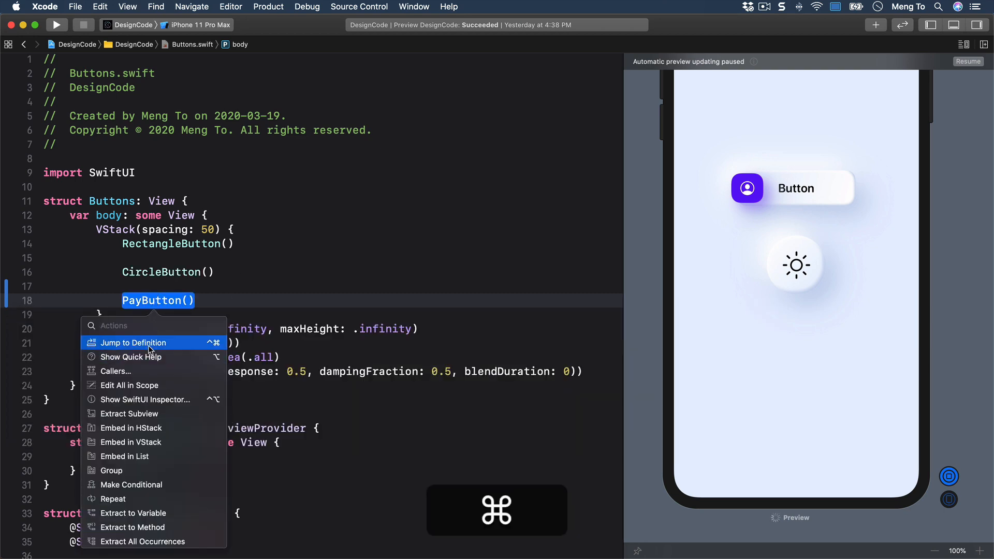
{"action": "left_click", "coordinate": [134, 343]}
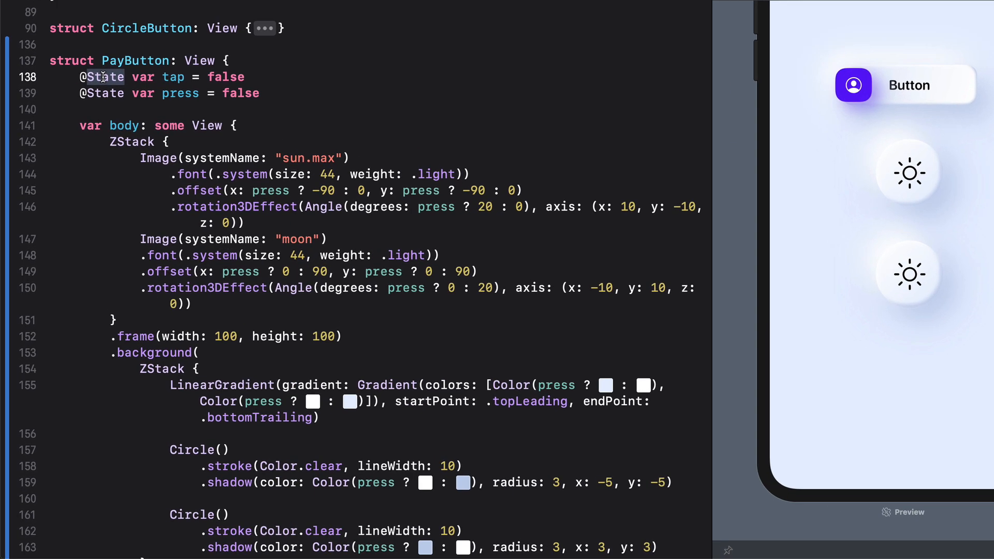
{"action": "type", "text": "GestureState"}
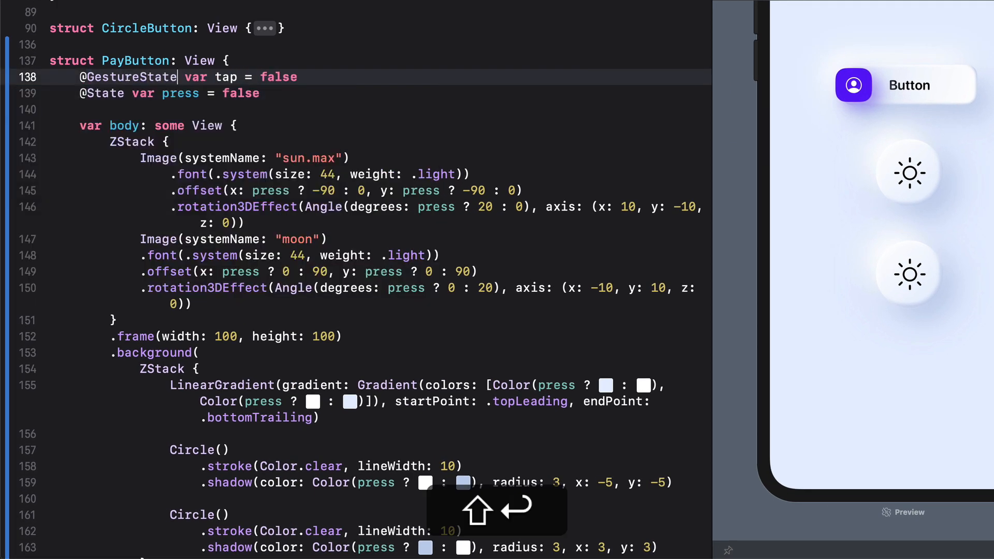
{"action": "scroll", "scroll_direction": "down", "scroll_amount": 3}
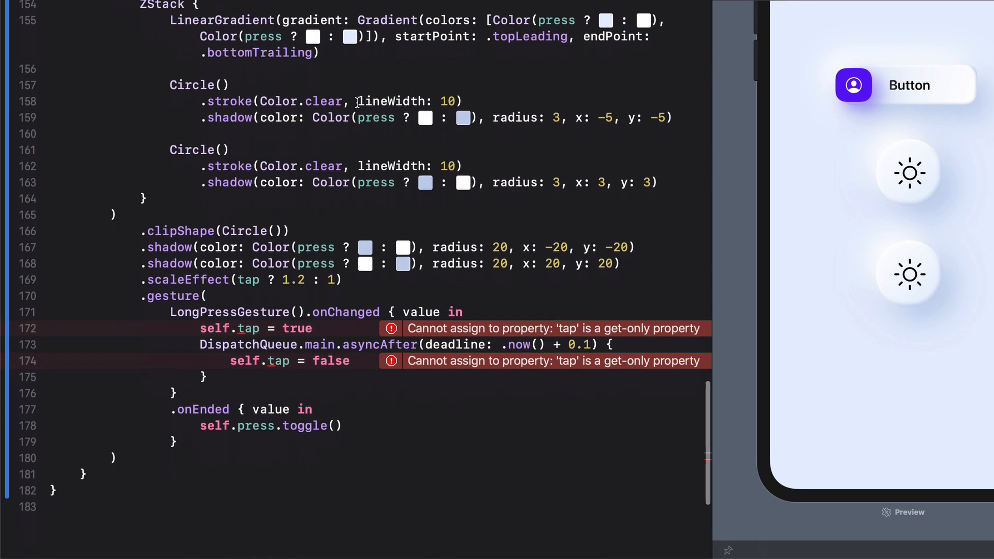
{"action": "scroll", "scroll_direction": "down", "scroll_amount": 3}
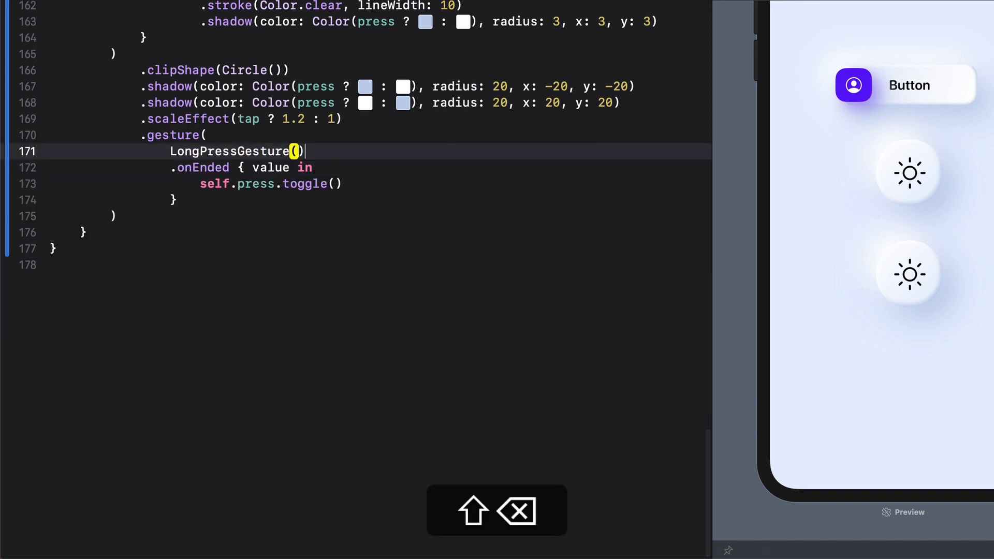
Append .updating($tap) { currentState, gestureState, transaction in gestureState = currentState } to LongPressGesture().
{"action": "left_click", "coordinate": [354, 158]}
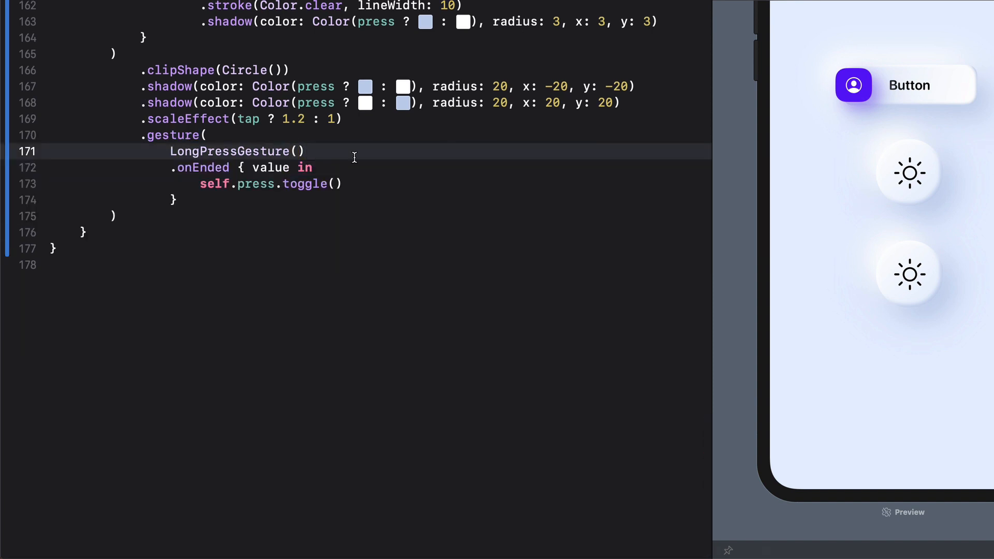
{"action": "type", "text": "."}
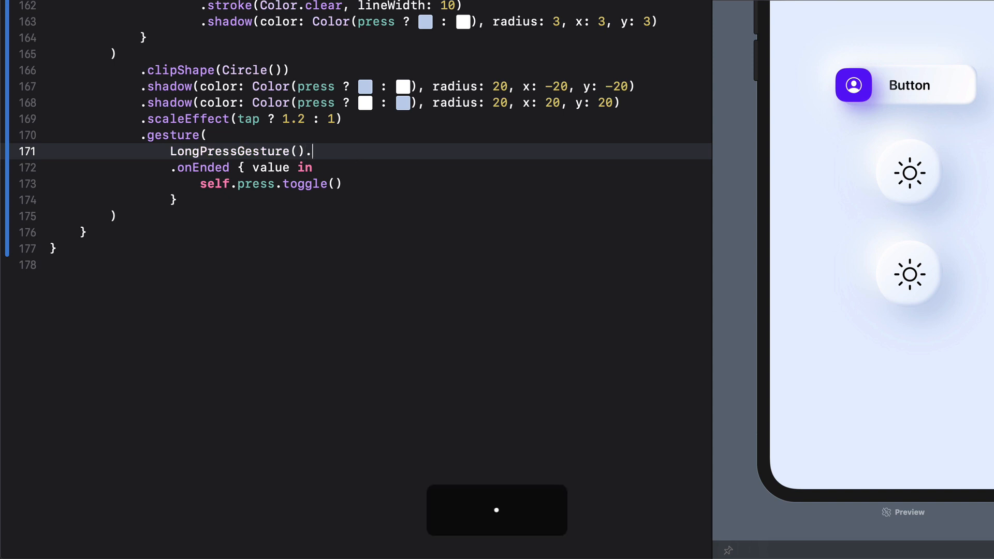
{"action": "type", "text": "updating($tap) {"}
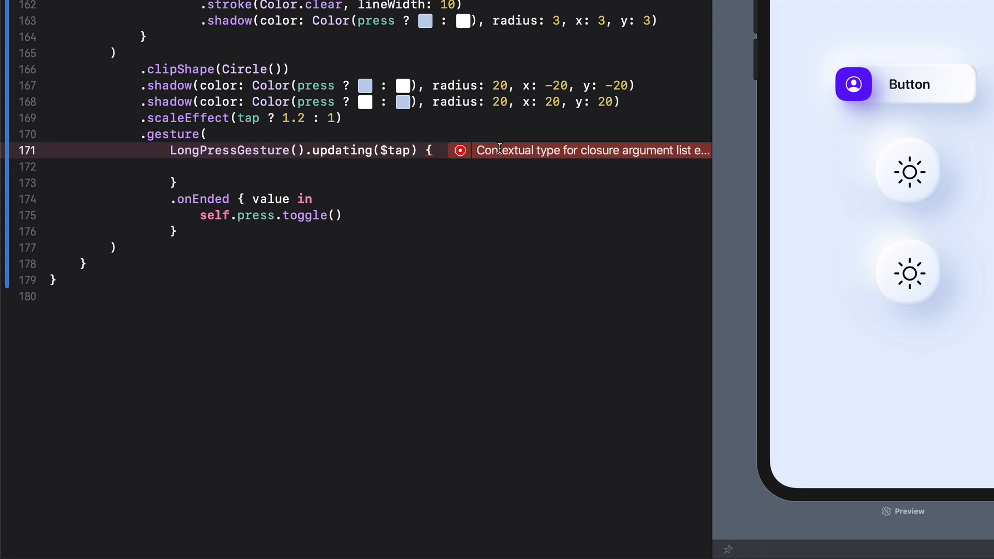
{"action": "type", "text": "c"}
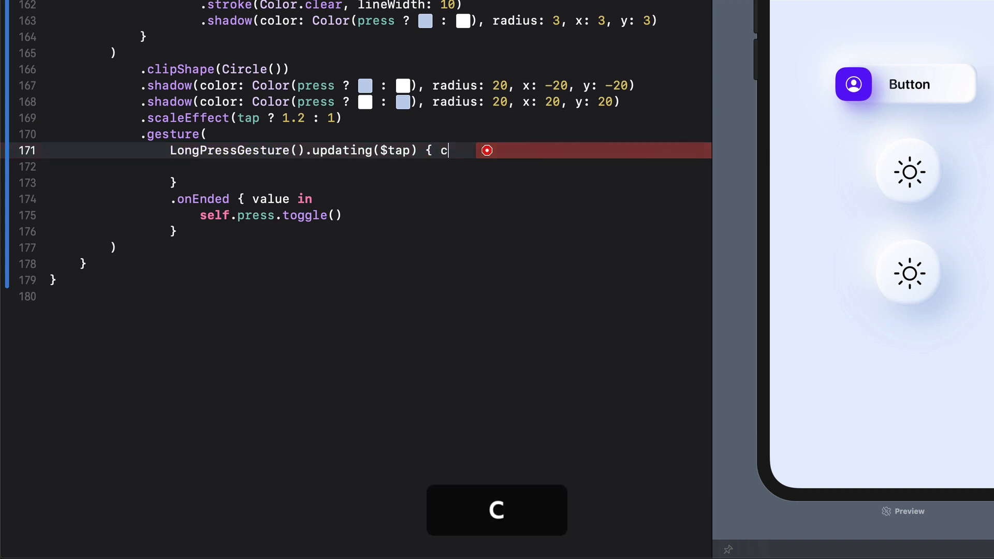
{"action": "type", "text": "urrentState,"}
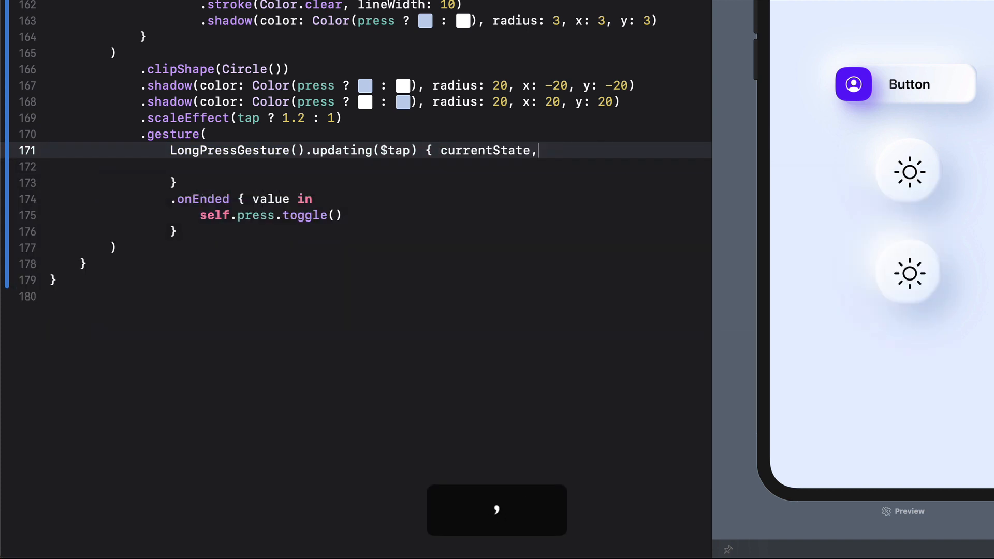
{"action": "type", "text": ","}
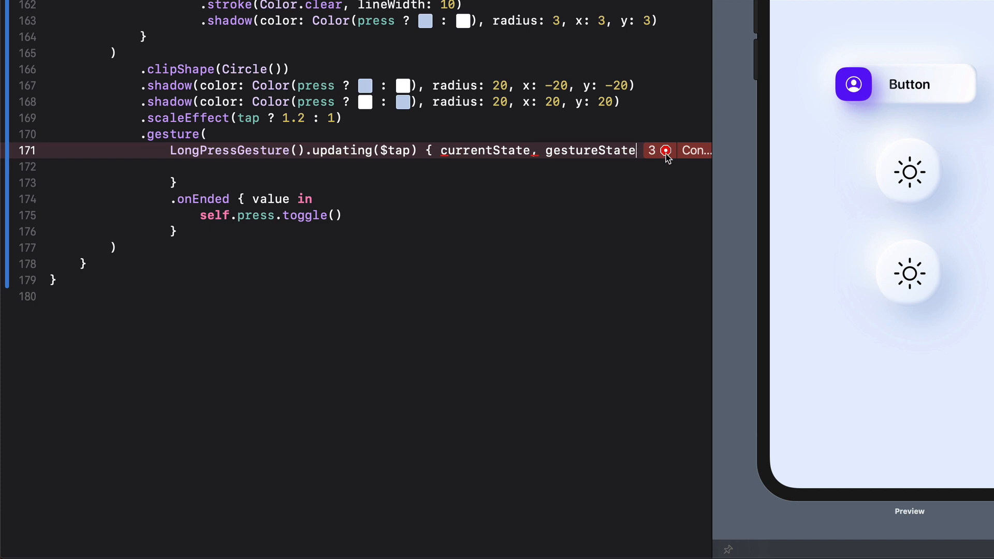
{"action": "type", "text": "ransaction in"}
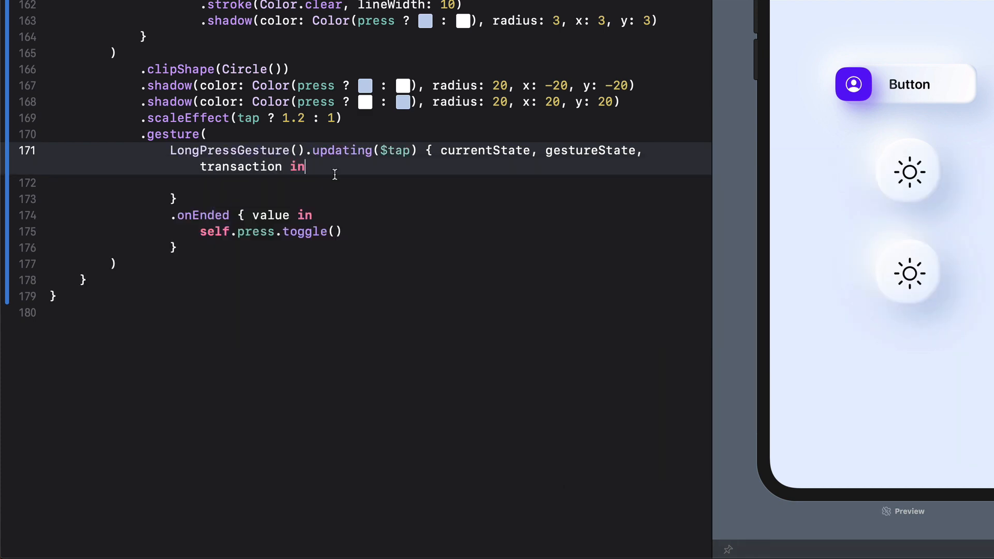
{"action": "type", "text": "g"}
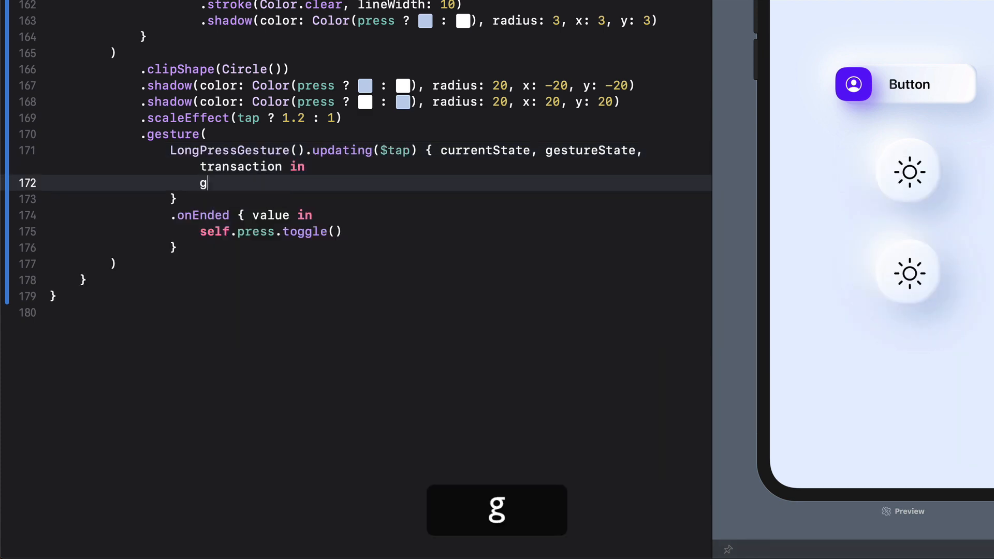
{"action": "type", "text": "estureState ="}
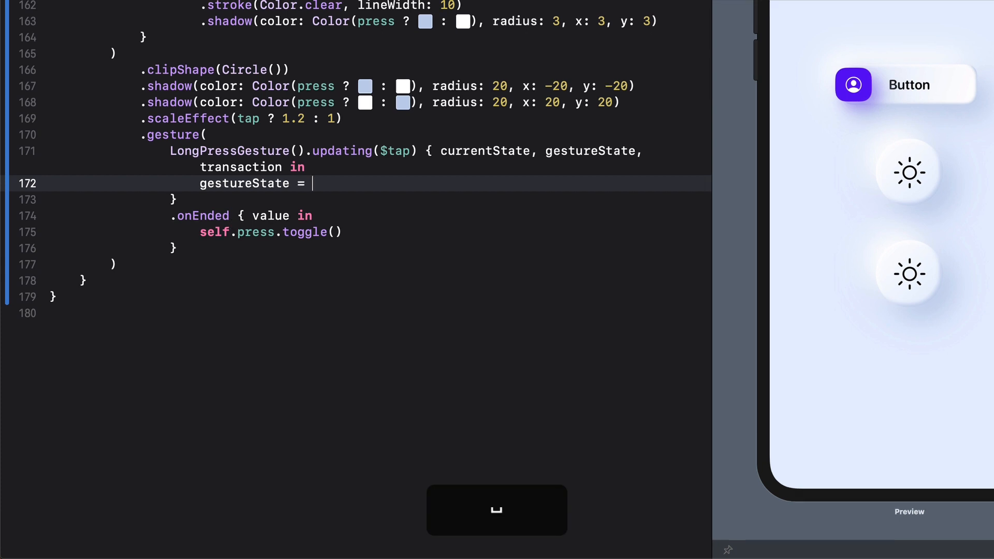
{"action": "type", "text": "currentState"}
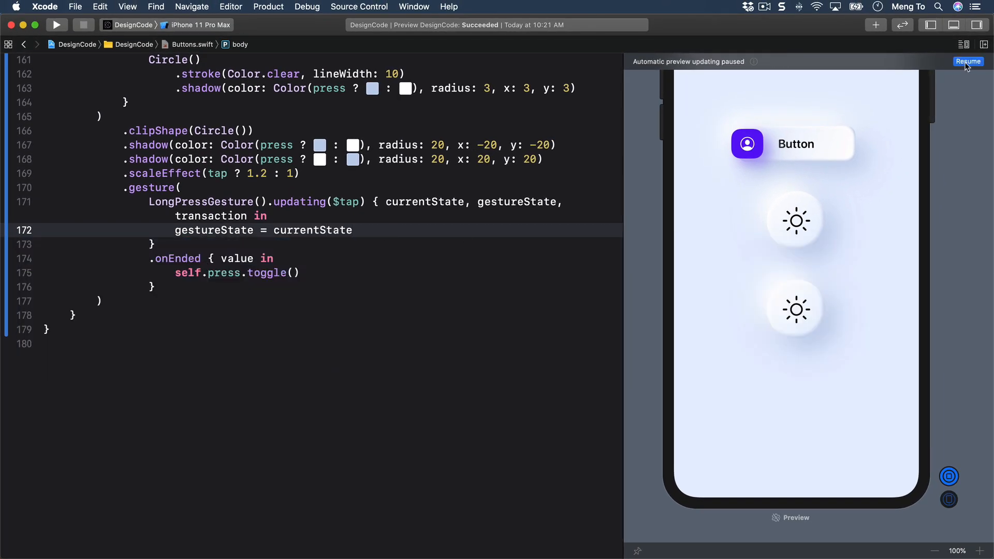
{"action": "left_click", "coordinate": [968, 62]}
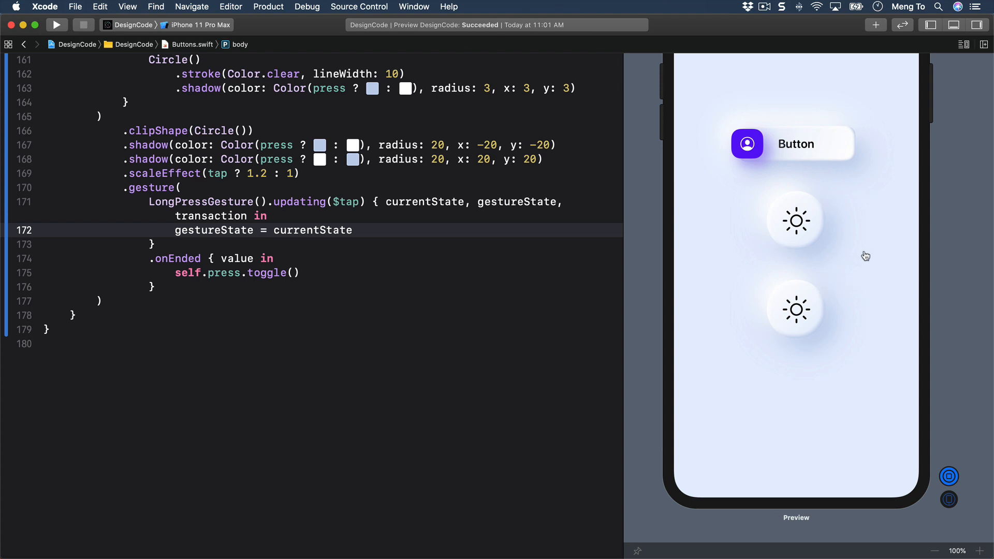
{"action": "mouse_move", "coordinate": [807, 228]}
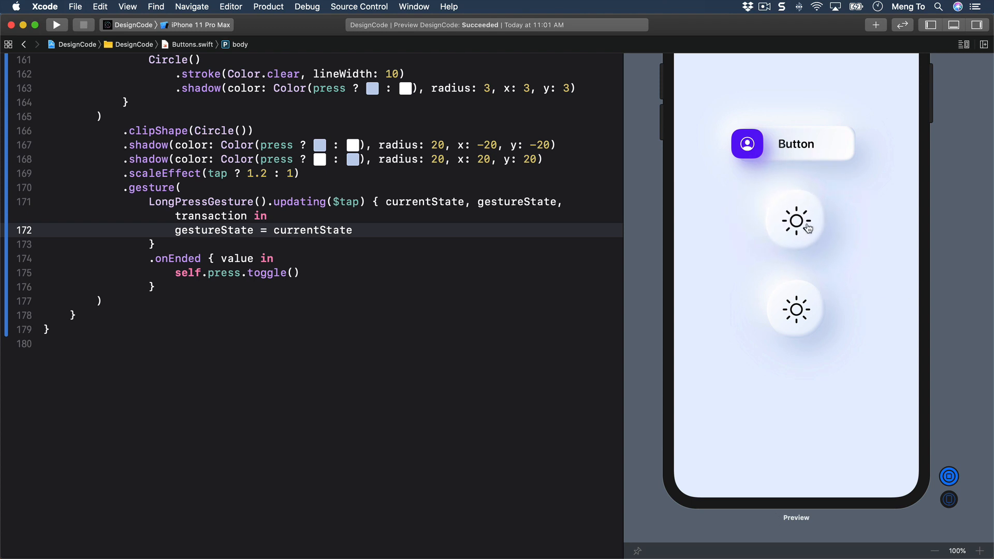
{"action": "mouse_move", "coordinate": [831, 318]}
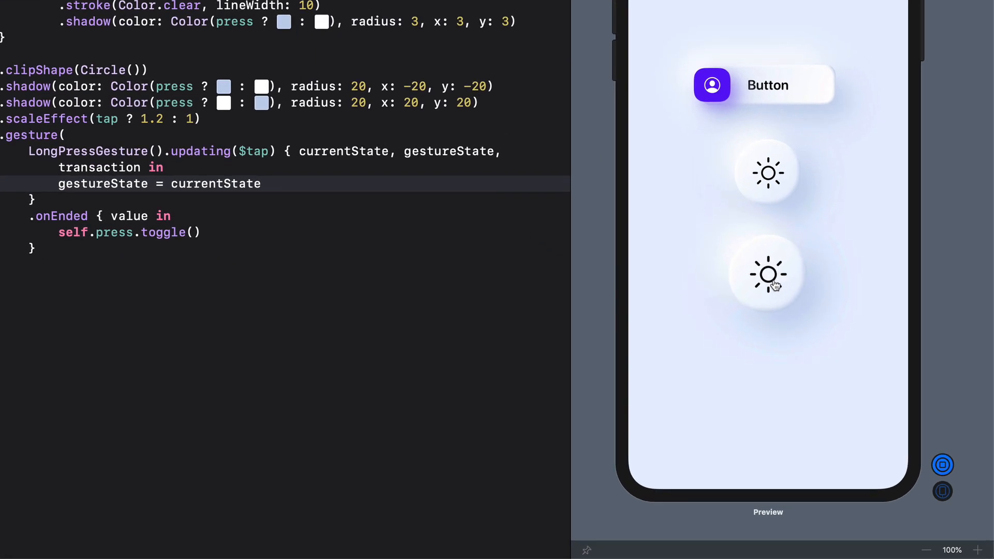
{"action": "left_click", "coordinate": [768, 273]}
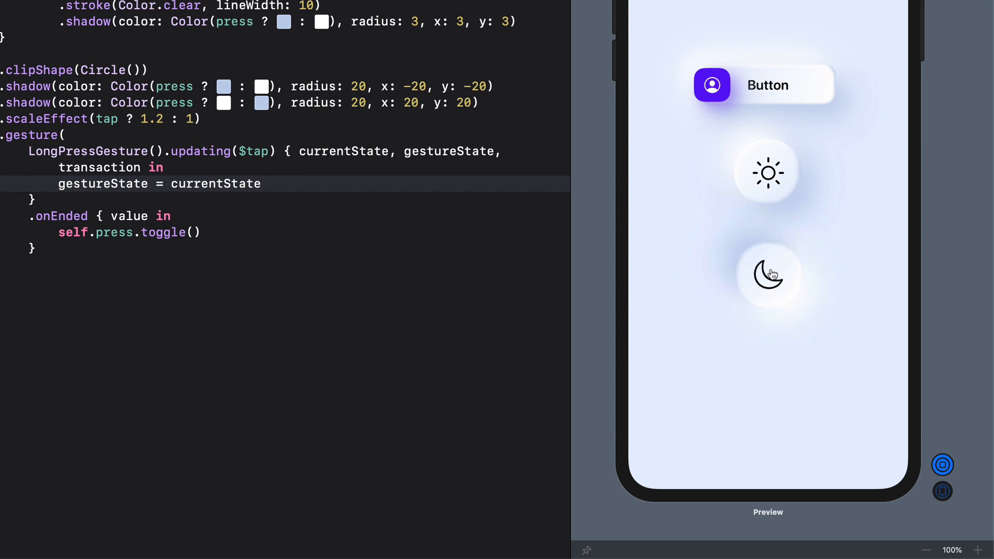
{"action": "left_click", "coordinate": [767, 275]}
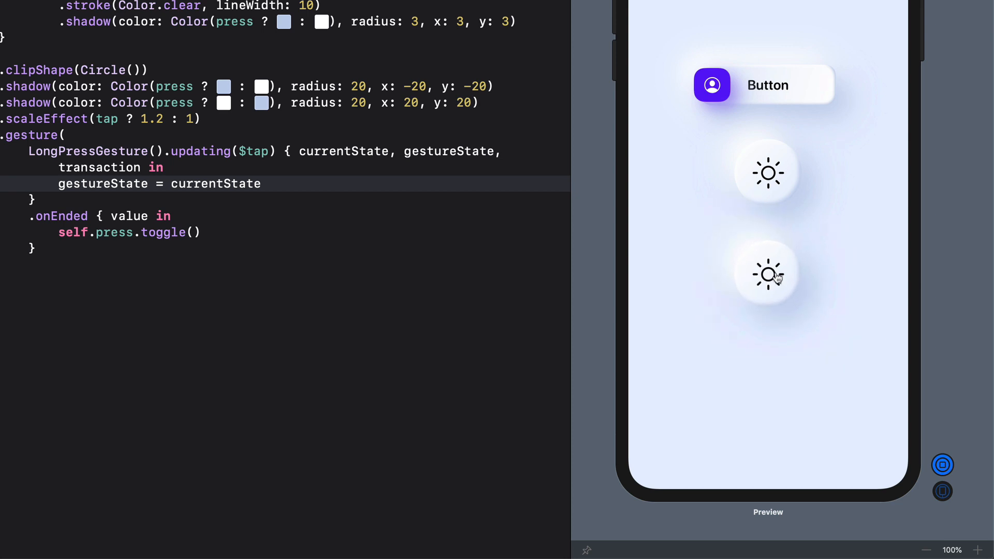
{"action": "mouse_move", "coordinate": [776, 276]}
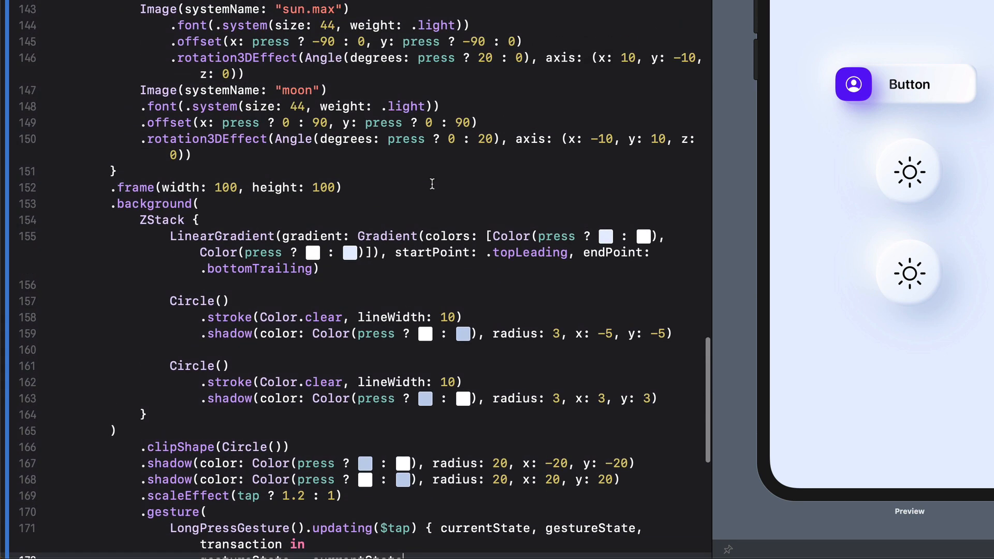
Set the frame to 120×120 and replace the sun and moon images with an empty Image("").
{"action": "scroll", "scroll_direction": "up", "scroll_amount": 3}
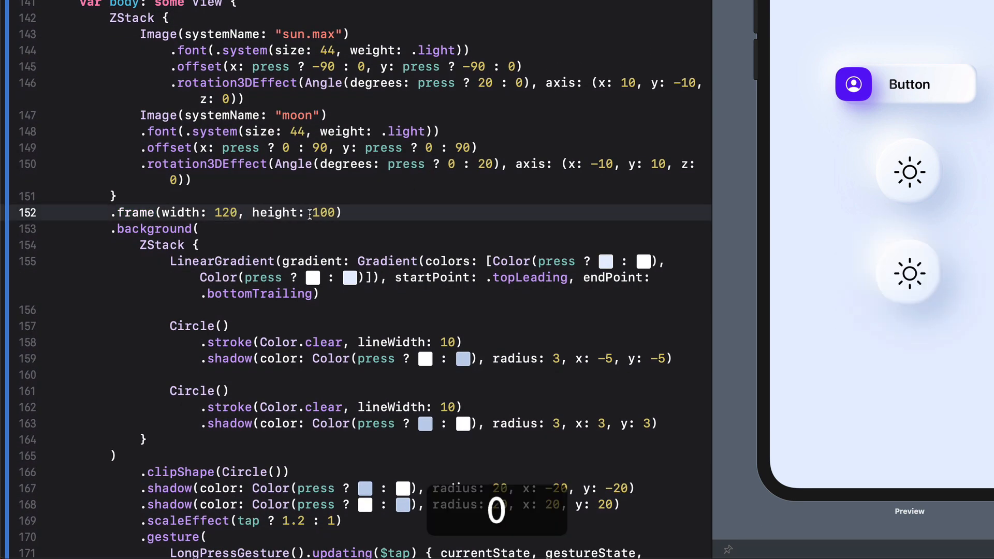
{"action": "type", "text": "120"}
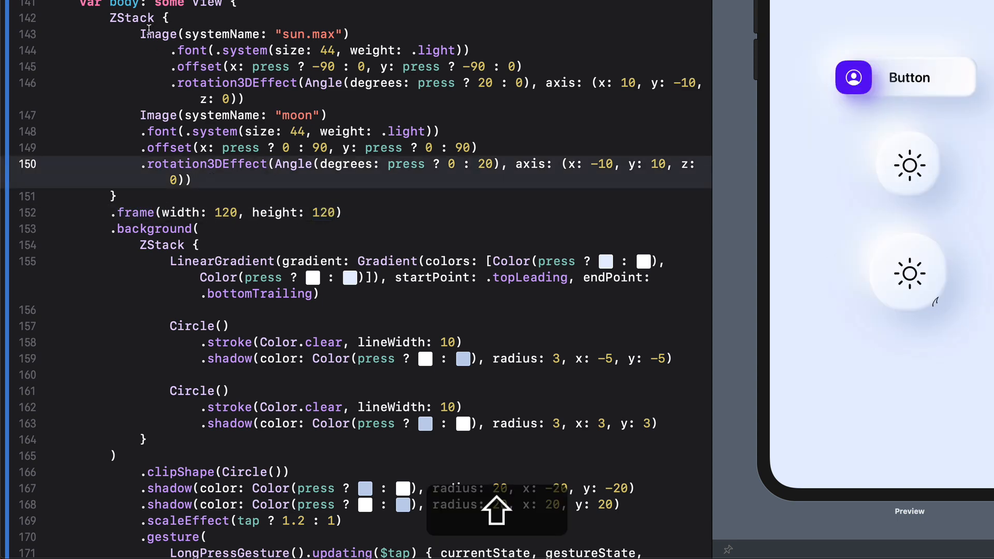
{"action": "key", "text": "backspace"}
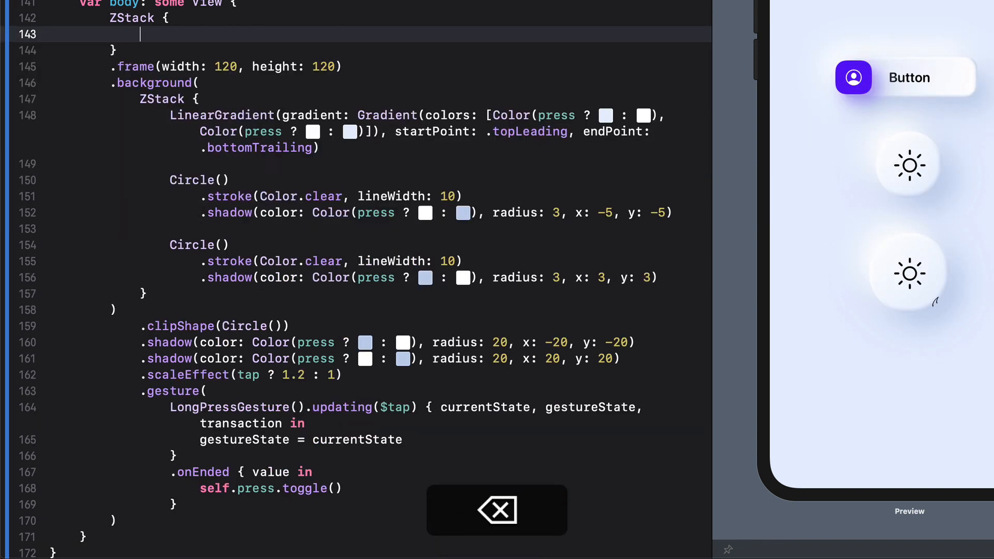
{"action": "type", "text": "Image(\""}
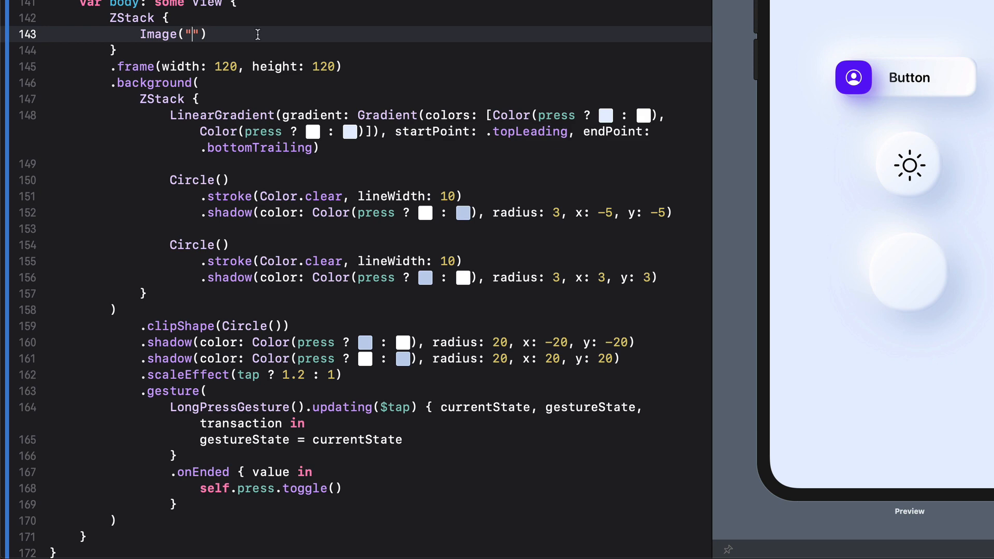
Show the project navigator to reach the asset catalog.
{"action": "key", "text": "cmd+0"}
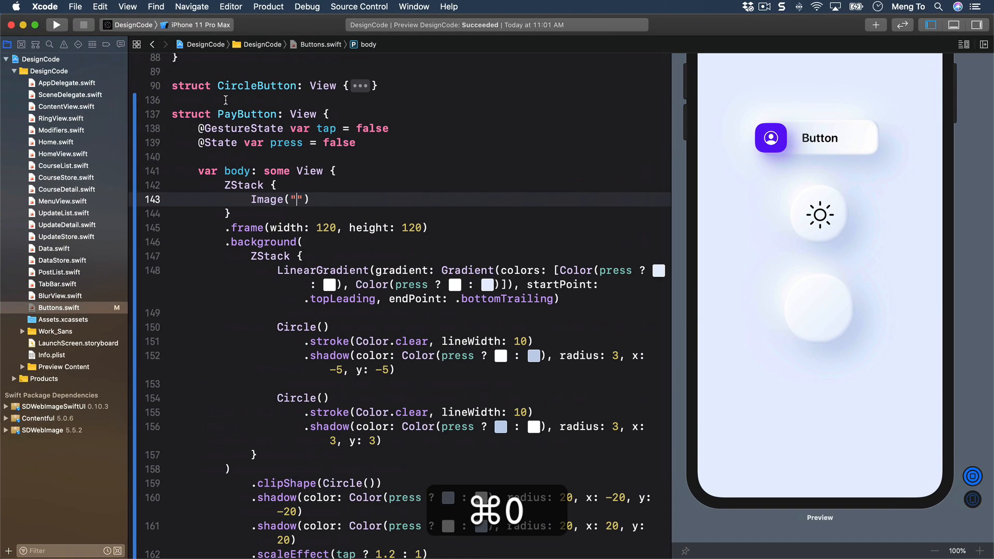
{"action": "key", "text": "cmd+0"}
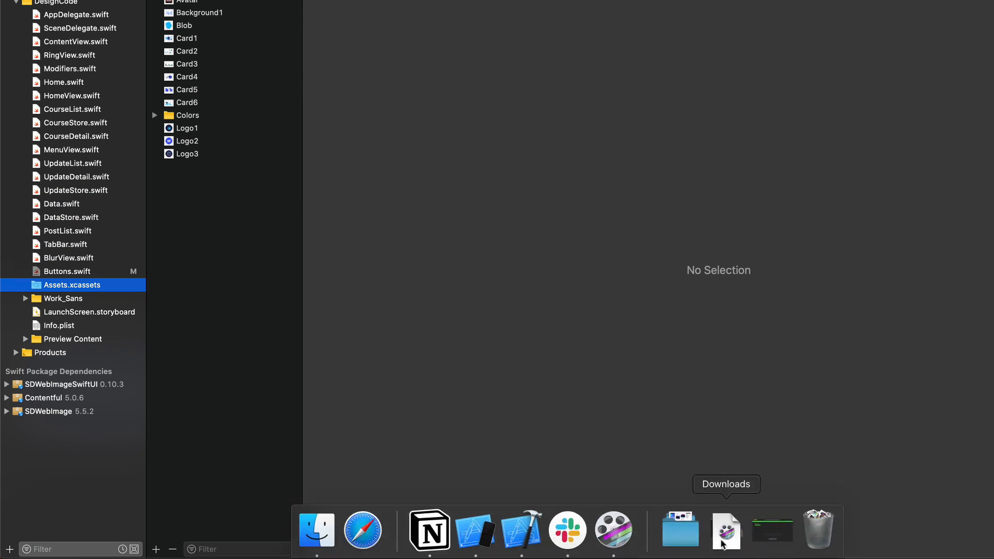
Select fingerprint.pdf and fingerprint-2.pdf in Downloads for dragging into Assets.xcassets.
{"action": "left_click", "coordinate": [679, 528]}
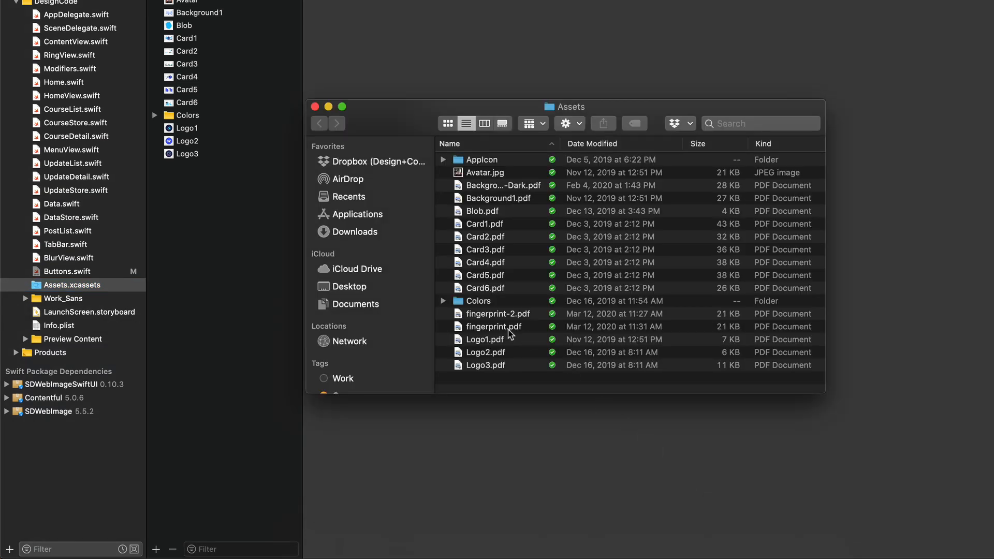
{"action": "left_click", "coordinate": [494, 326]}
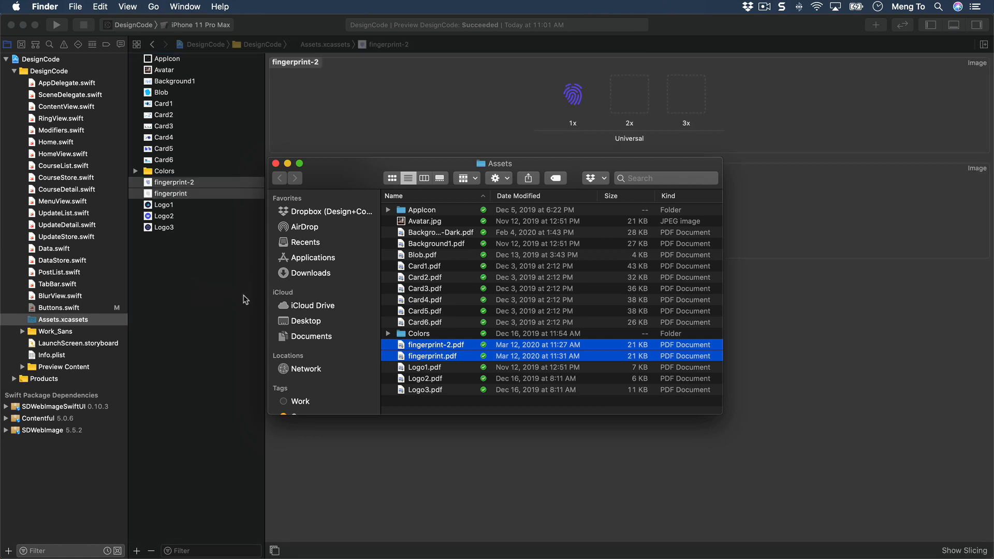
{"action": "mouse_move", "coordinate": [281, 174]}
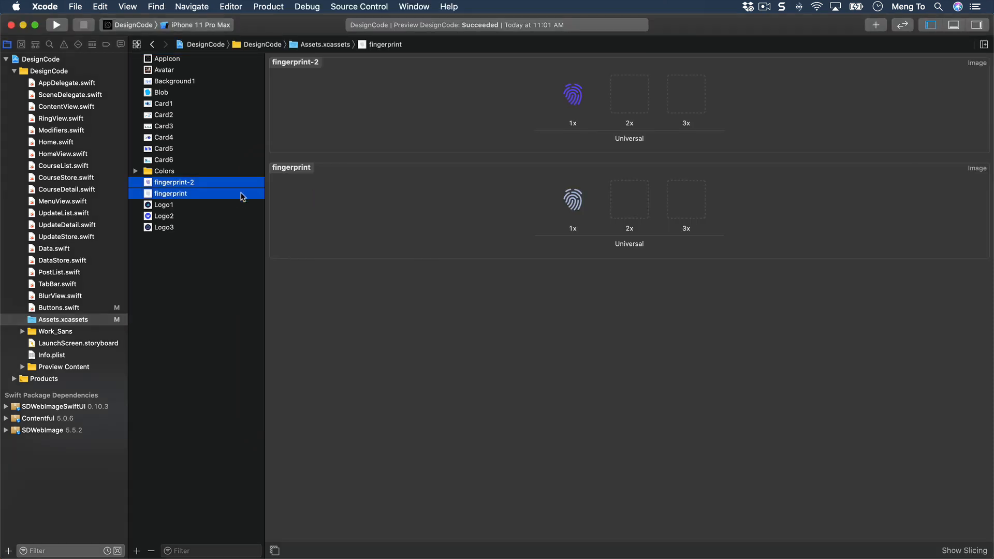
{"action": "mouse_move", "coordinate": [120, 281]}
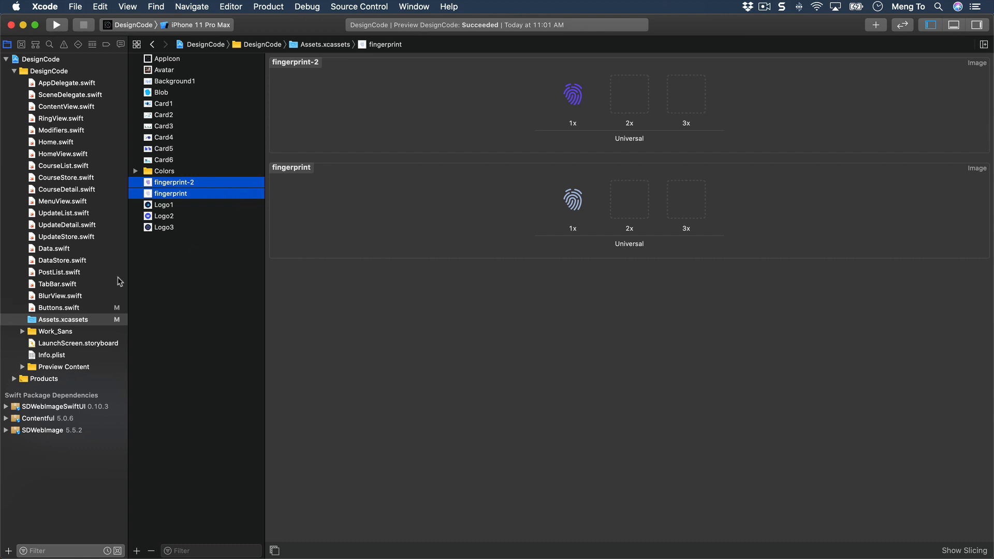
Fill Image("fingerprint") and add Image("fingerprint-2") below it in PayButton.
{"action": "left_click", "coordinate": [58, 308]}
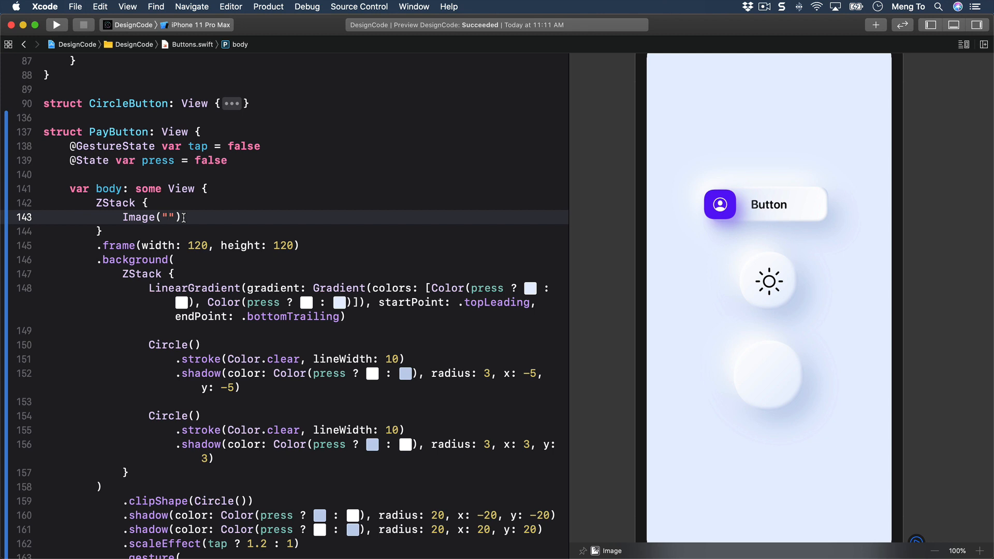
{"action": "type", "text": "fingerprint"}
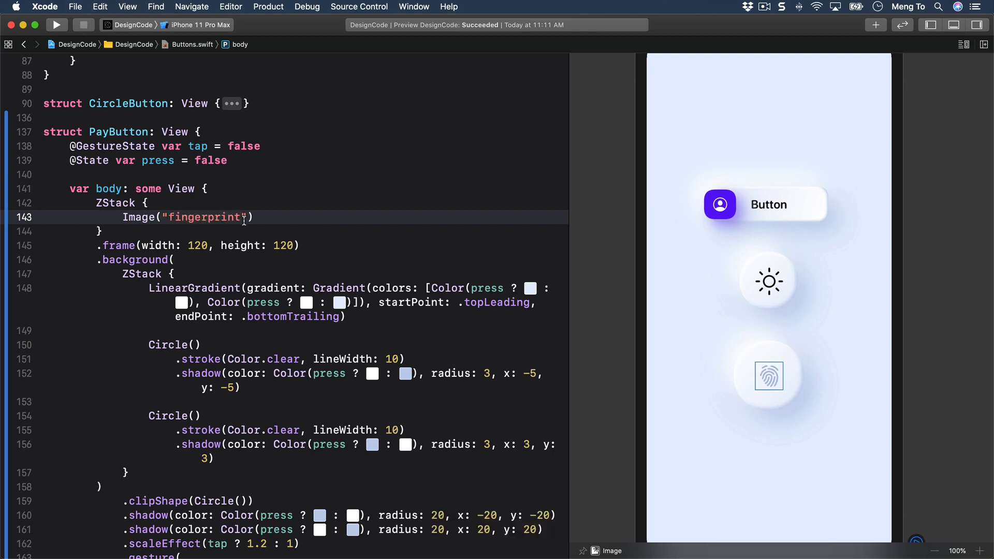
{"action": "key", "text": "return"}
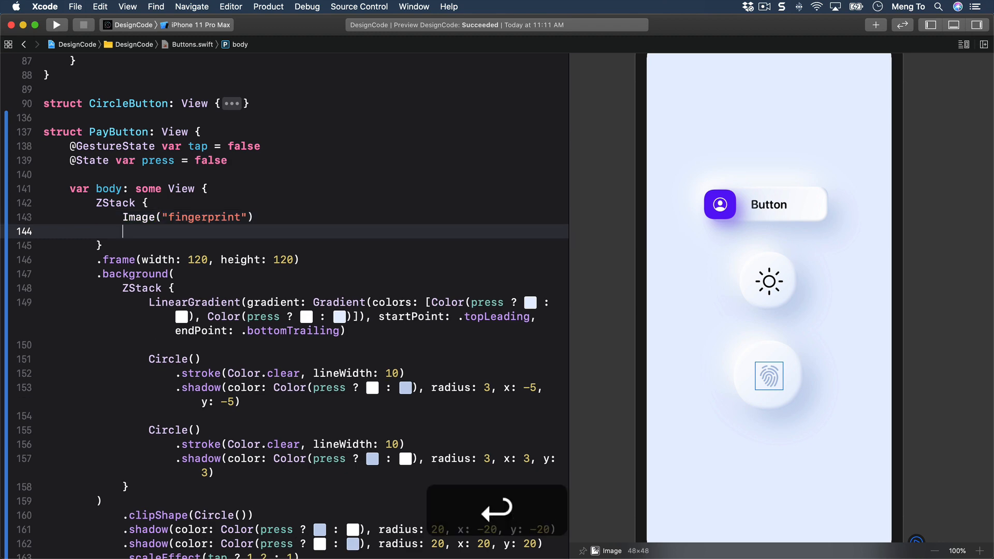
{"action": "key", "text": "return"}
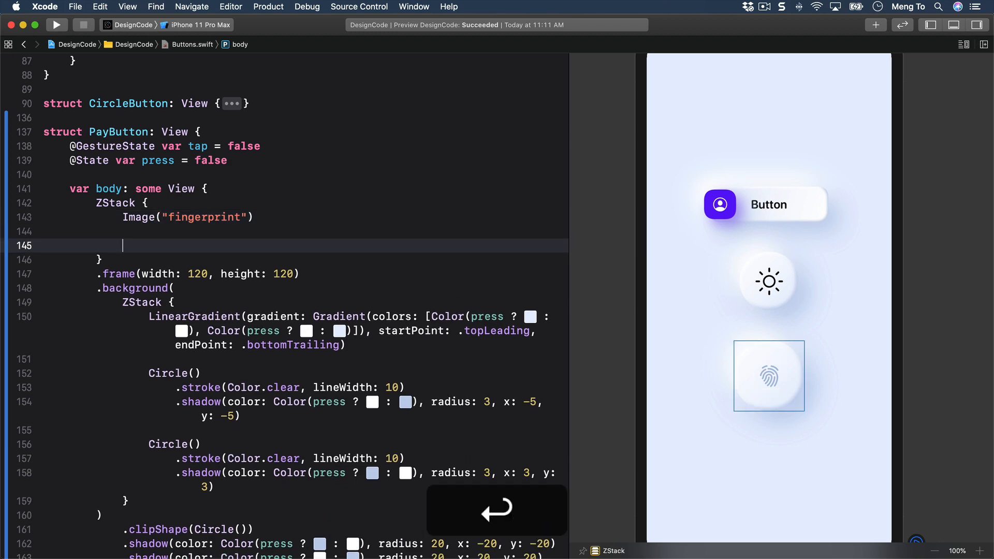
{"action": "type", "text": "Image(\"fingerprint-2"}
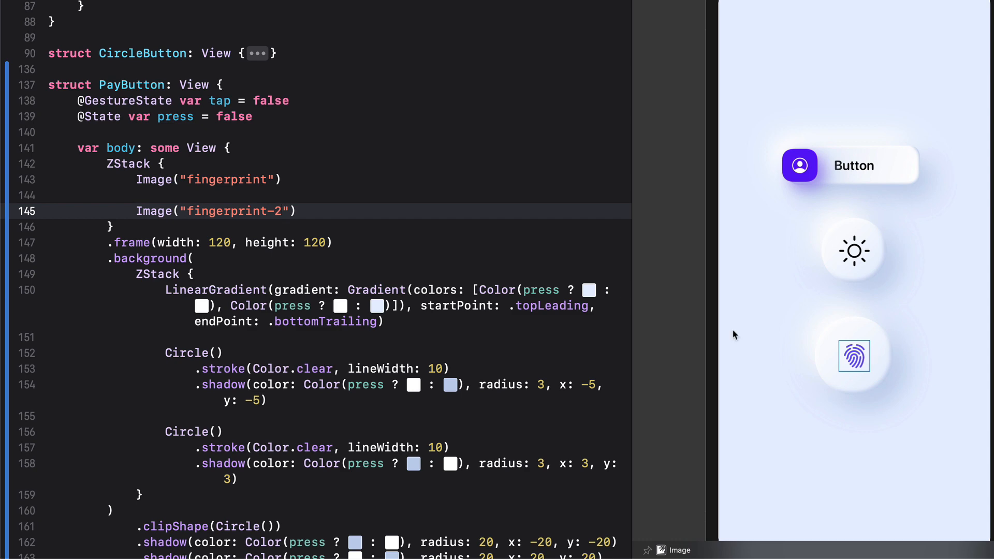
Clip the fingerprint-2 image with .clipShape(Rectangle()).
{"action": "key", "text": "return"}
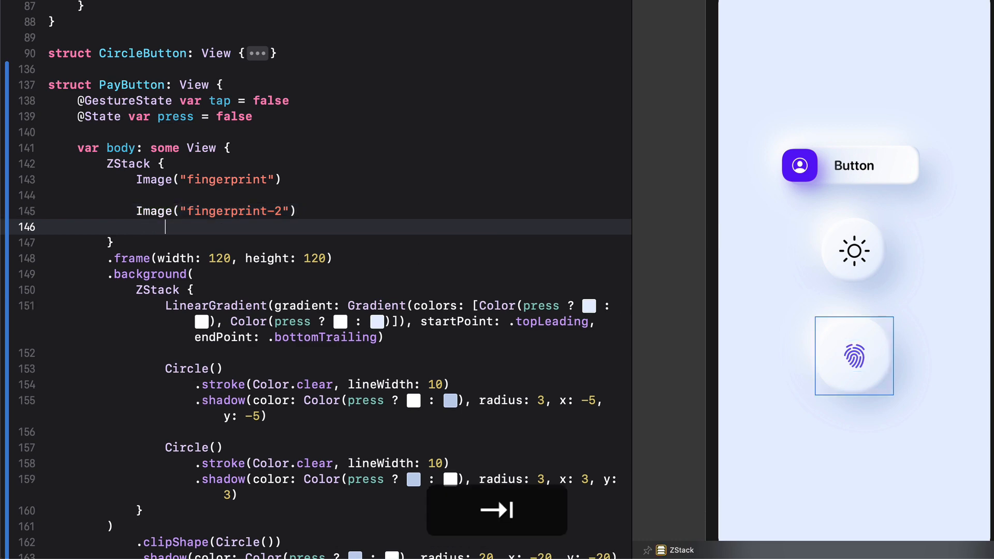
{"action": "type", "text": ".clipShape(Re"}
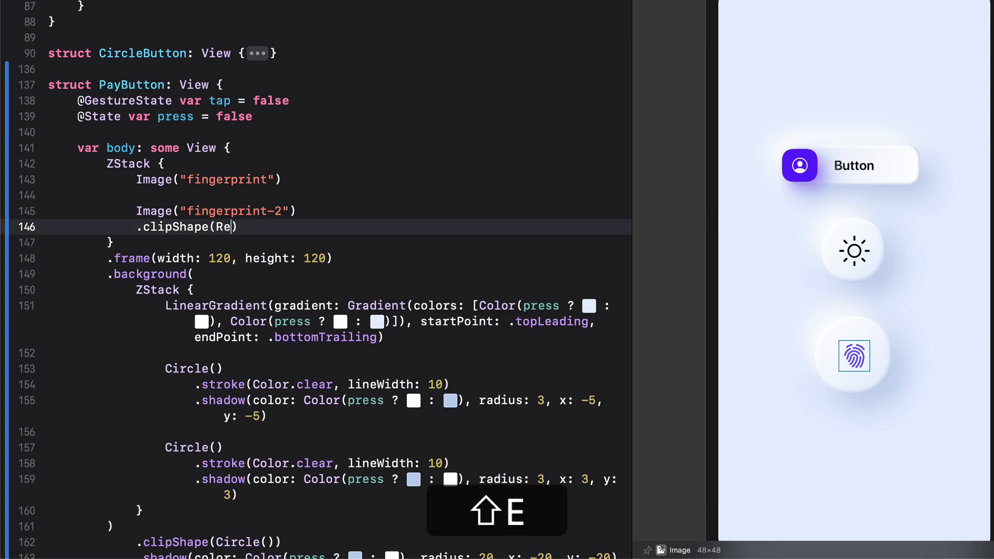
{"action": "type", "text": "ctangle("}
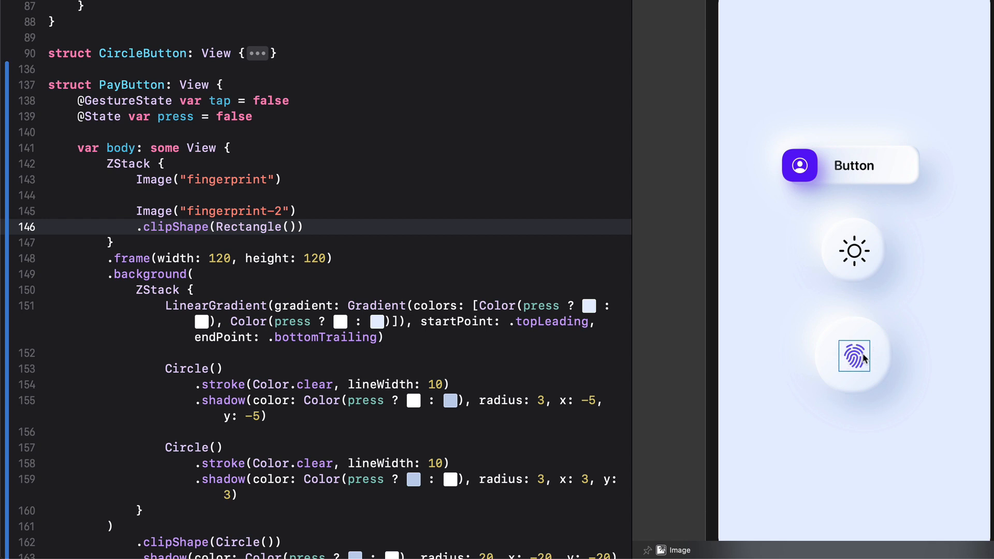
{"action": "mouse_move", "coordinate": [611, 282]}
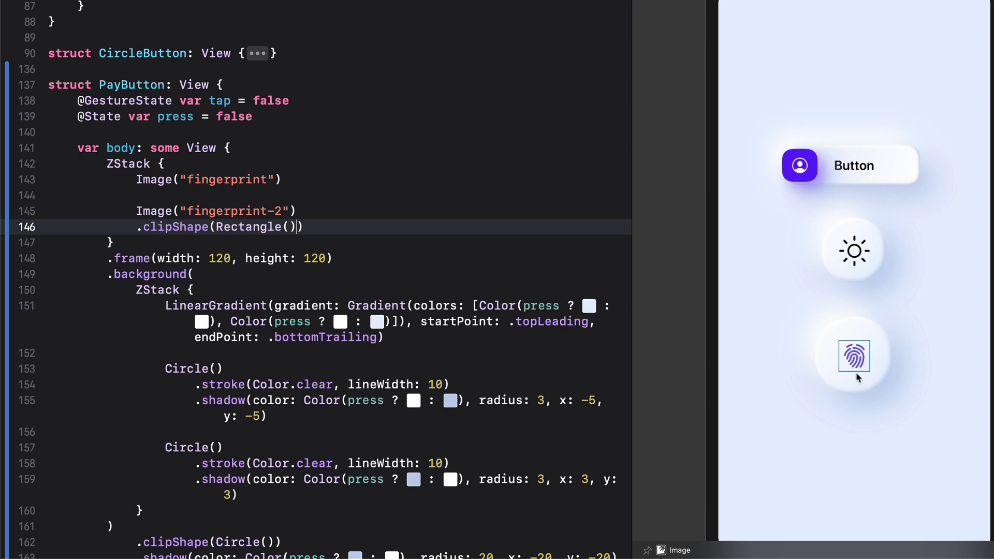
{"action": "mouse_move", "coordinate": [326, 197]}
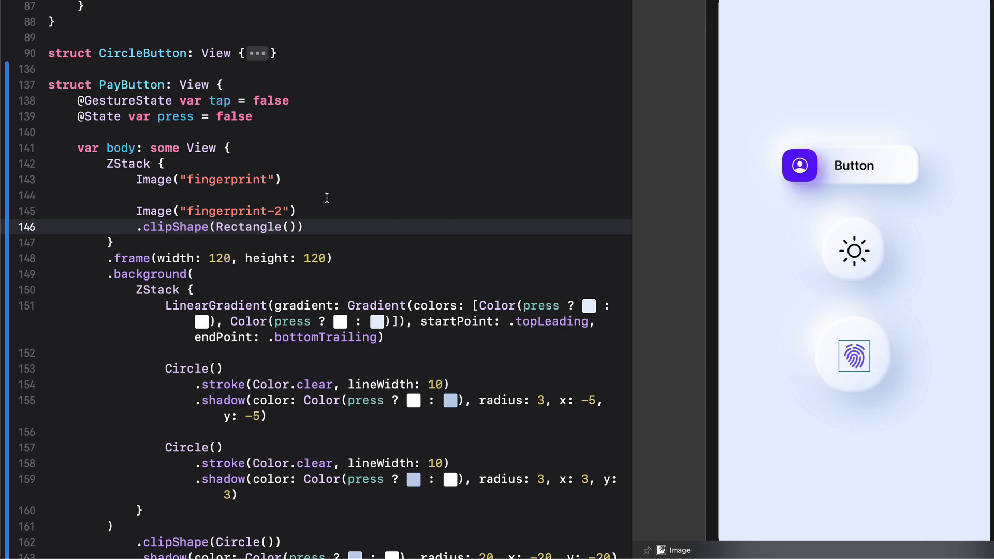
{"action": "mouse_move", "coordinate": [398, 227]}
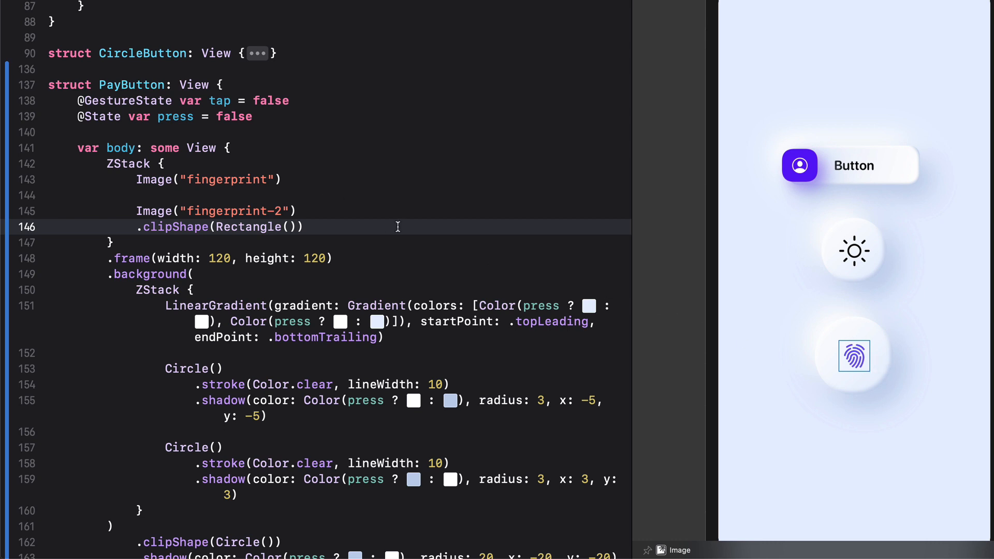
Offset the clip Rectangle() by .offset(y: tap ? 0 : 50).
{"action": "type", "text": ".off"}
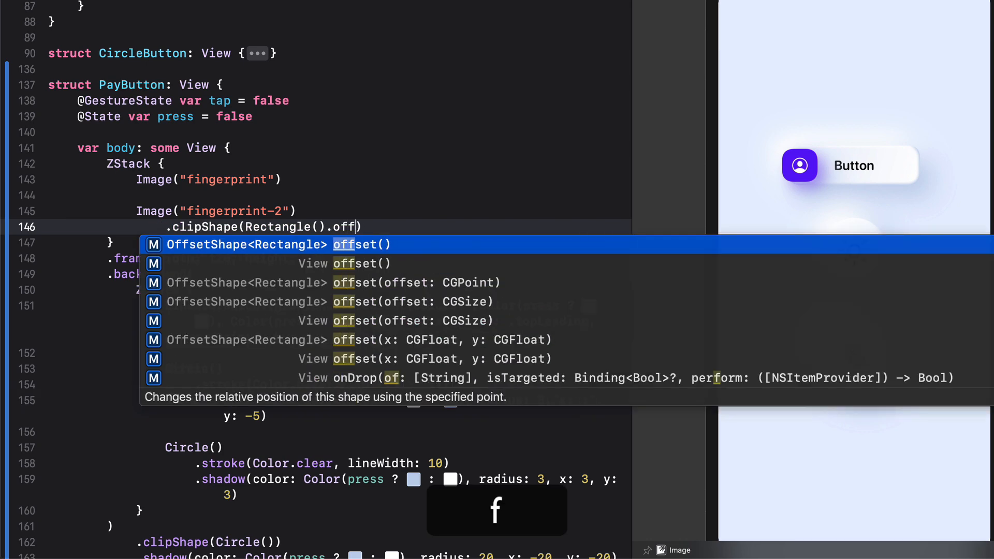
{"action": "type", "text": "y: 0"}
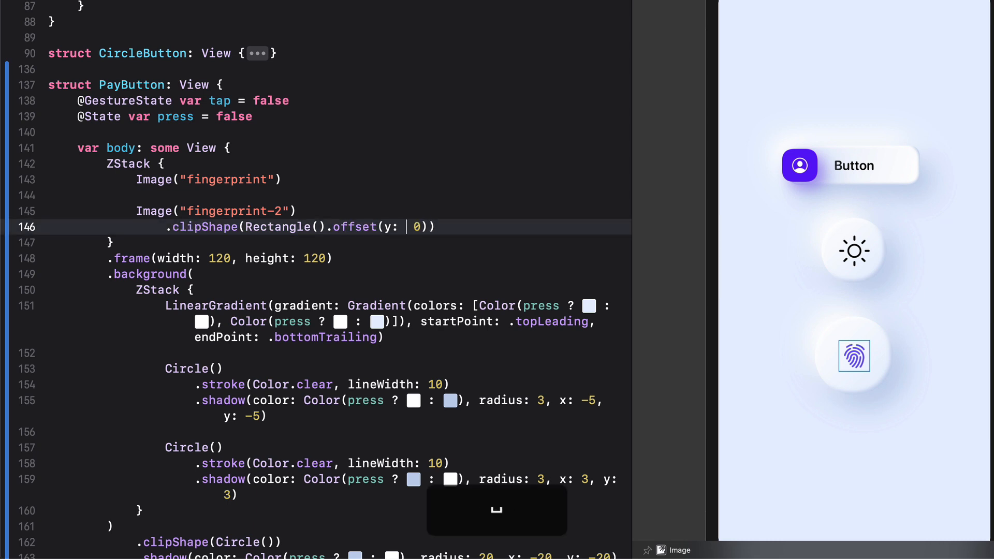
{"action": "type", "text": "tap ? 0 : 5"}
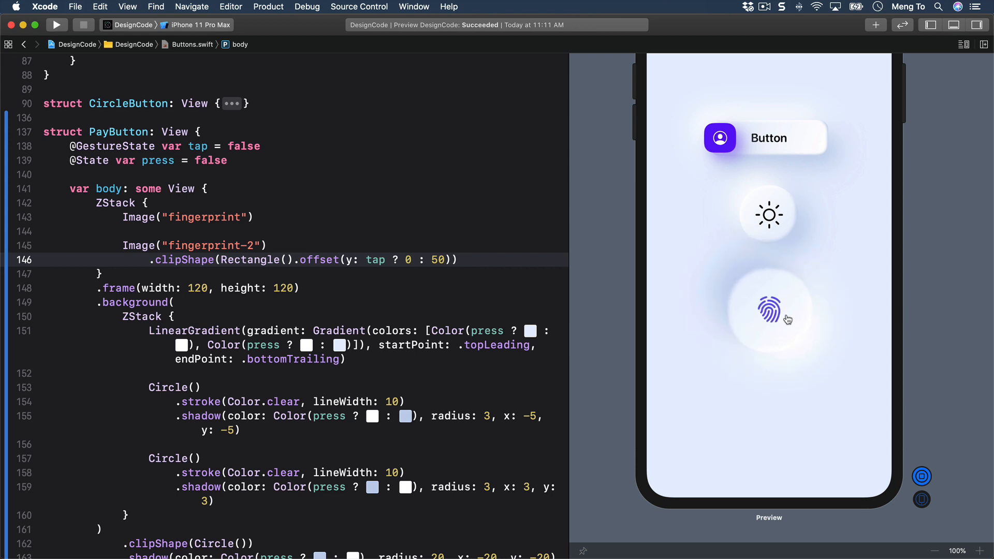
Test the press in preview, then add .animation(.easeInOut) after fingerprint-2's clip shape.
{"action": "left_click", "coordinate": [768, 309]}
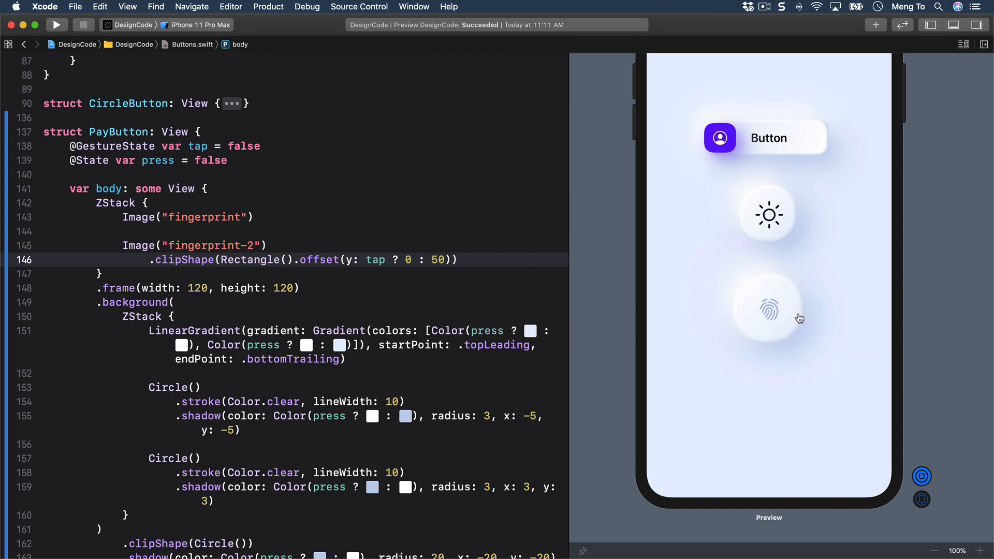
{"action": "key", "text": "return"}
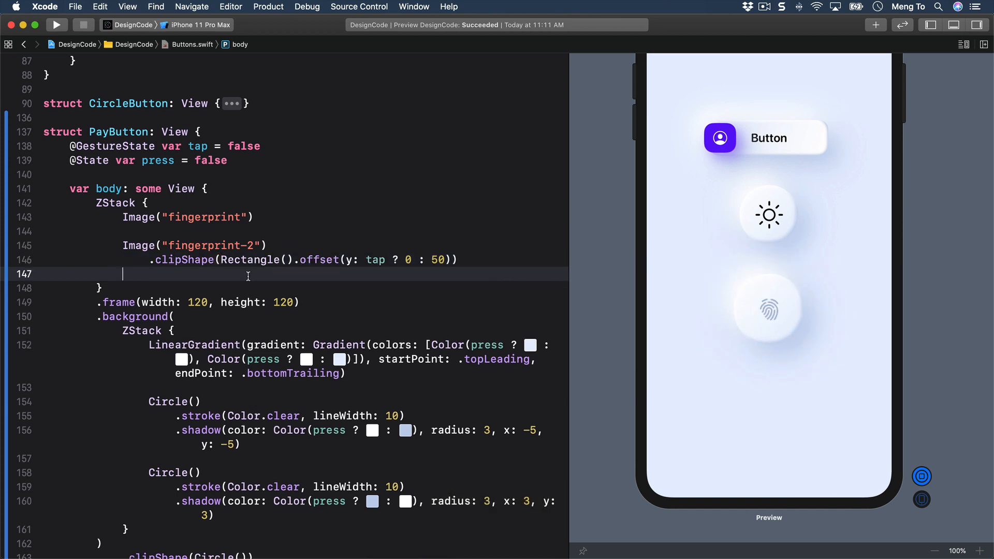
{"action": "type", "text": "."}
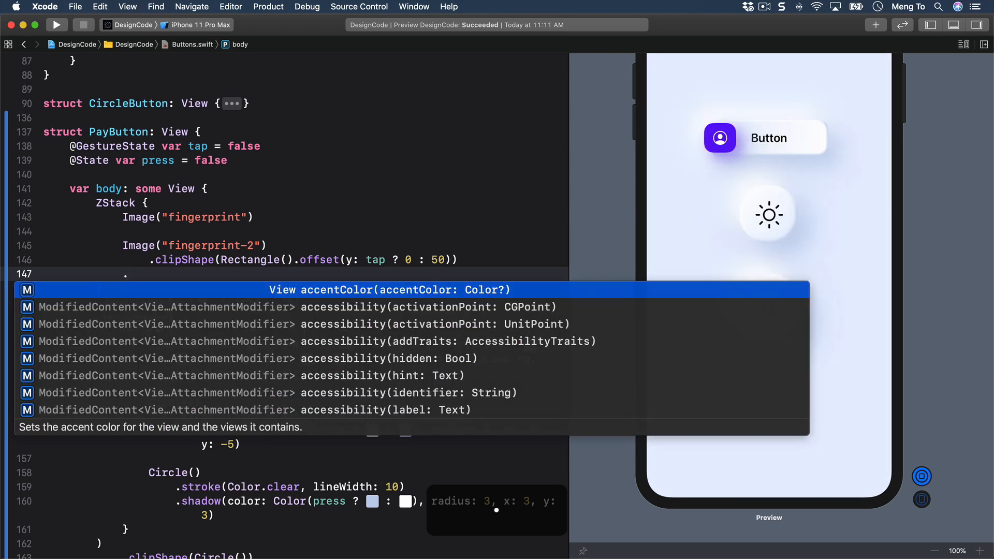
{"action": "type", "text": ".animation(.easeInOut"}
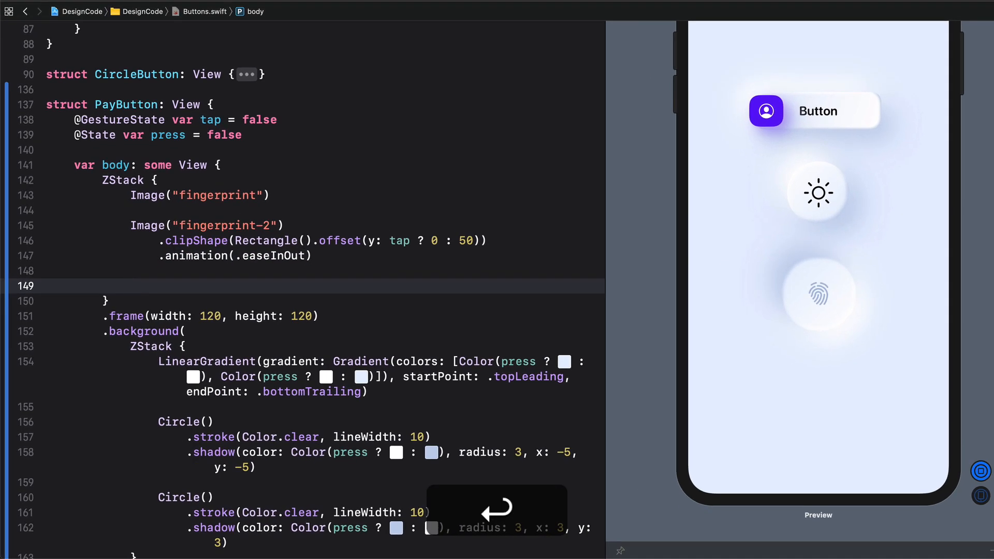
Add Image(systemName: "checkmark.circle.fill") with .font(.system(size: 44, weight: .light)).
{"action": "type", "text": "Image(systemName: \""}
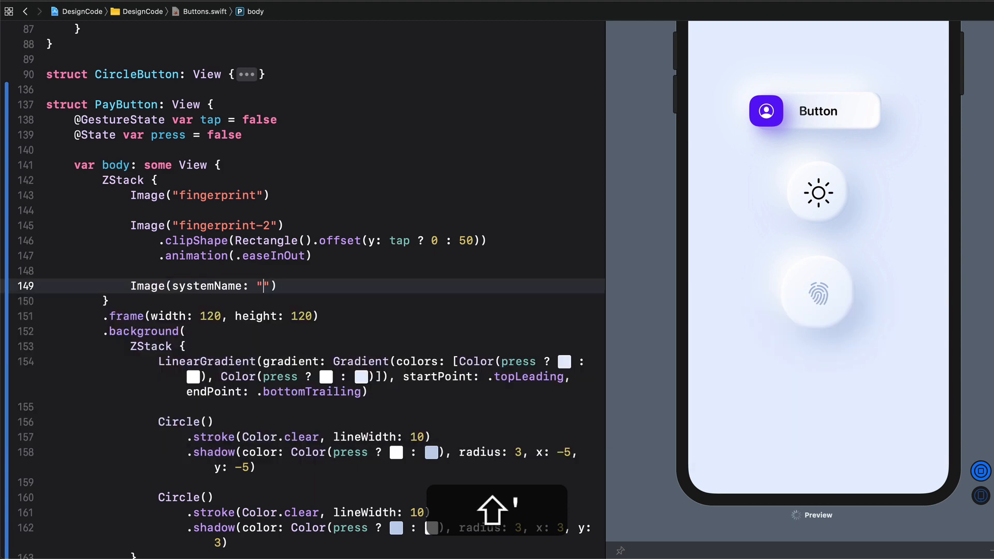
{"action": "type", "text": "checkmark."}
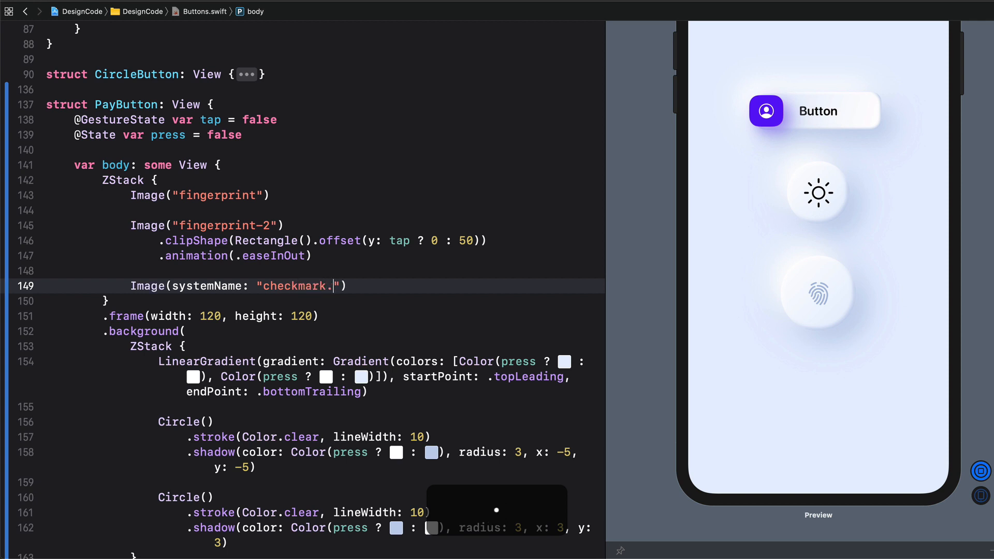
{"action": "type", "text": "circle.fill"}
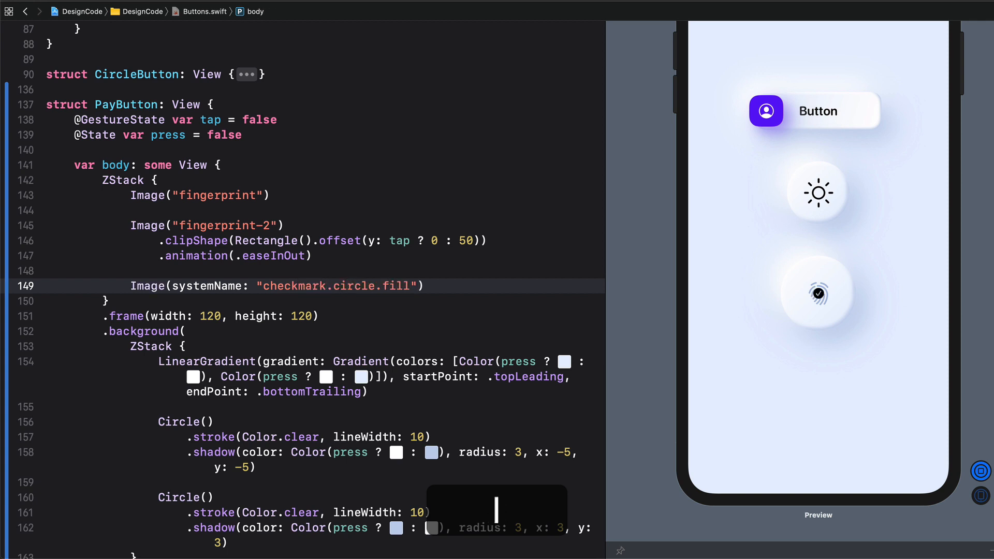
{"action": "type", "text": ".font(.system(size: CGFloat, weight: Font.Weight, design: Font.Design"}
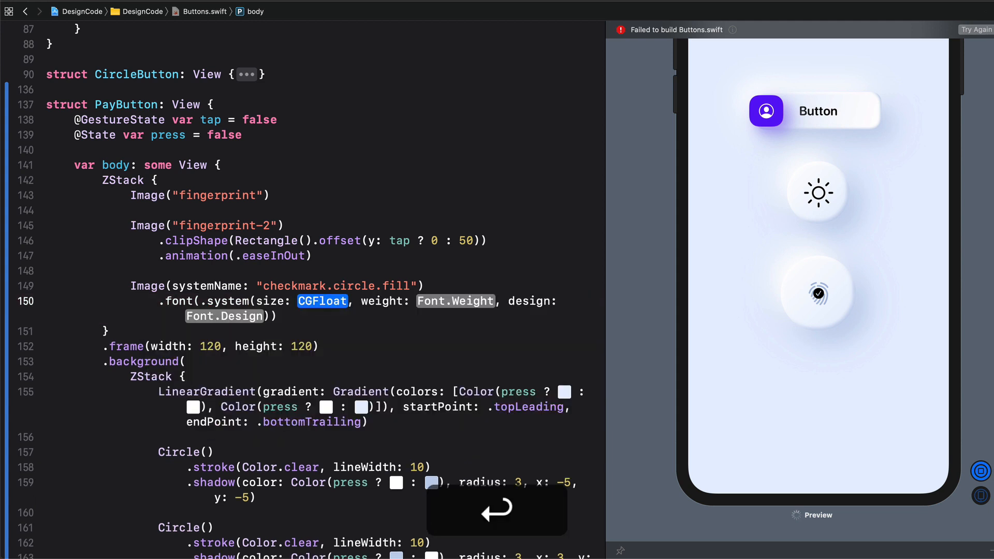
{"action": "type", "text": "44"}
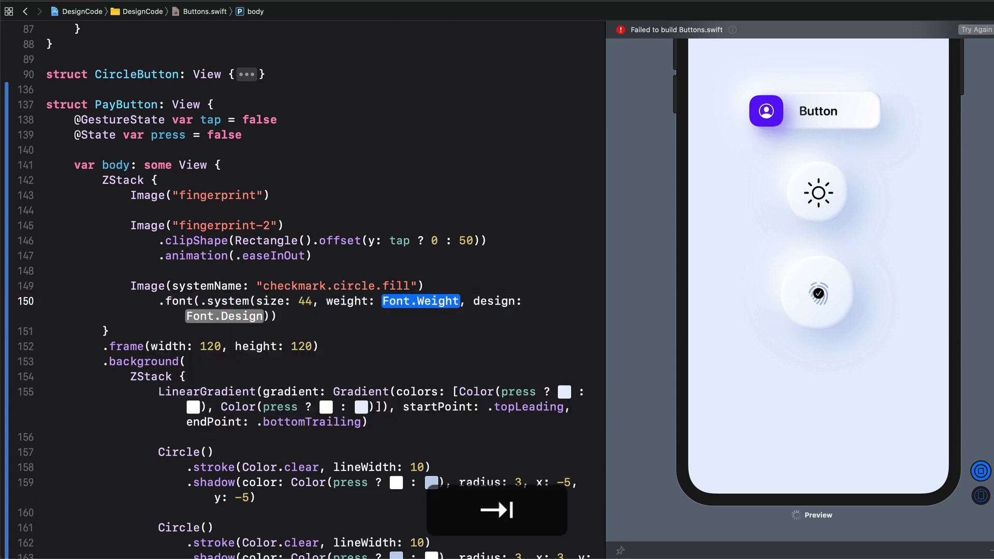
{"action": "type", "text": "li"}
{"action": "type", "text": ".foreground"}
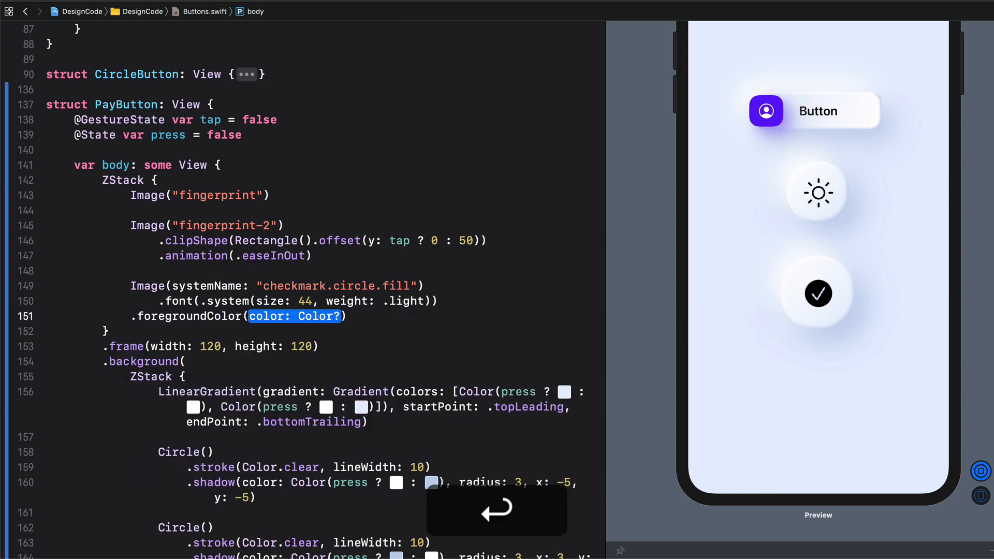
Give the checkmark .foregroundColor(Color(...)) using a colour literal.
{"action": "type", "text": "Color("}
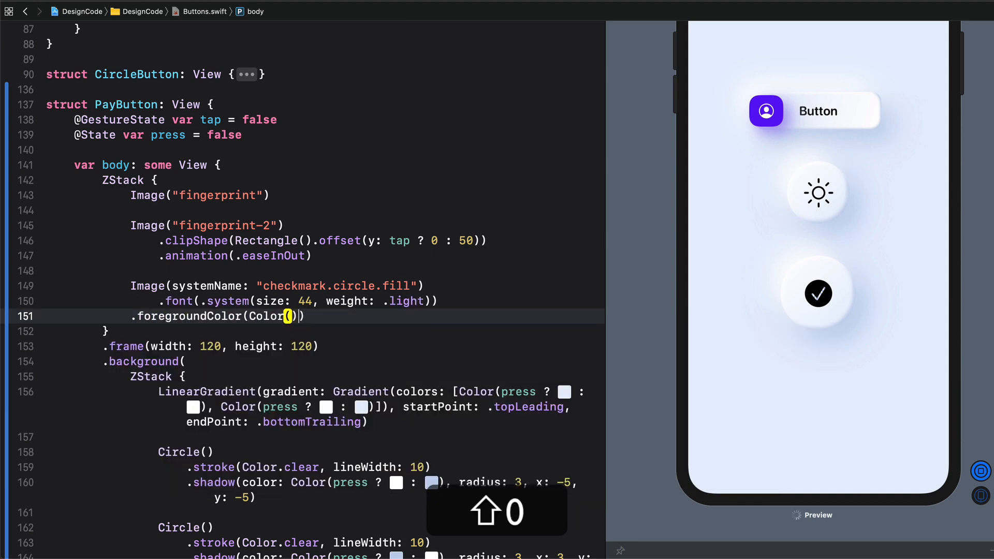
{"action": "key", "text": "return"}
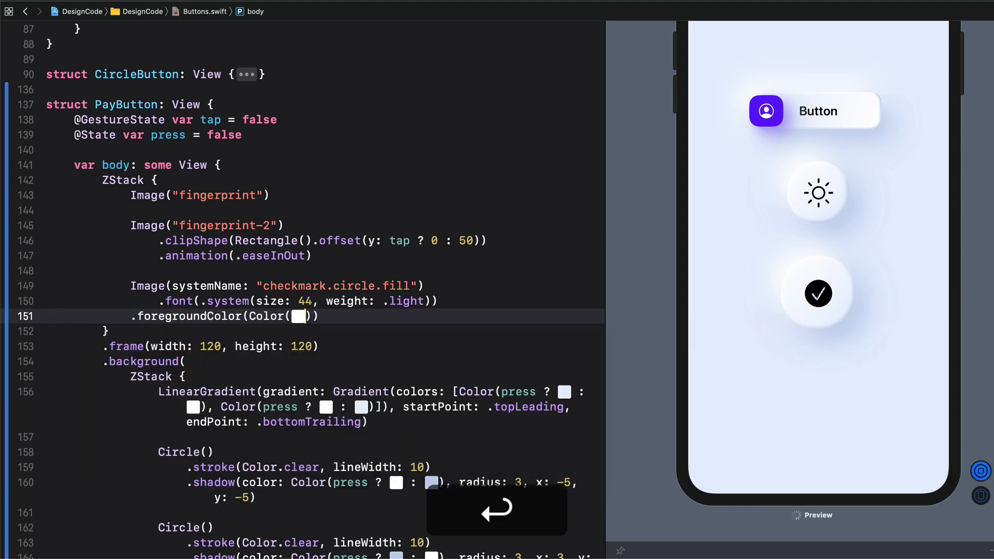
Colour the checkmark purple and give the first fingerprint .opacity(press ? 0 : 1).
{"action": "left_click", "coordinate": [298, 315]}
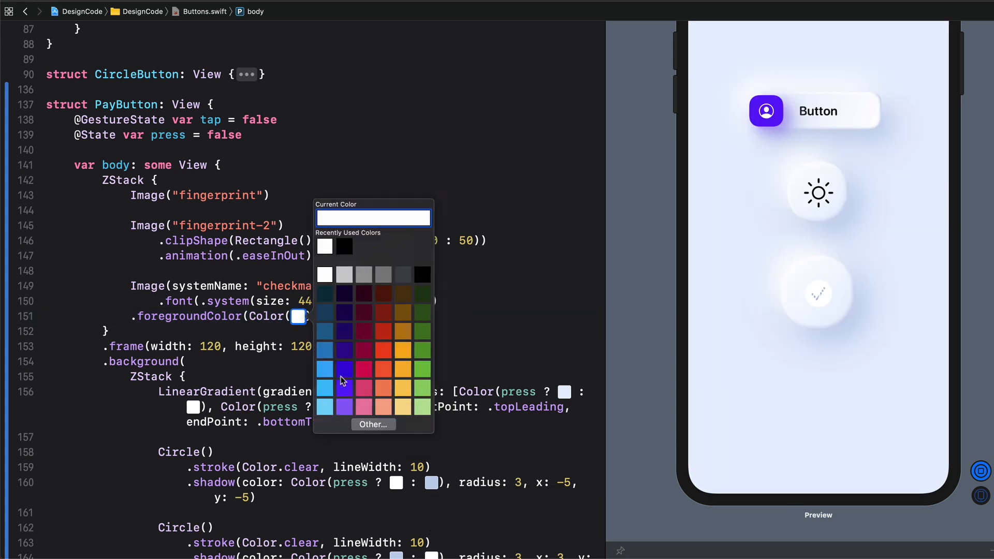
{"action": "left_click", "coordinate": [344, 380]}
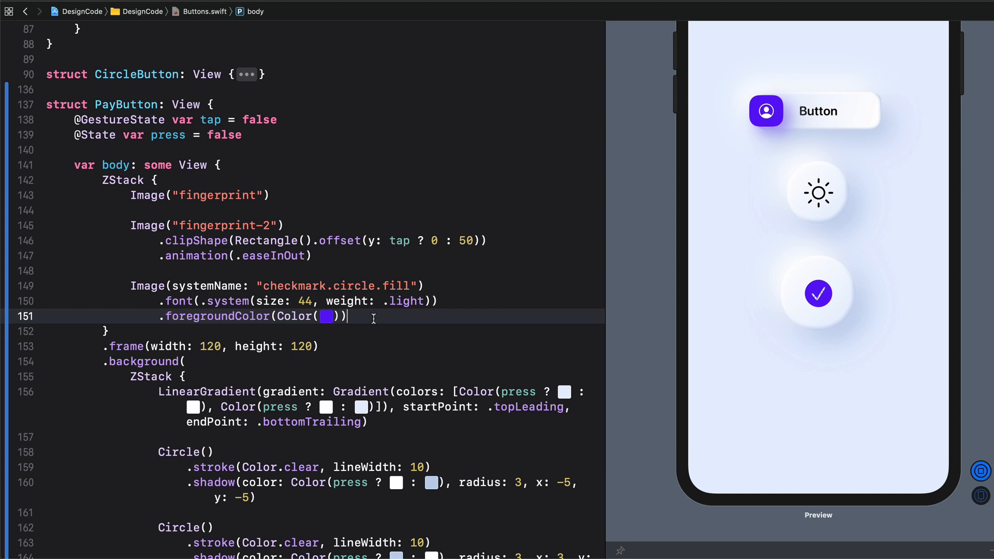
{"action": "key", "text": "return"}
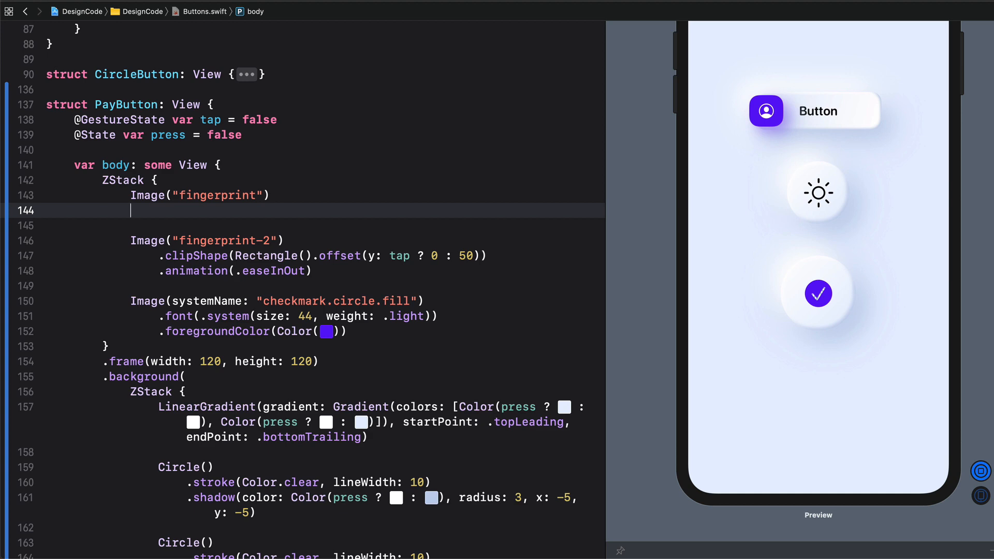
{"action": "type", "text": ".opacity(opacity: Double"}
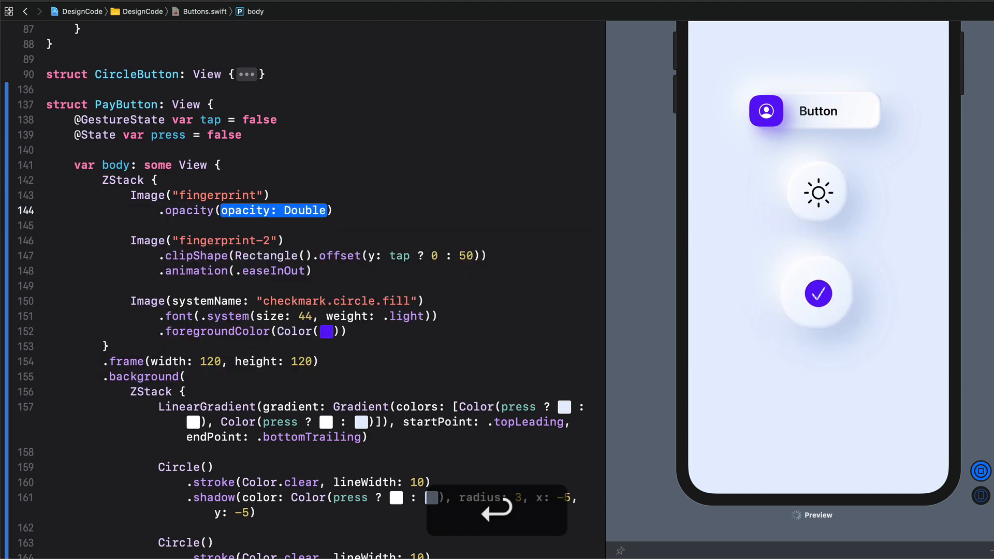
{"action": "type", "text": "press ?"}
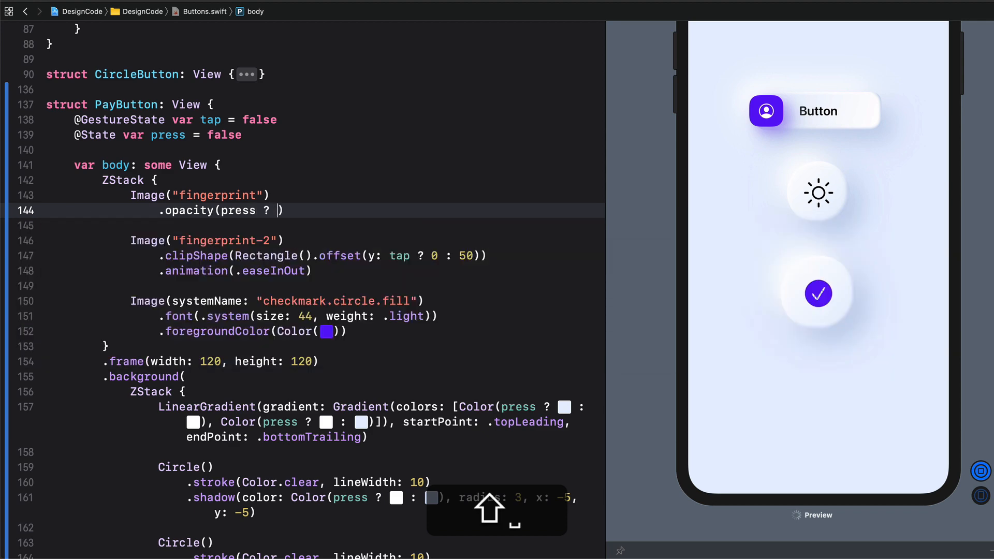
{"action": "type", "text": "0 :"}
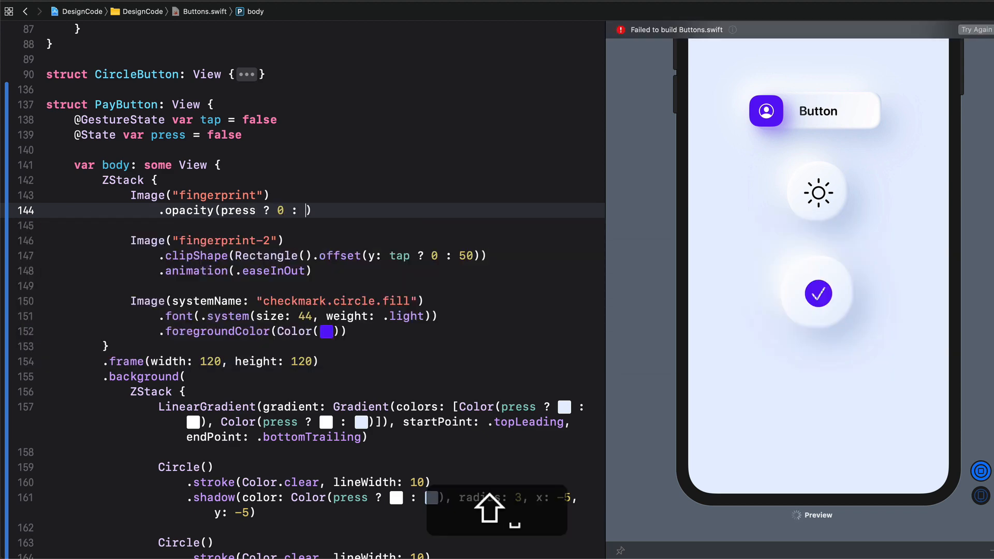
{"action": "type", "text": "1"}
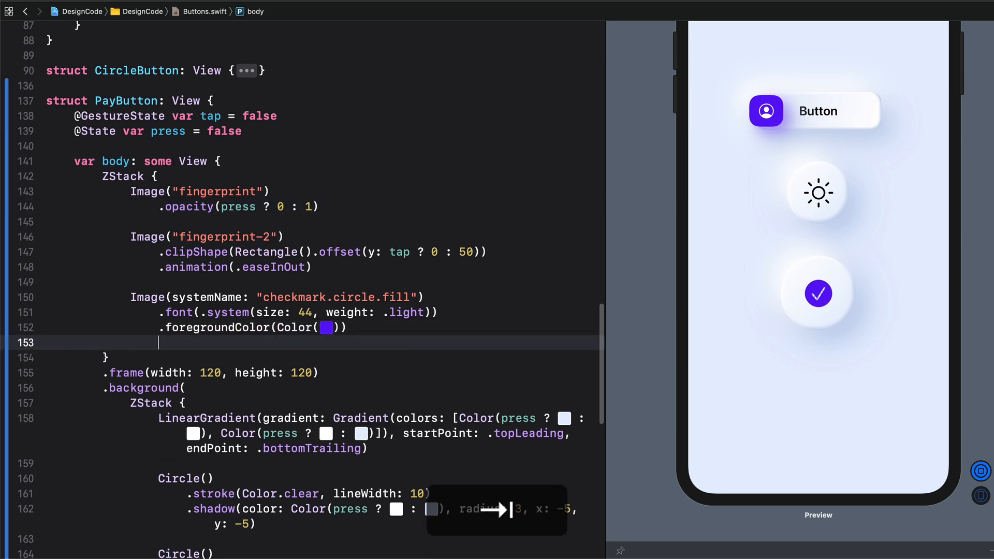
Give the checkmark .opacity(press ? 1 : 0) and test the button in the preview.
{"action": "type", "text": ".opacity(press"}
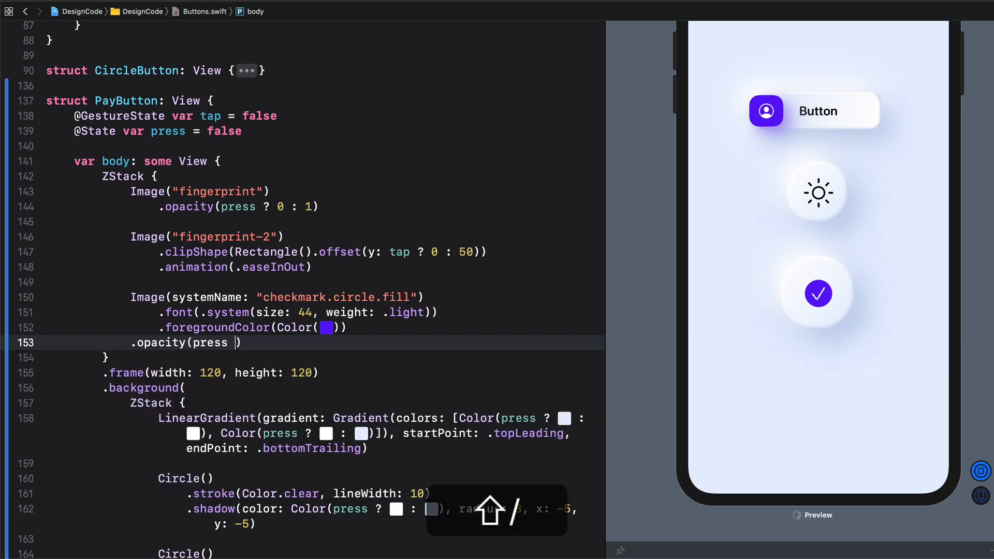
{"action": "type", "text": "? 1 :"}
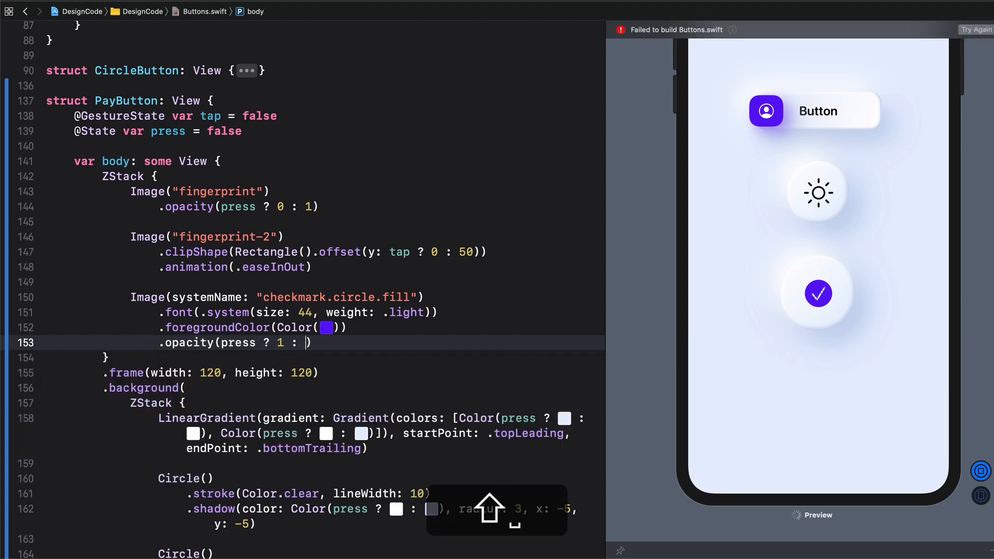
{"action": "type", "text": "0"}
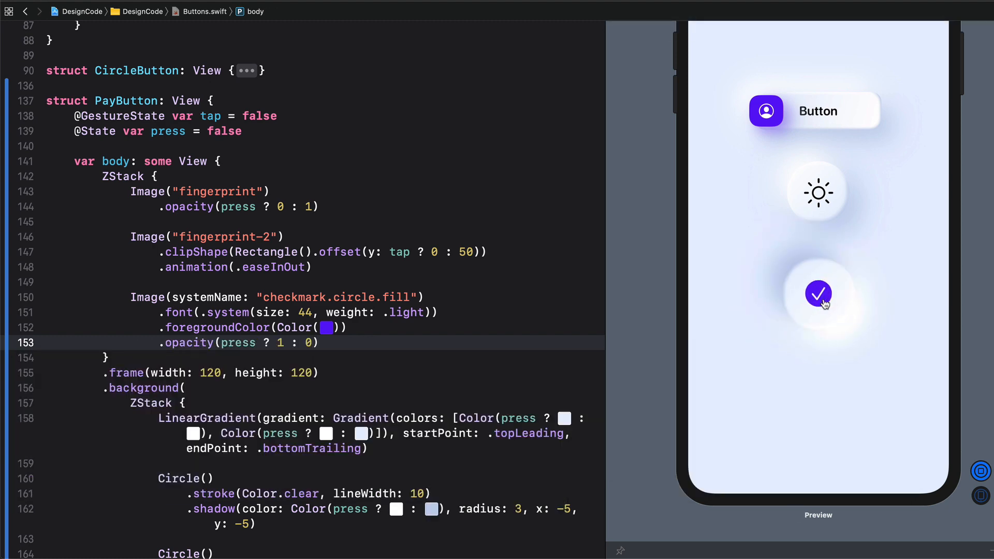
{"action": "left_click", "coordinate": [817, 293]}
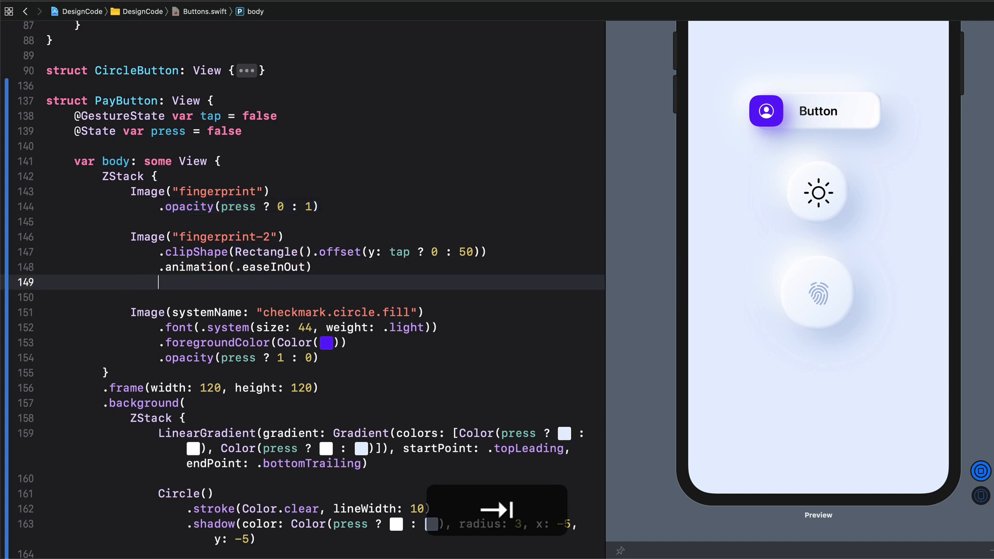
Add .opacity(press ? 0 : 1) to fingerprint-2 and test pressing the button twice in the preview.
{"action": "type", "text": ".opacity(press ? 0 : 1)"}
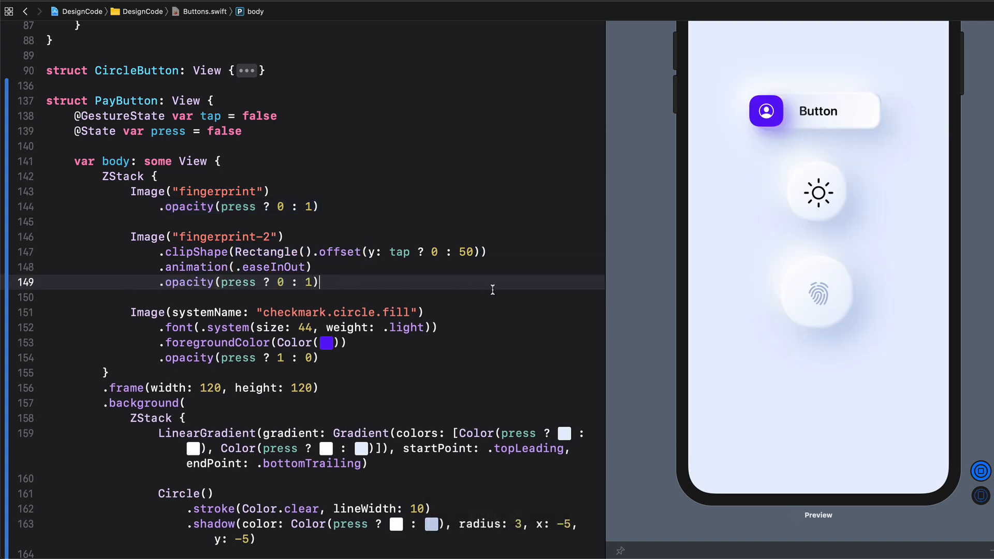
{"action": "left_click", "coordinate": [818, 293]}
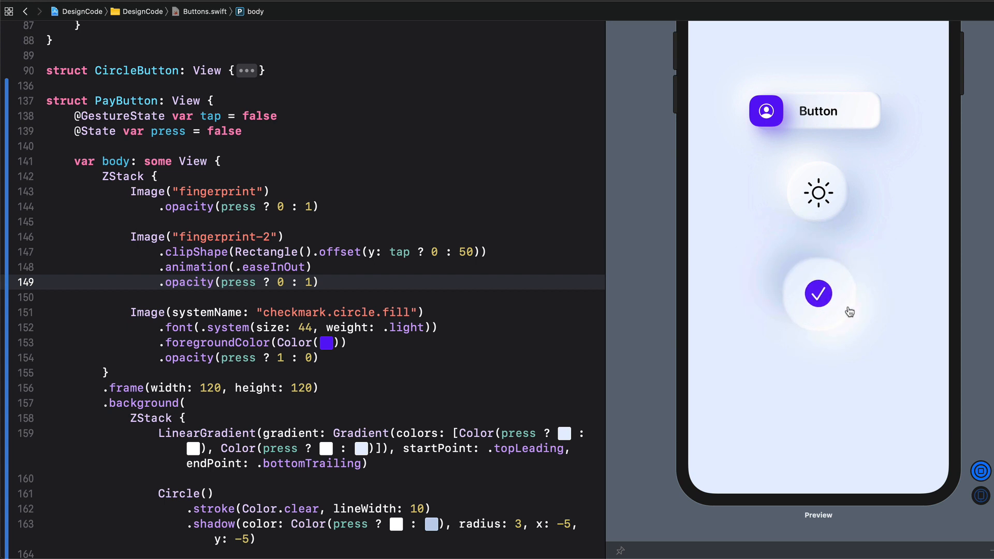
{"action": "left_click", "coordinate": [818, 293]}
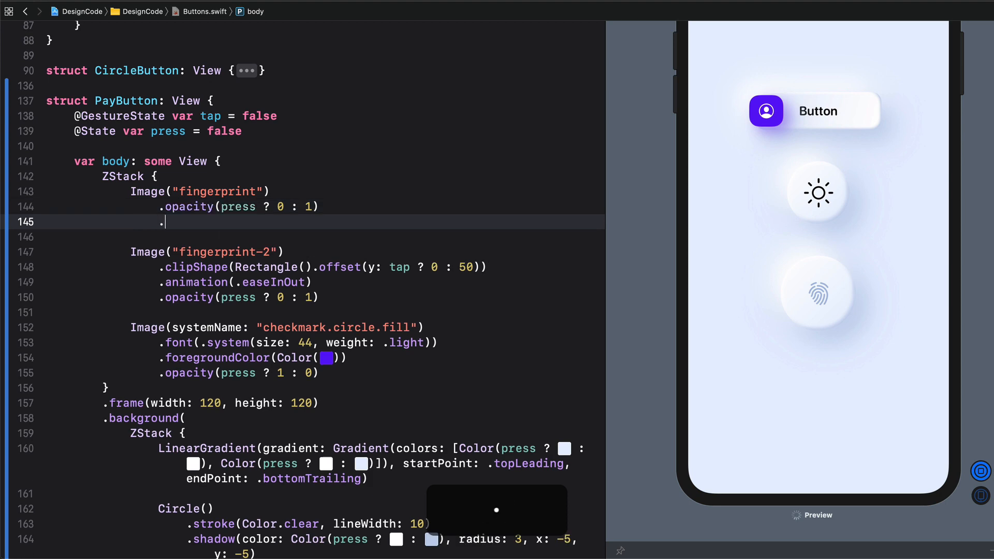
Add .scaleEffect(press ? 0 : 1) to both fingerprints and a scale modifier line for the checkmark.
{"action": "type", "text": ".scaleEffect()"}
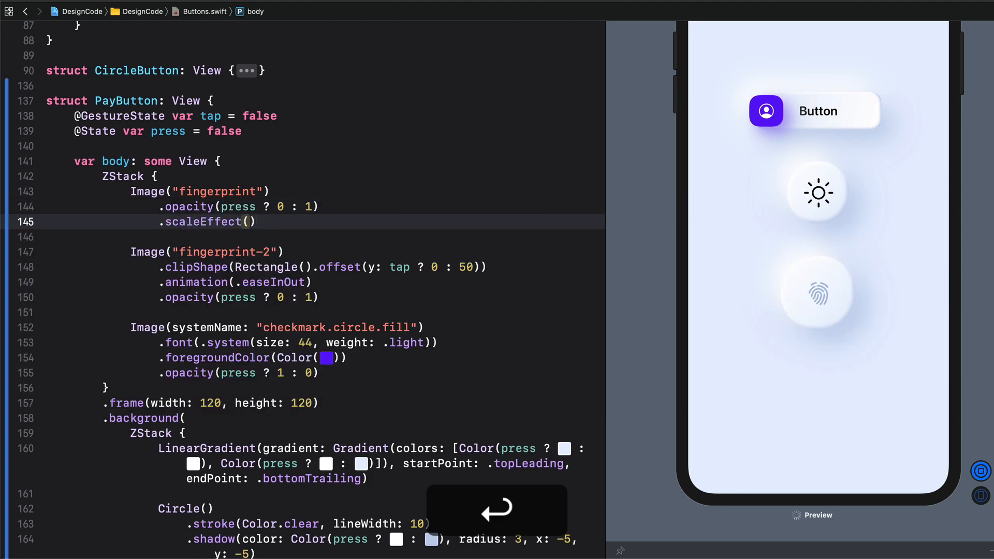
{"action": "type", "text": "p"}
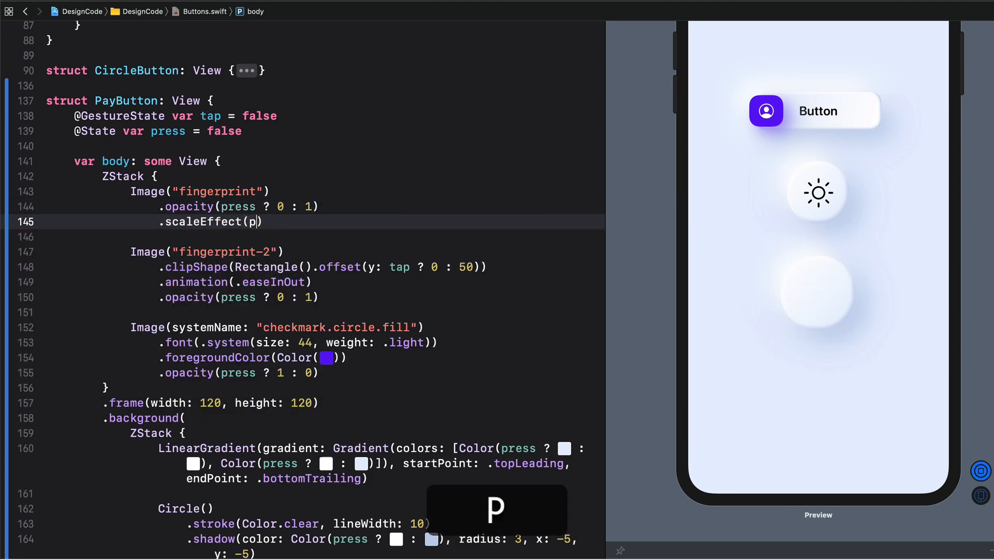
{"action": "type", "text": "ress ?"}
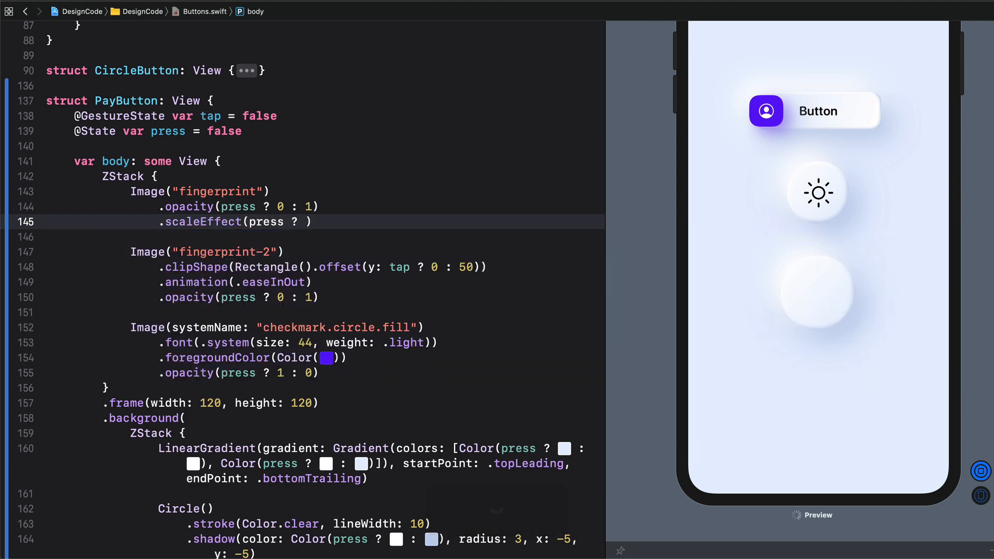
{"action": "type", "text": "0 : 1"}
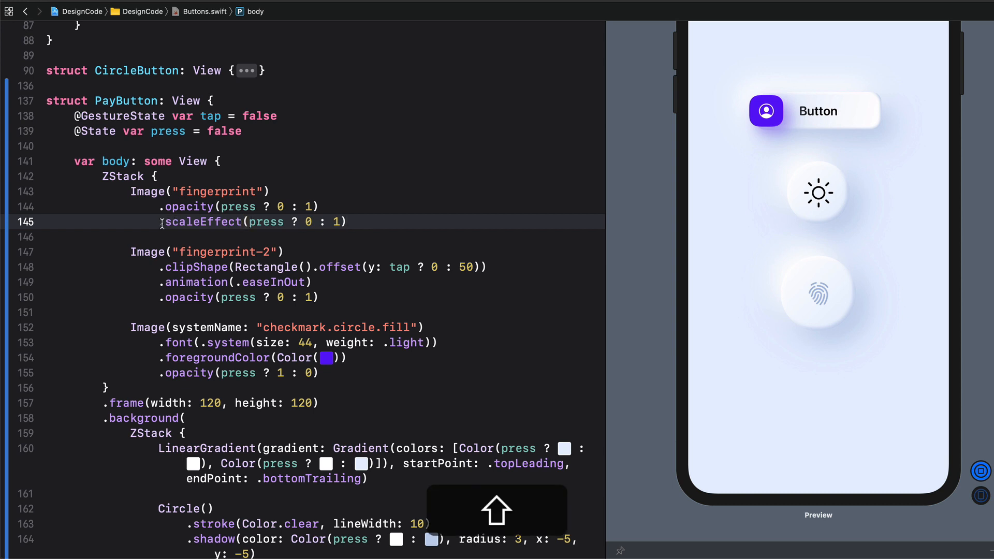
{"action": "key", "text": "Return"}
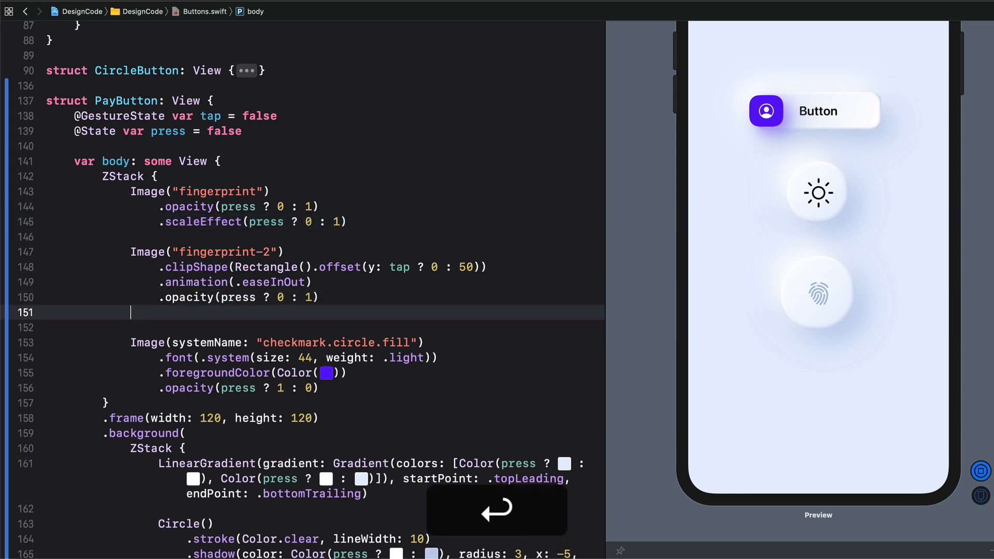
{"action": "type", "text": ".scaleEffect(press ? 0 : 1)"}
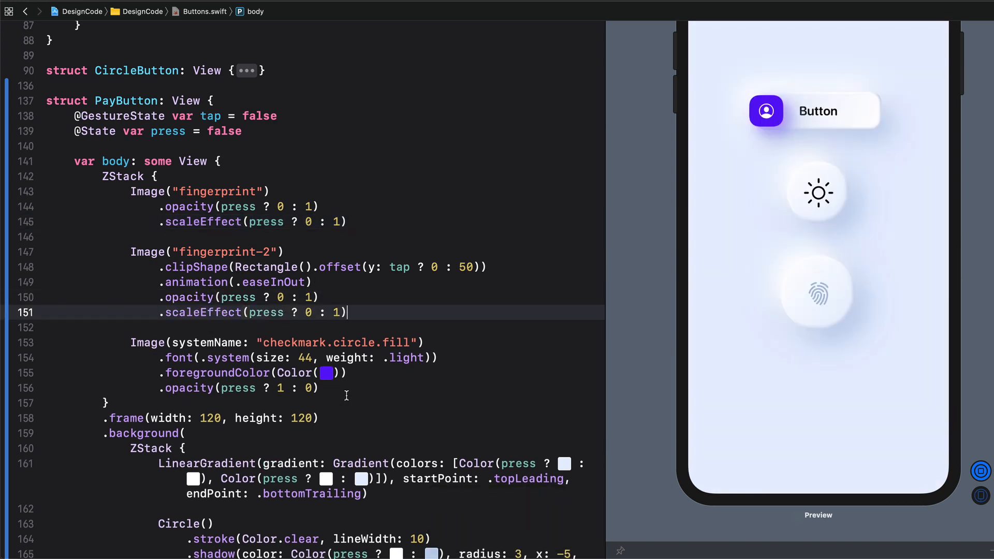
{"action": "key", "text": "cmd+v"}
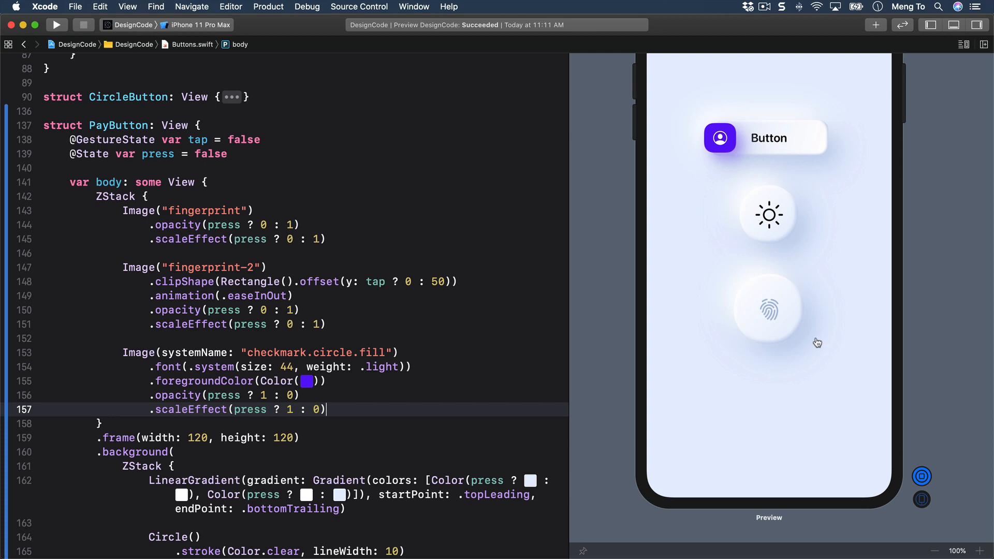
{"action": "mouse_move", "coordinate": [772, 296]}
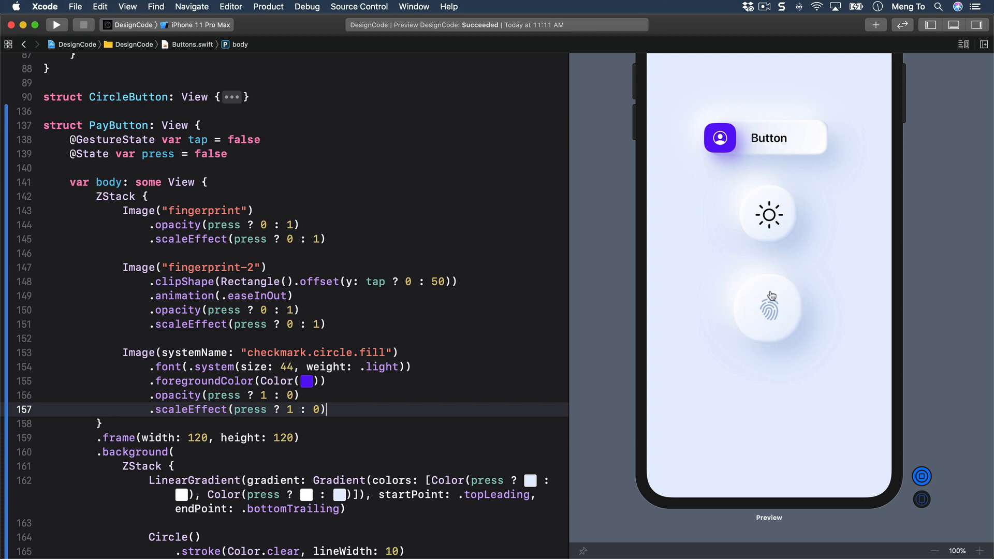
Add an .overlay with Circle().trim(from: 0.3, to: 1) after the clipShape.
{"action": "scroll", "scroll_direction": "down", "scroll_amount": 3}
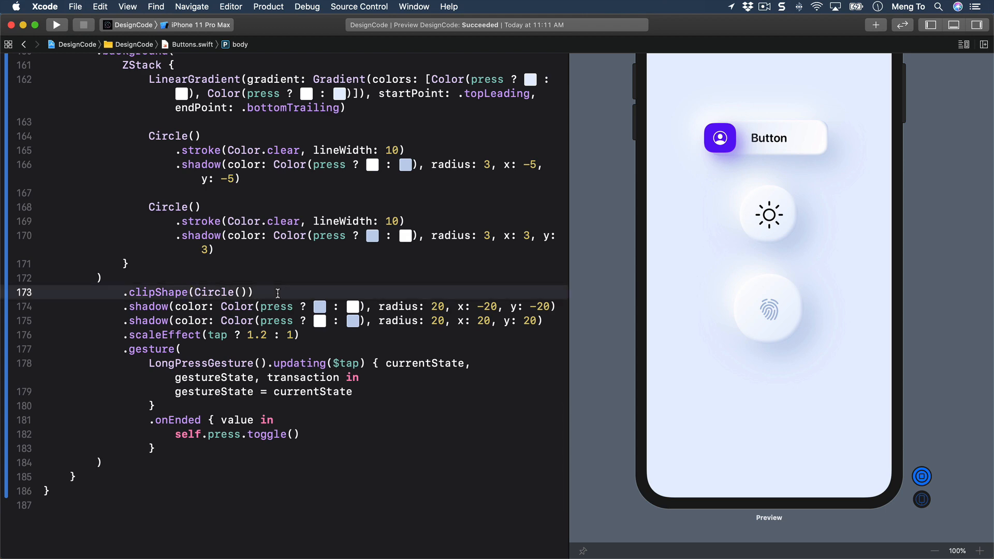
{"action": "type", "text": ".overlay("}
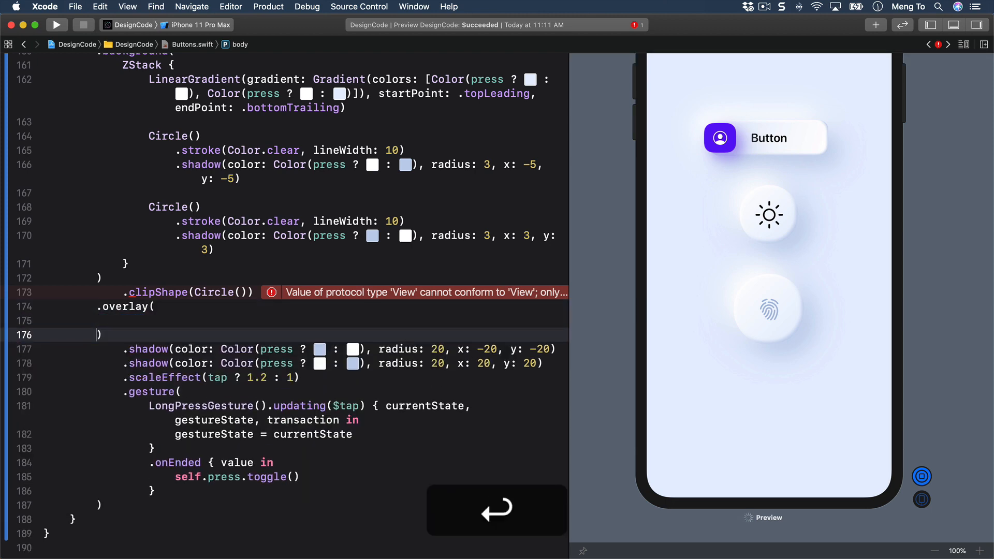
{"action": "type", "text": "C"}
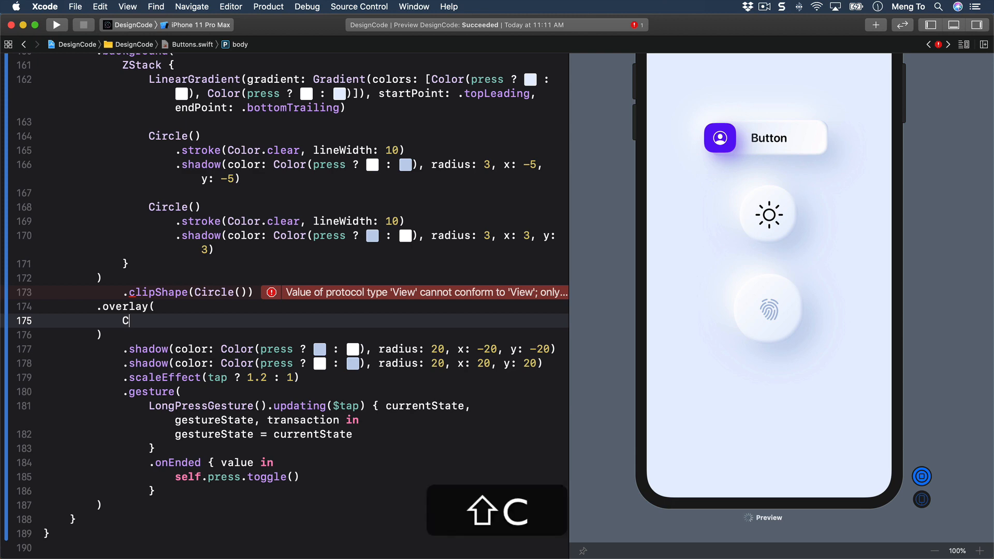
{"action": "type", "text": "ircle()"}
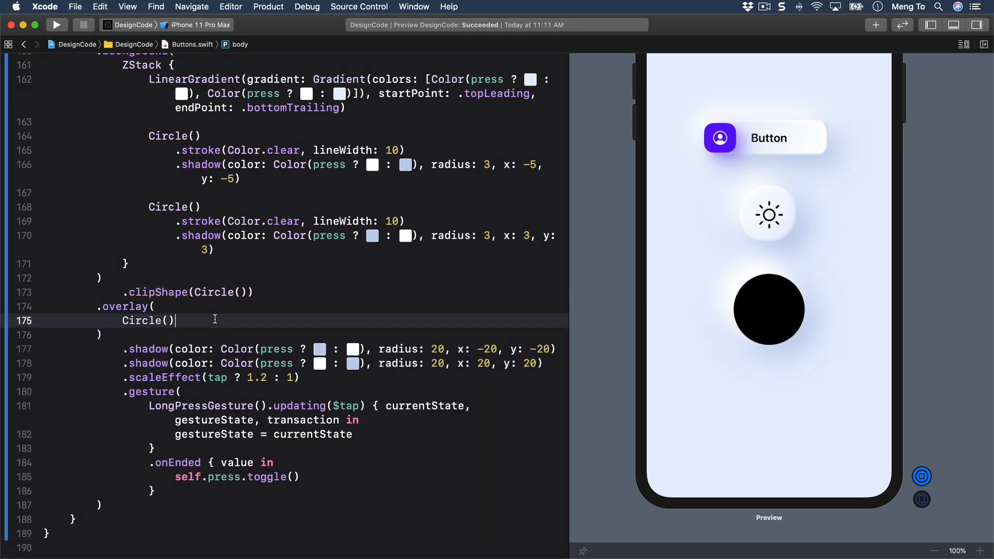
{"action": "mouse_move", "coordinate": [235, 330]}
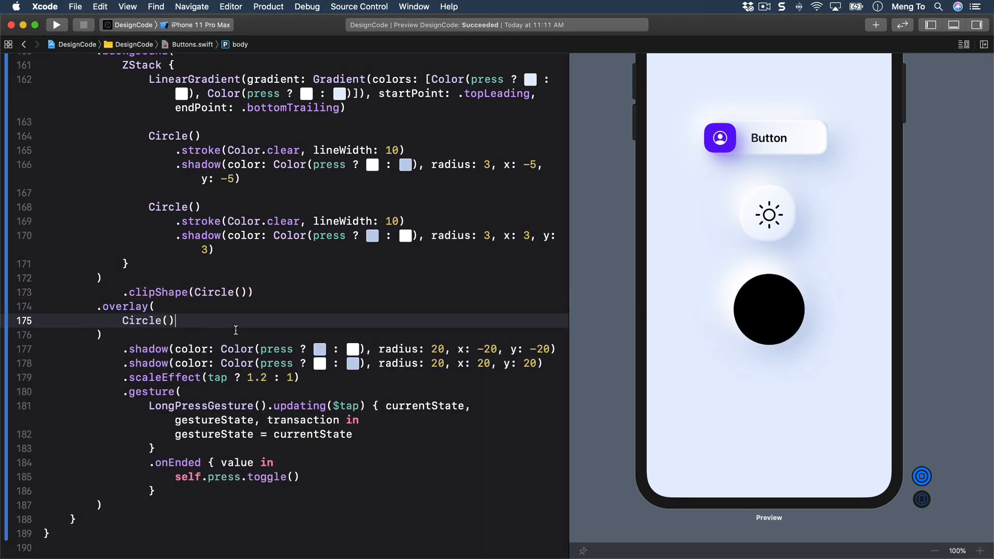
{"action": "type", "text": ".trim(from: CGFloat, to: CGFloat"}
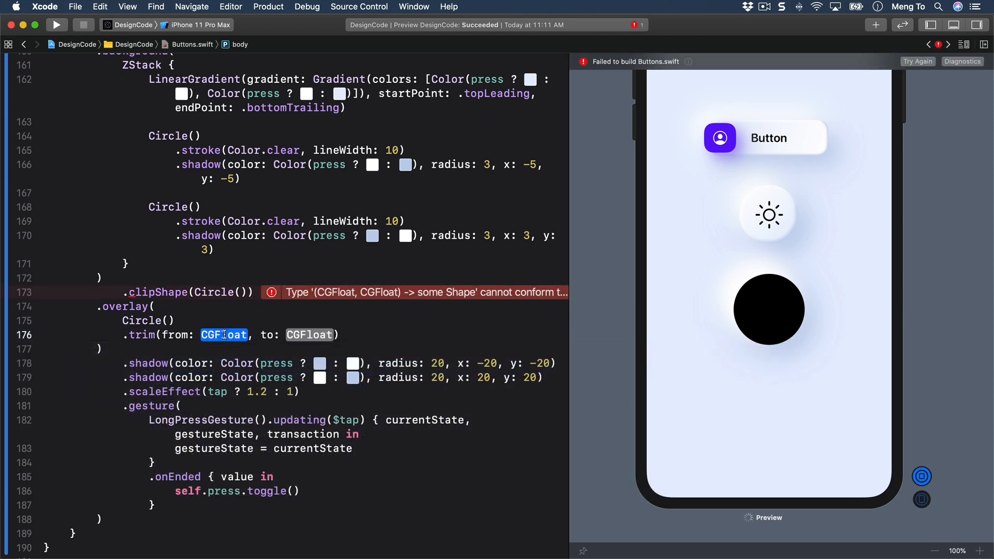
{"action": "type", "text": "0.3"}
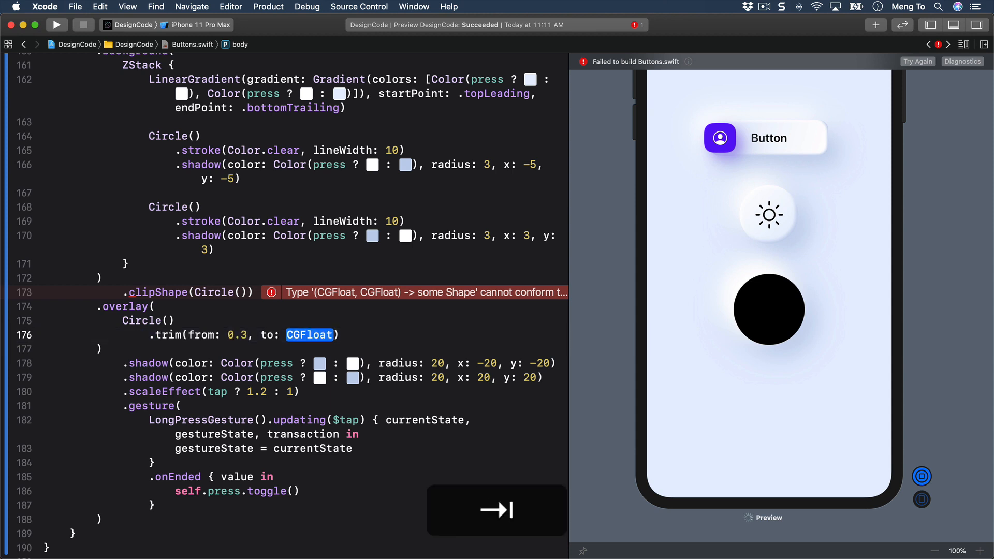
{"action": "type", "text": "1"}
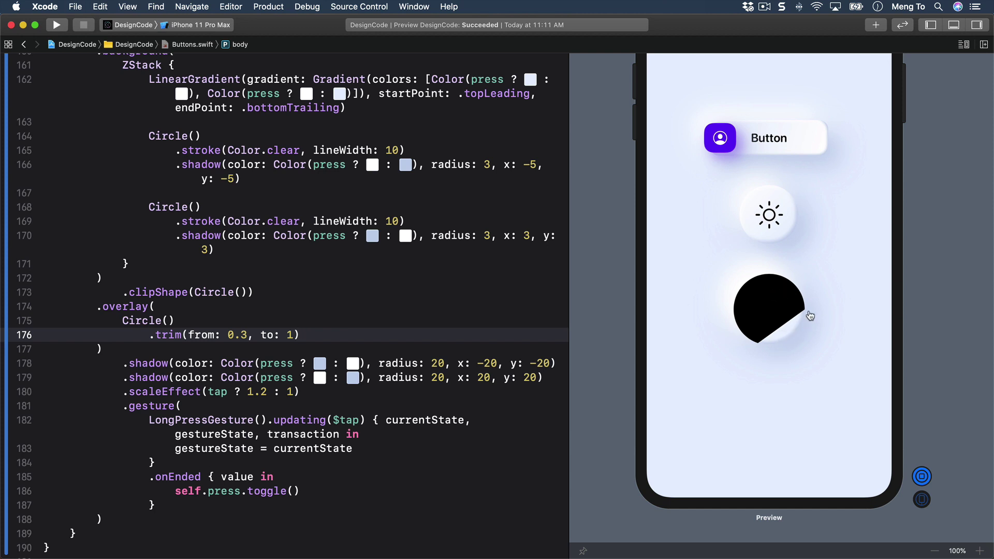
{"action": "mouse_move", "coordinate": [796, 316]}
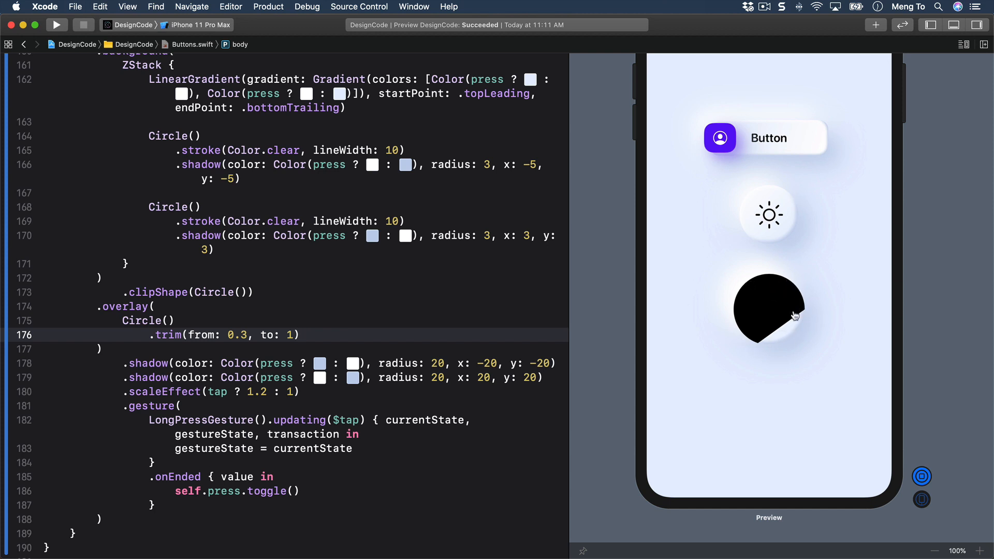
{"action": "mouse_move", "coordinate": [812, 325]}
{"action": "type", "text": "."}
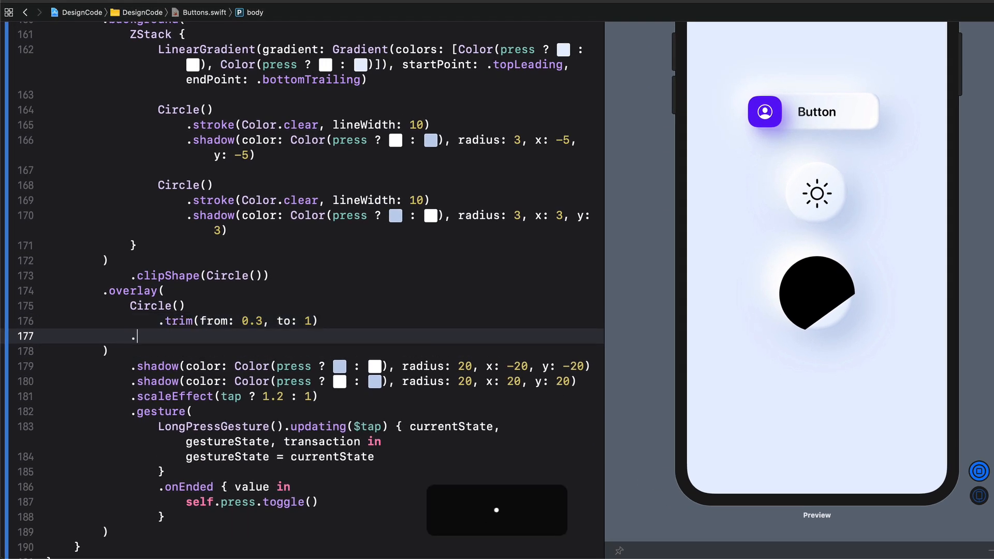
Stroke the trimmed circle with Color.blue, StrokeStyle(lineWidth: 5, lineCap: .round), and begin .frame(width: 88).
{"action": "type", "text": "stroke"}
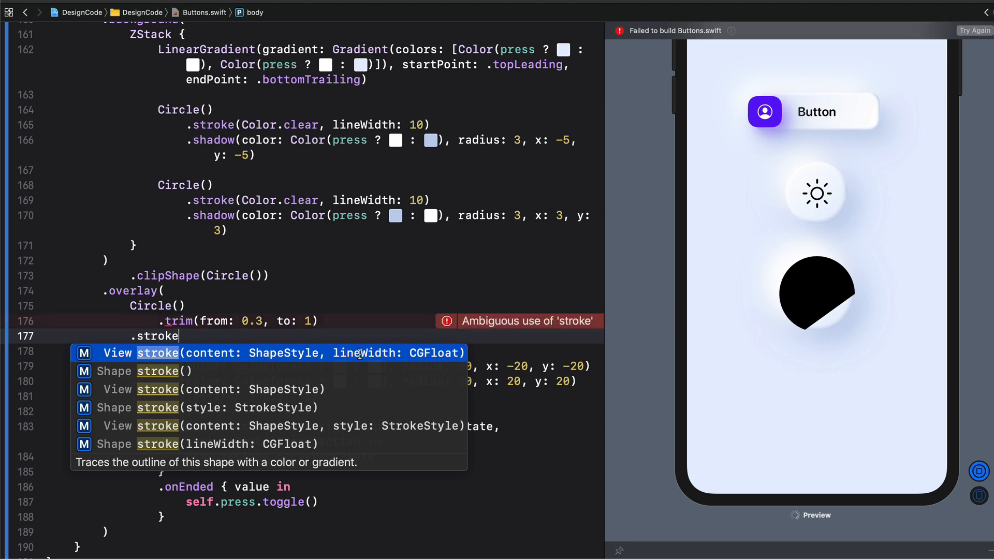
{"action": "left_click", "coordinate": [254, 425]}
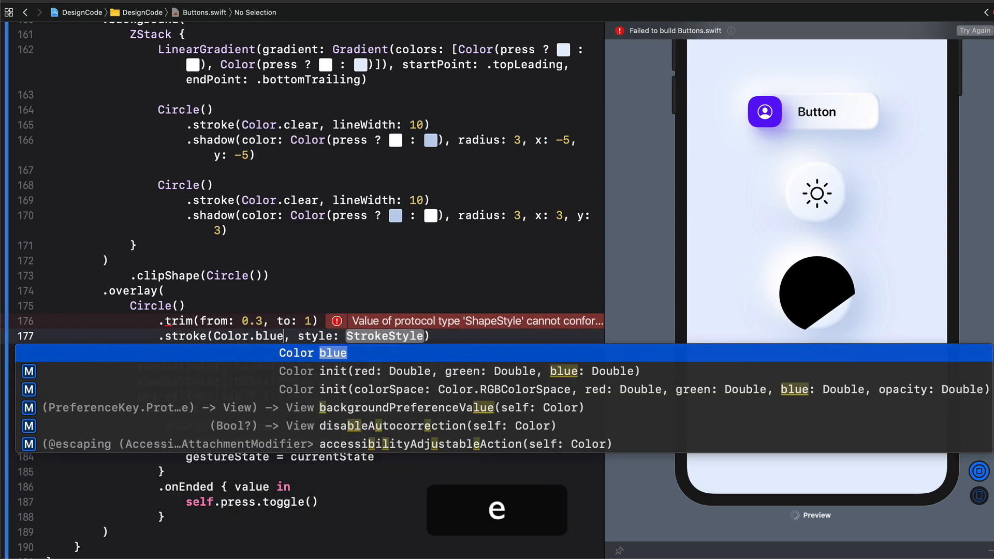
{"action": "key", "text": "Escape"}
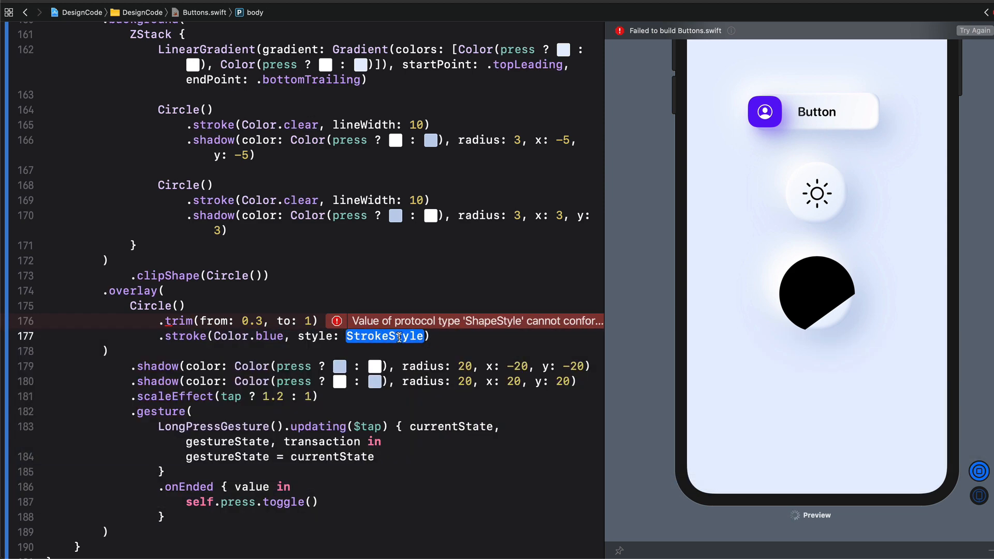
{"action": "type", "text": "s"}
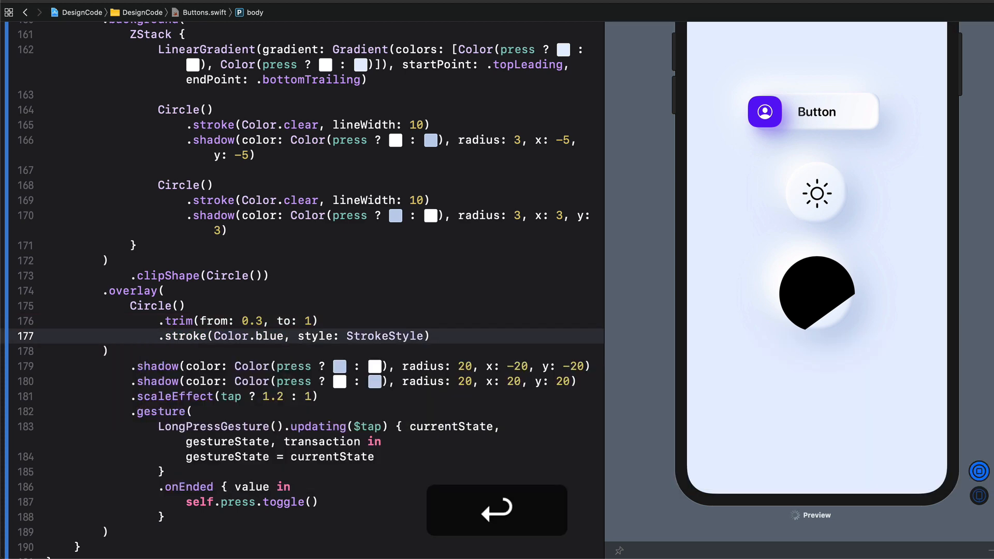
{"action": "type", "text": "()"}
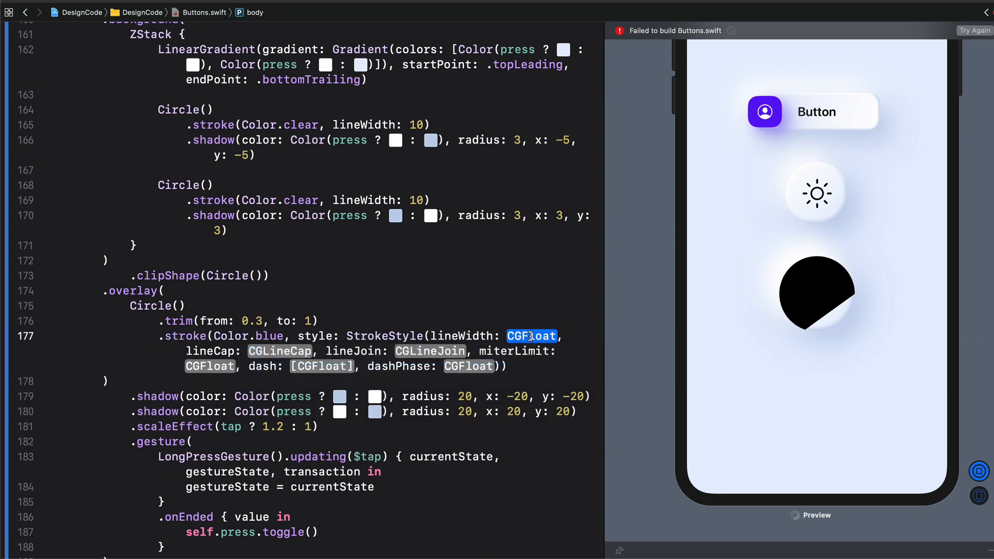
{"action": "type", "text": "5"}
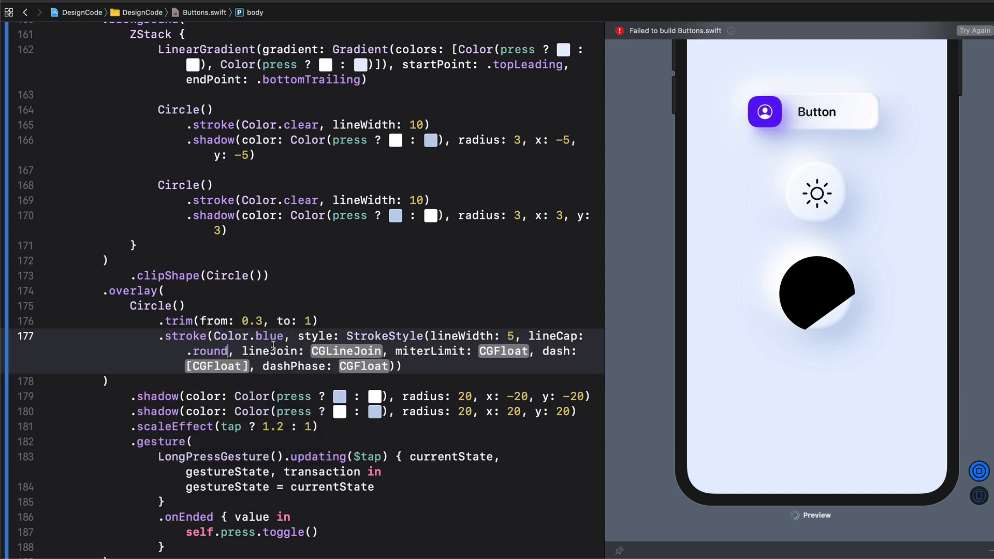
{"action": "left_click", "coordinate": [417, 368]}
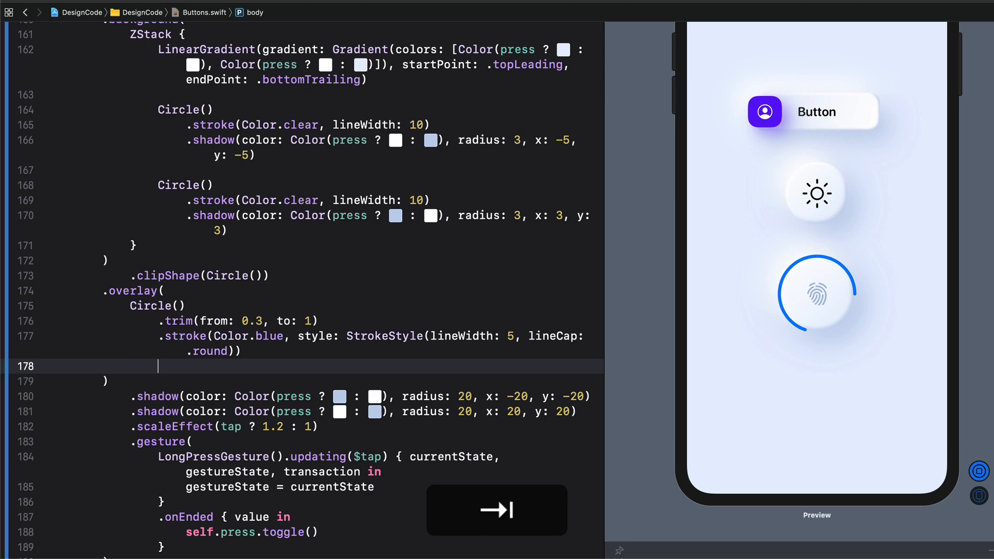
{"action": "type", "text": ".frame(width: 88"}
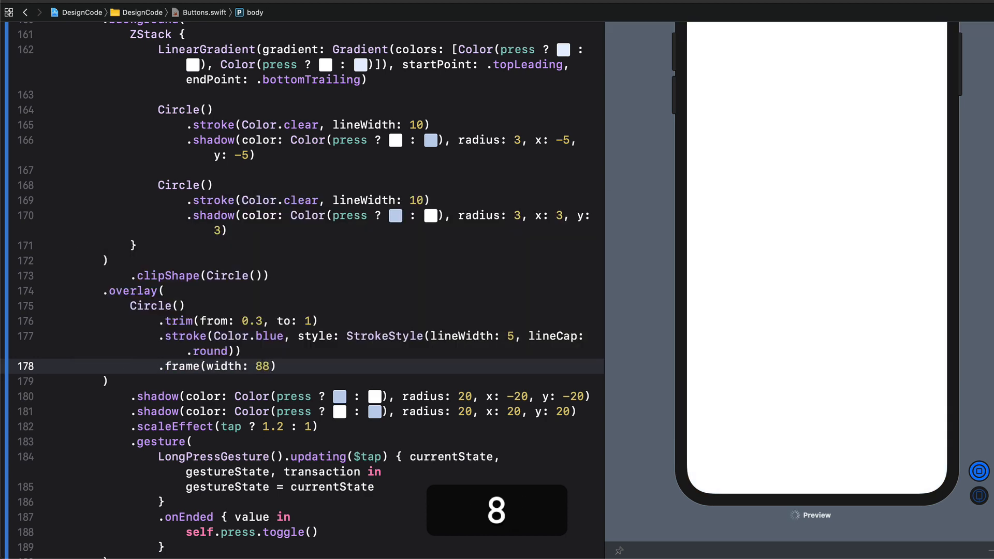
Complete .frame(width: 88, height: 88) and add .rotationEffect(Angle(degrees: 90)).
{"action": "type", "text": ", height: 88"}
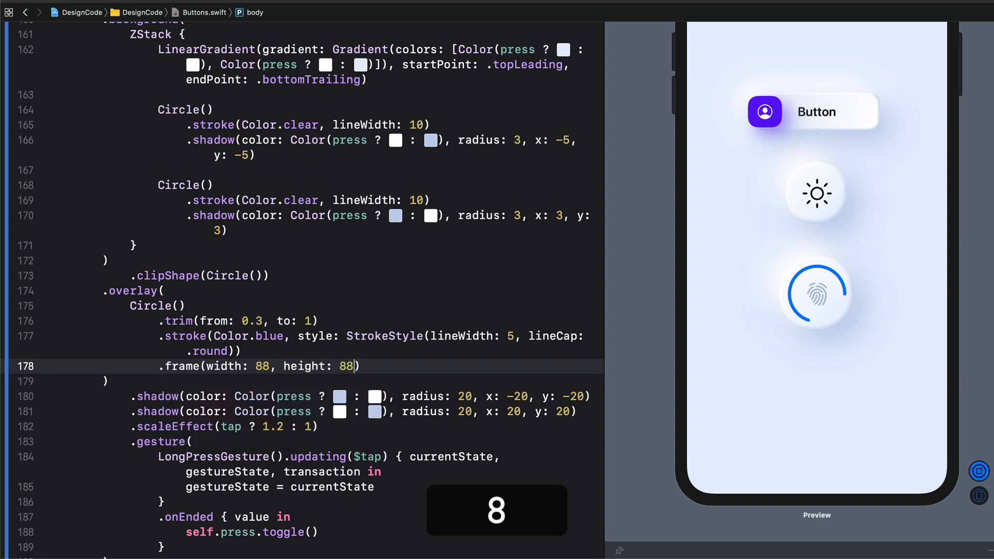
{"action": "mouse_move", "coordinate": [822, 273]}
{"action": "type", "text": "."}
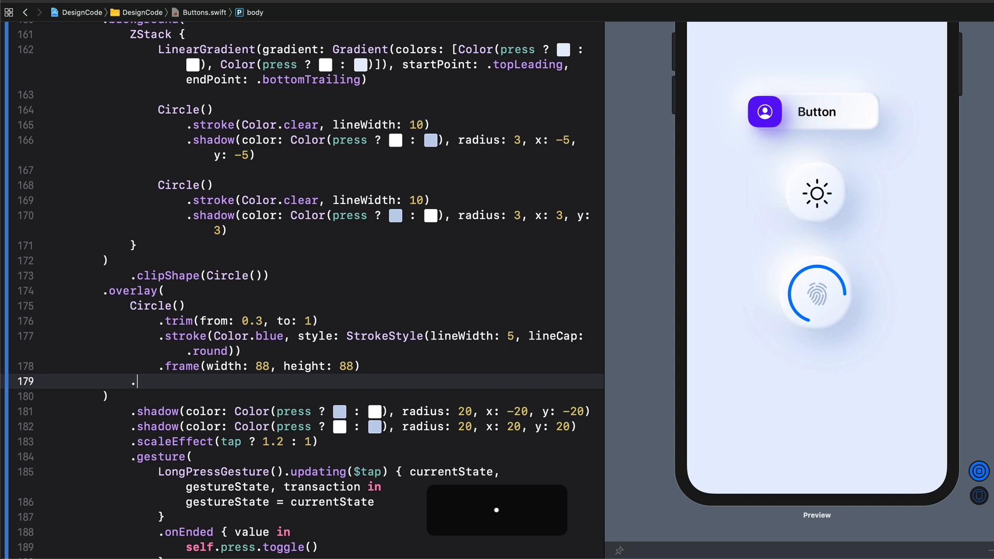
{"action": "type", "text": "rotatione"}
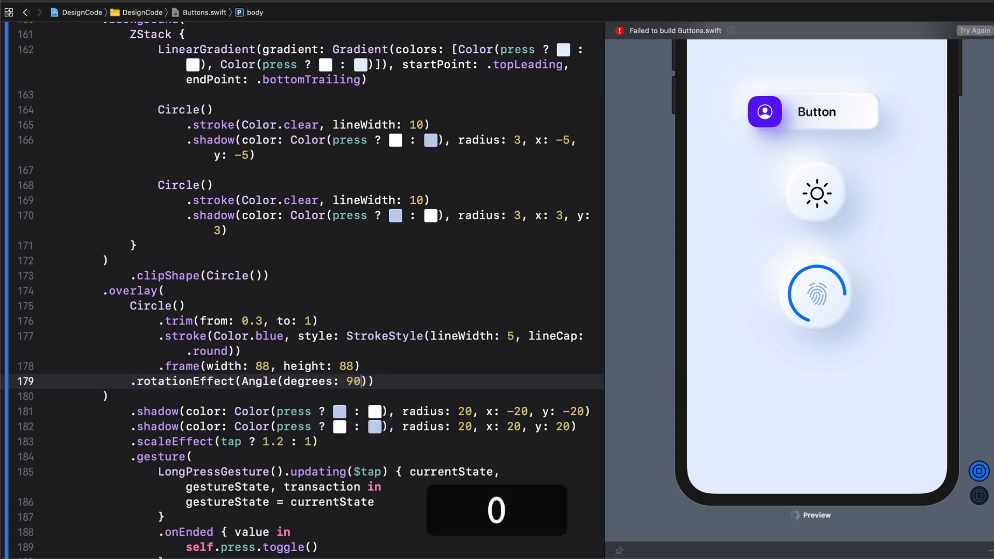
{"action": "key", "text": "return"}
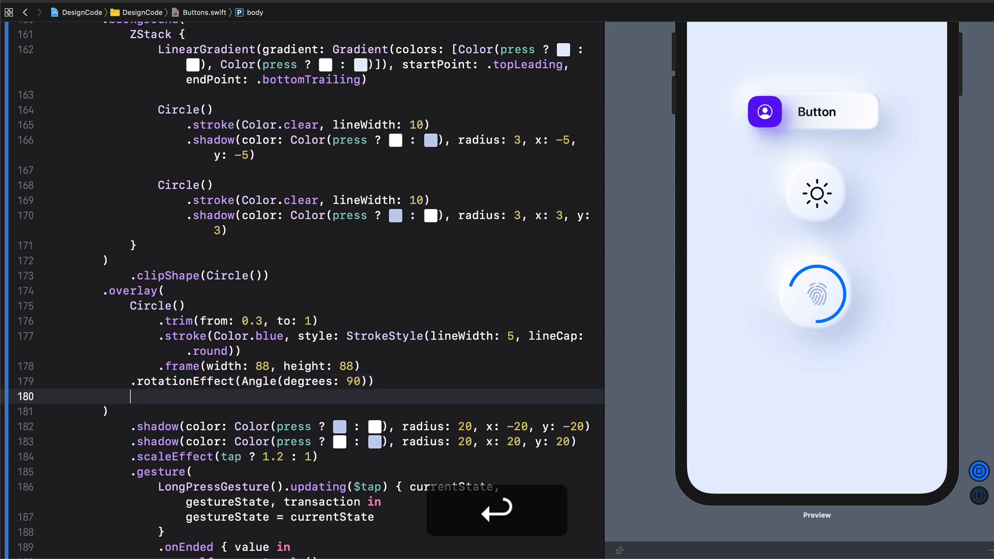
Add .rotation3DEffect(Angle(degrees: 180), axis: (x: 1, y: 0, z: 0)) to flip the arc.
{"action": "type", "text": ".rotation3DEffect(Angle(degrees: Double), axis: (x: CGFloat, y: CGFloat, z: CGFloat"}
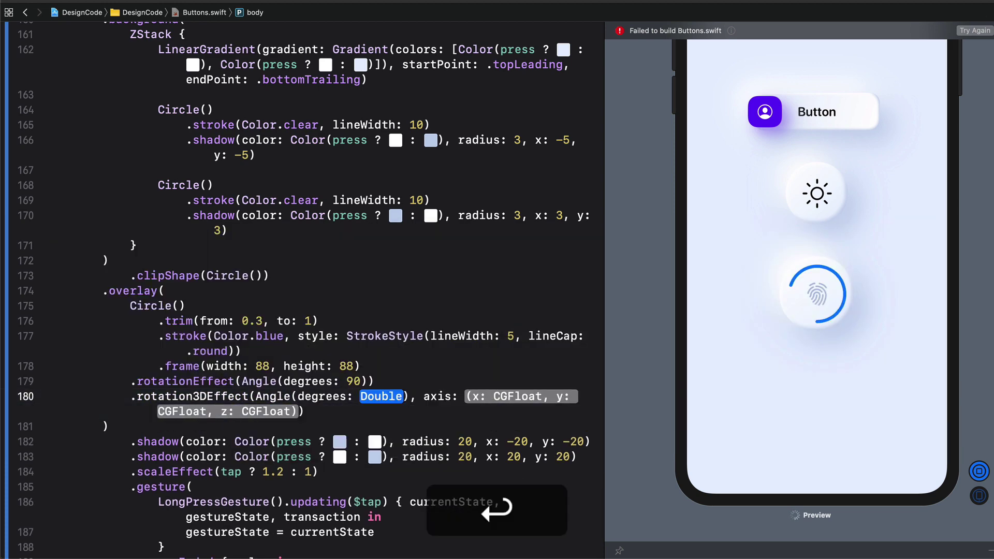
{"action": "type", "text": "180"}
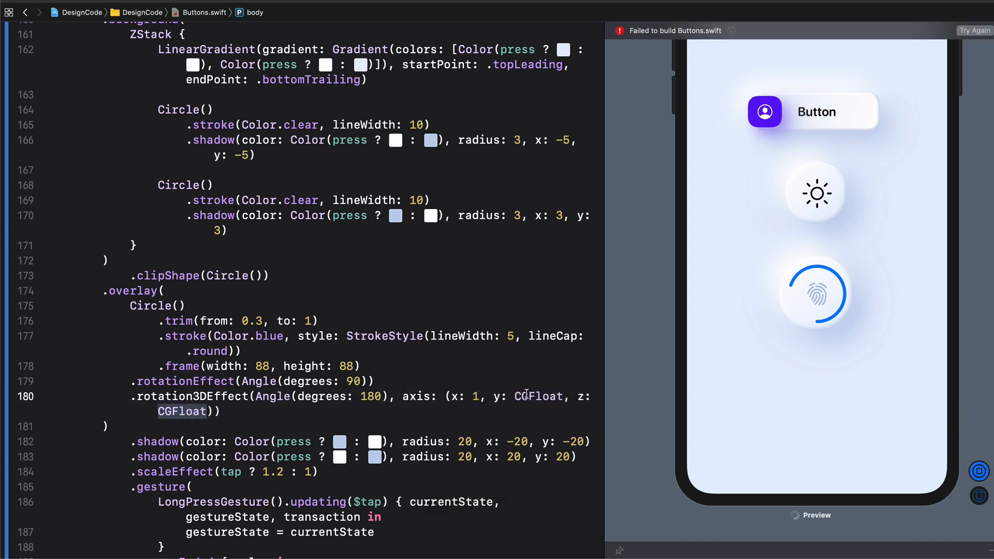
{"action": "type", "text": "0"}
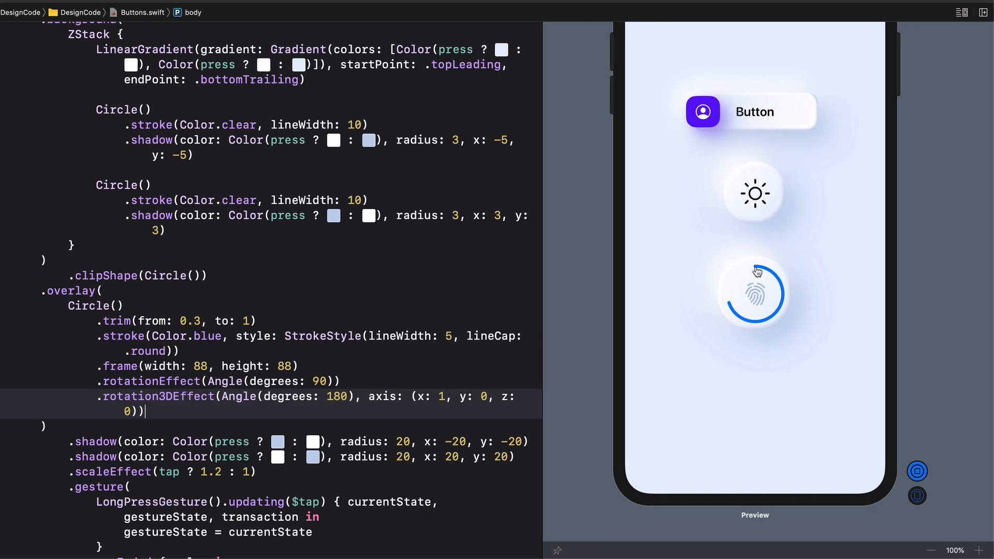
{"action": "mouse_move", "coordinate": [764, 271]}
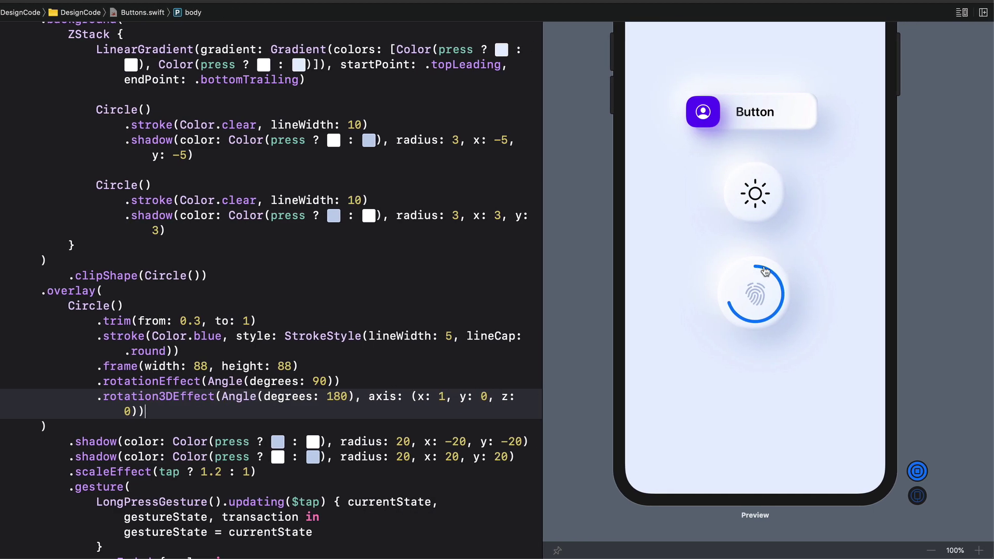
{"action": "mouse_move", "coordinate": [785, 333]}
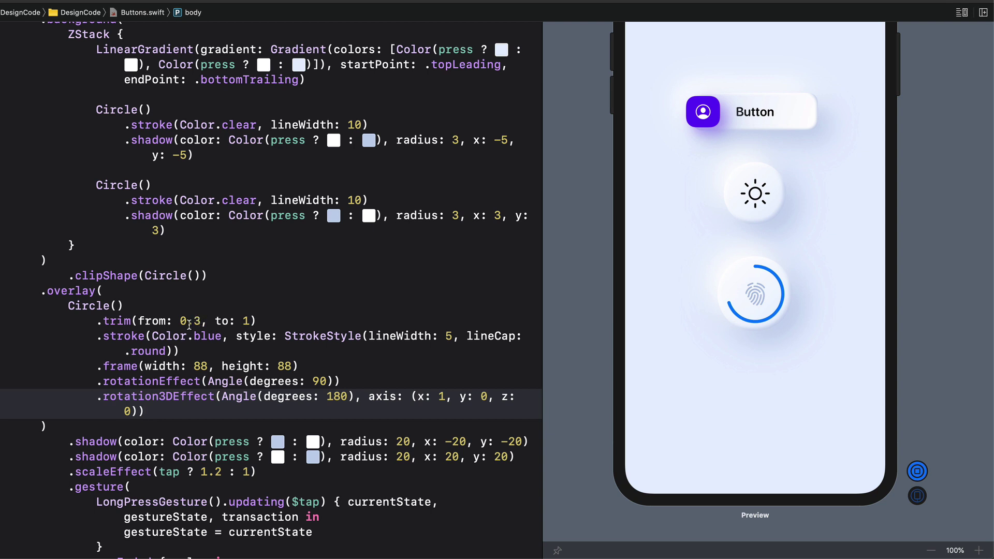
Change the trim start to tap ? 0.001 : 1 and test pressing the fingerprint button in the preview.
{"action": "double_click", "coordinate": [191, 320]}
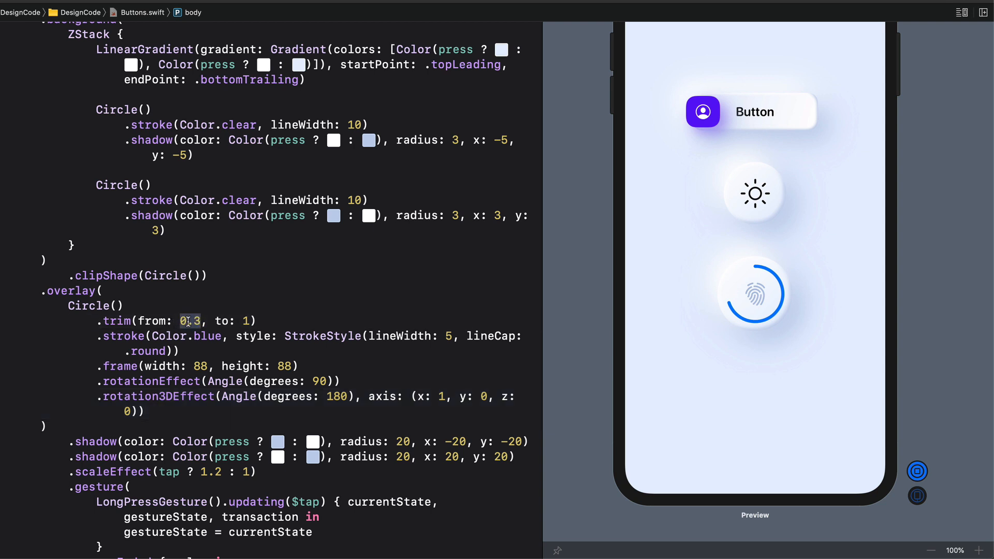
{"action": "mouse_move", "coordinate": [830, 273]}
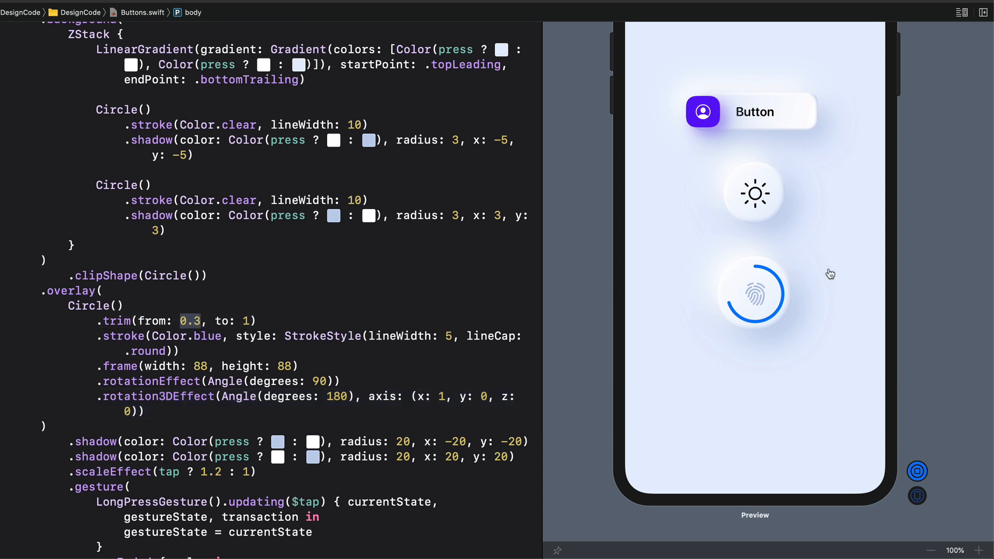
{"action": "mouse_move", "coordinate": [735, 296]}
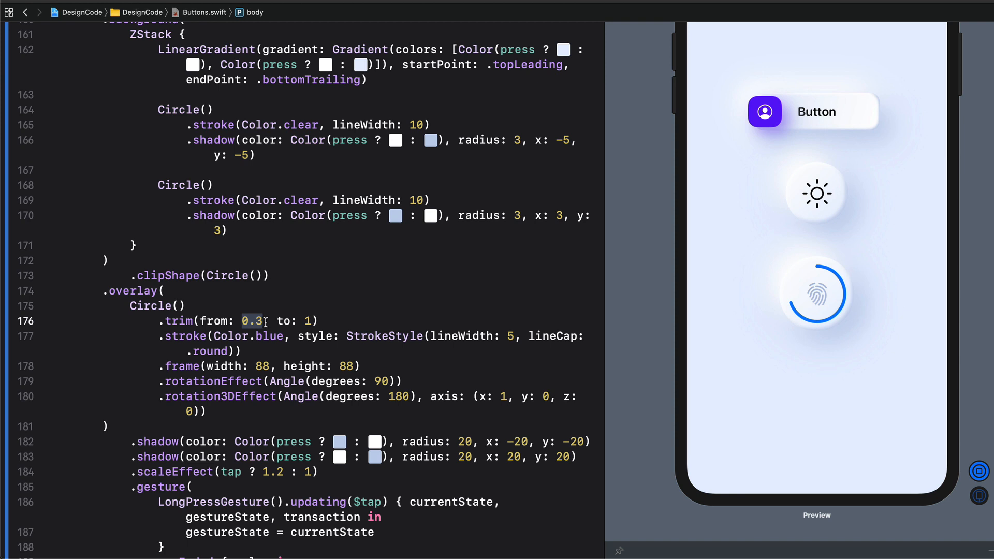
{"action": "type", "text": "tap ?"}
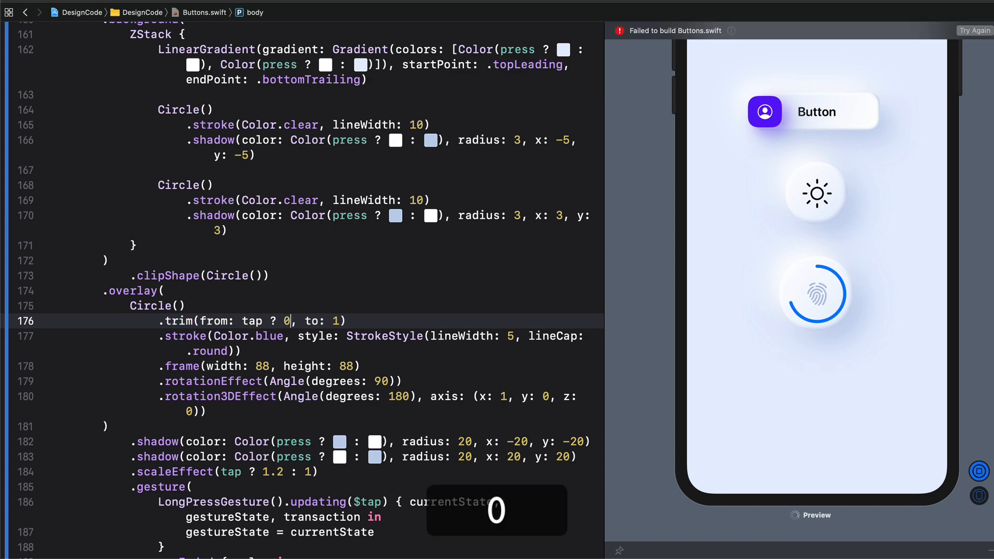
{"action": "type", "text": ".001 : 1"}
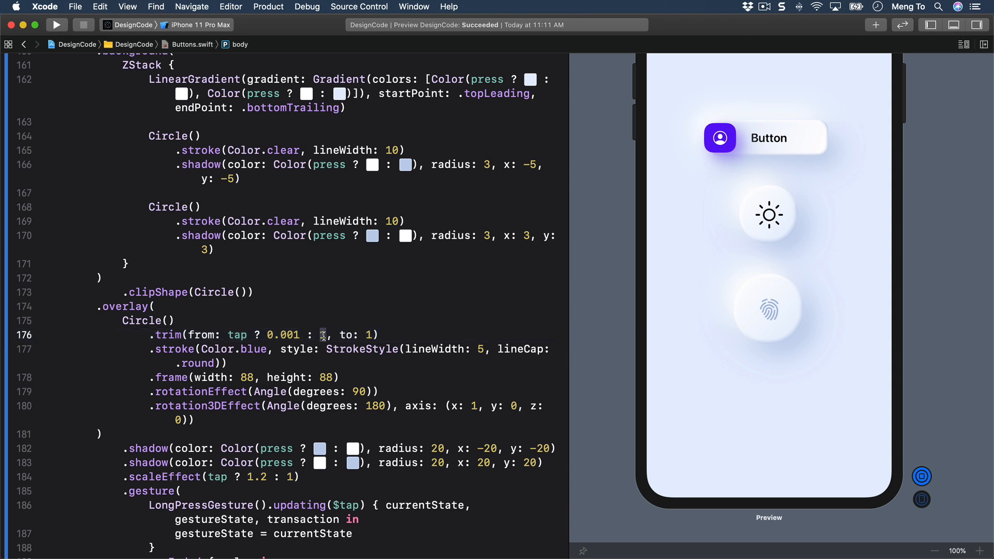
{"action": "double_click", "coordinate": [284, 334]}
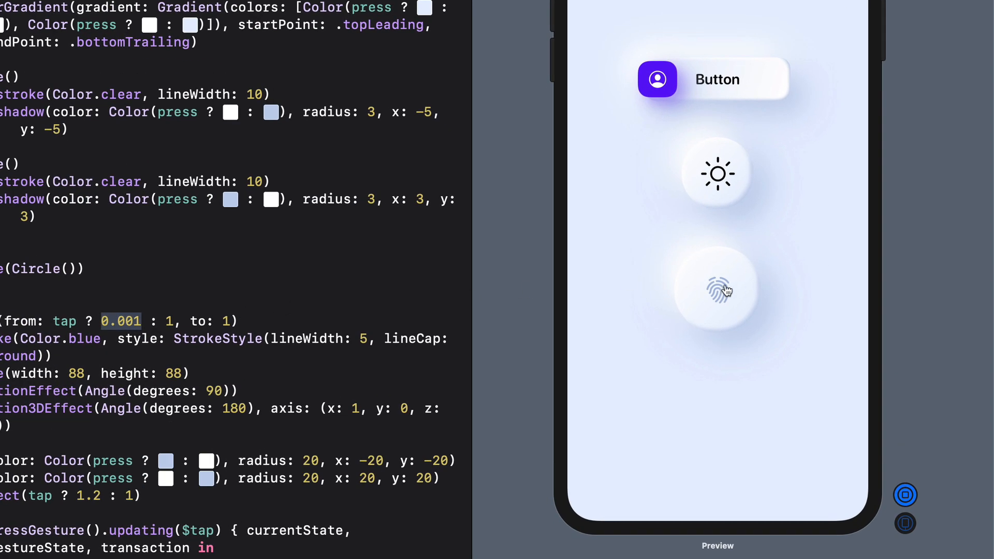
{"action": "left_click", "coordinate": [717, 290]}
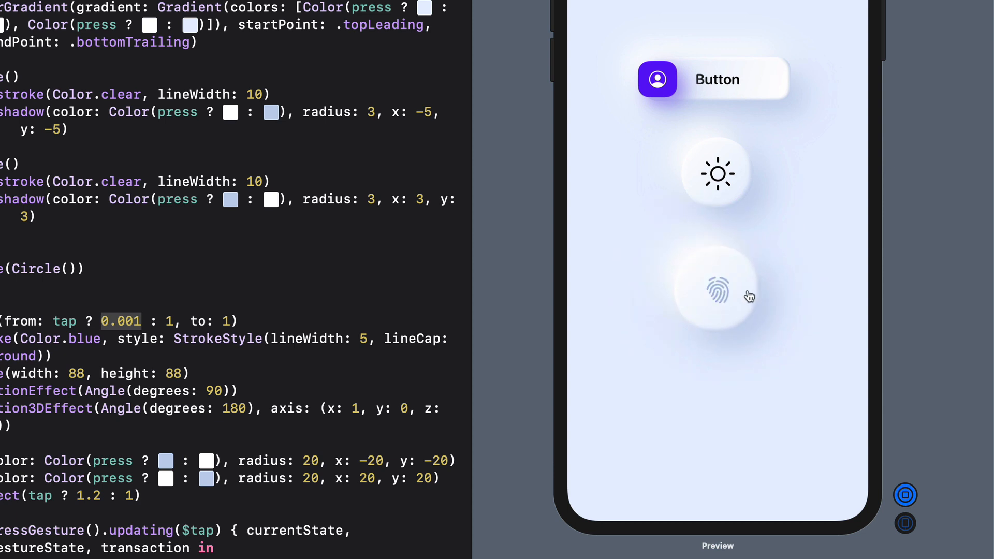
{"action": "left_click", "coordinate": [716, 293]}
{"action": "type", "text": ".animation(.easeInOut)"}
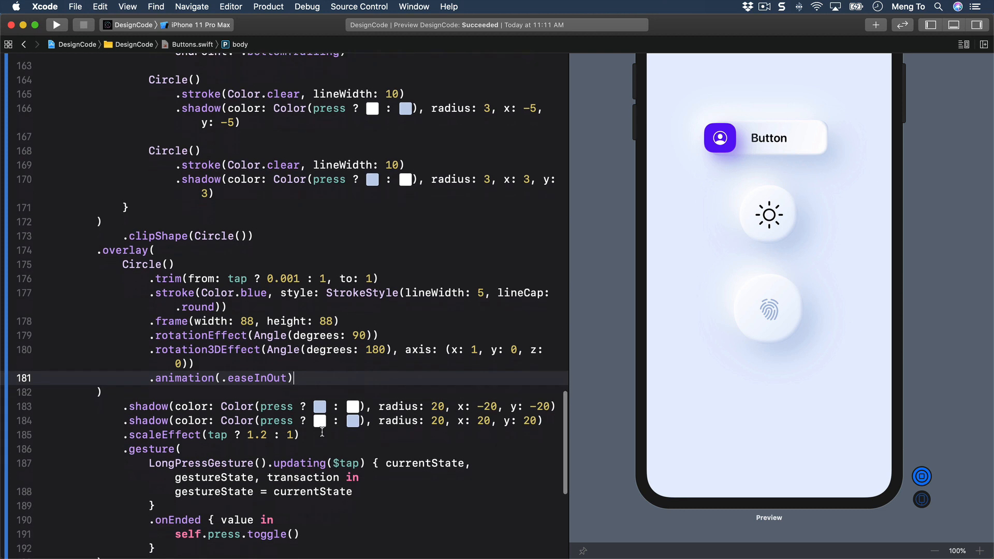
Finish .animation(.easeInOut) and replace Color.blue with a LinearGradient whose first colour literal is purple.
{"action": "scroll", "scroll_direction": "down", "scroll_amount": 3}
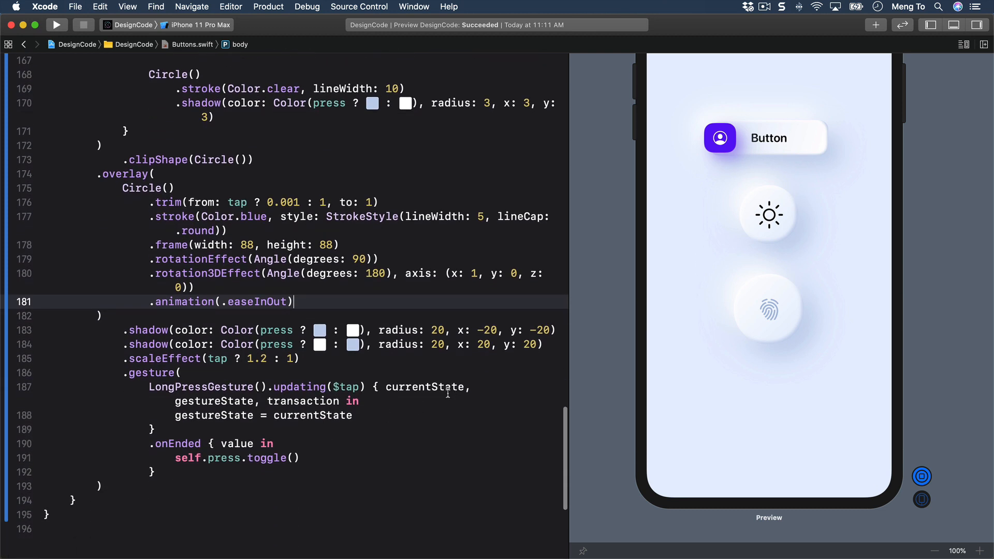
{"action": "mouse_move", "coordinate": [304, 300]}
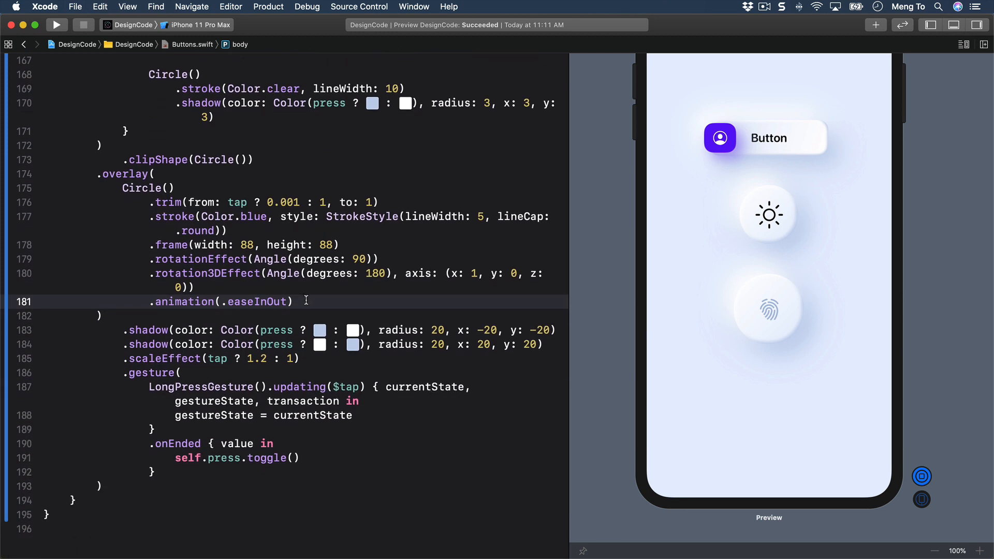
{"action": "left_click", "coordinate": [293, 301]}
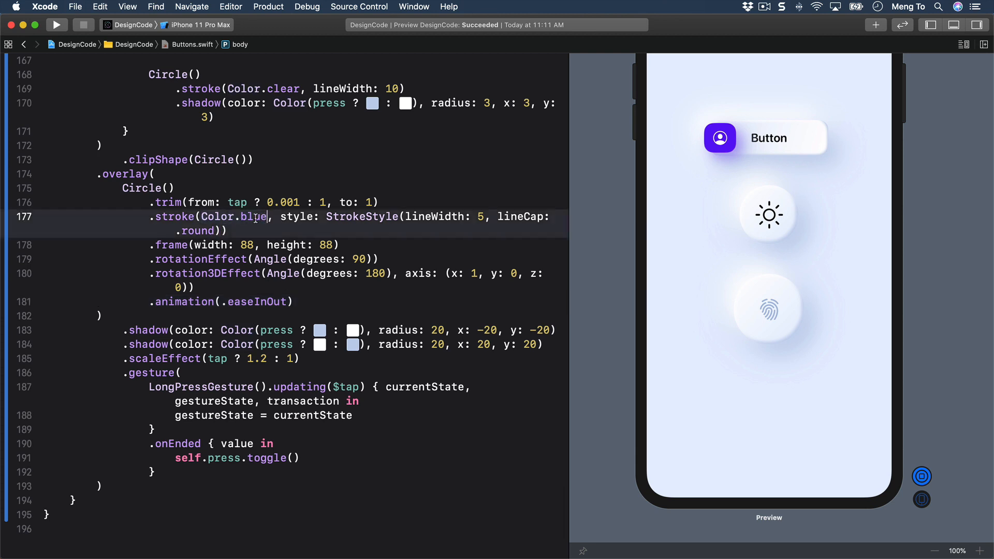
{"action": "key", "text": "backspace"}
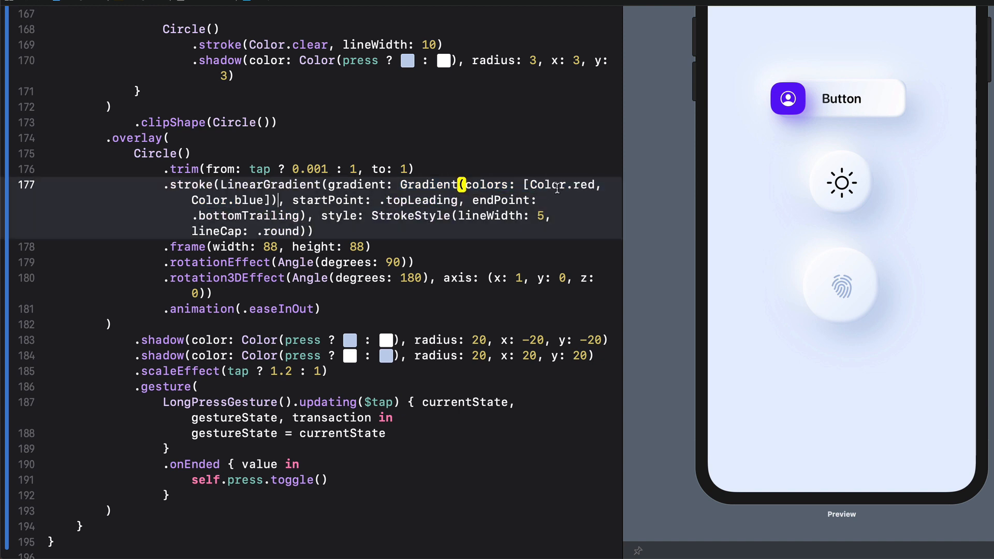
{"action": "key", "text": "backspace"}
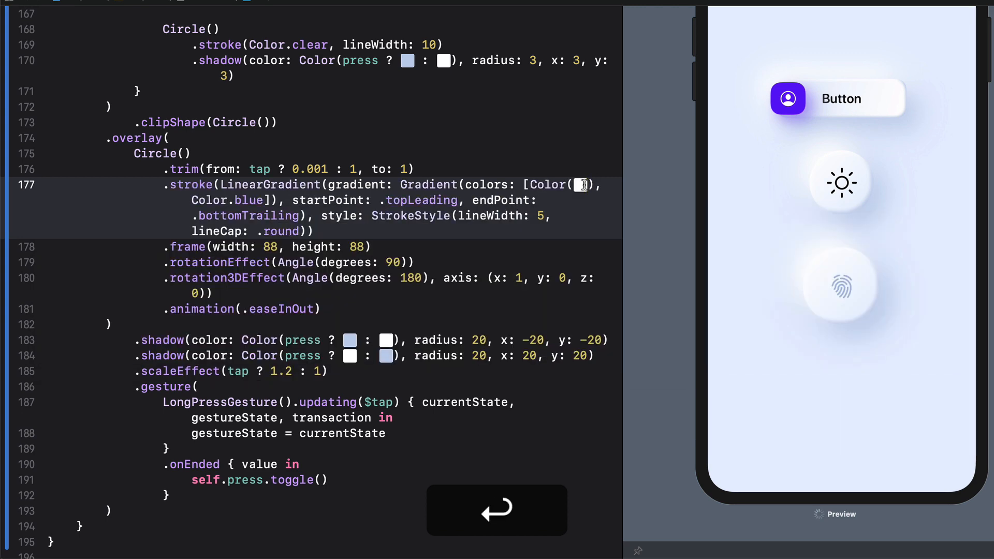
{"action": "left_click", "coordinate": [578, 185]}
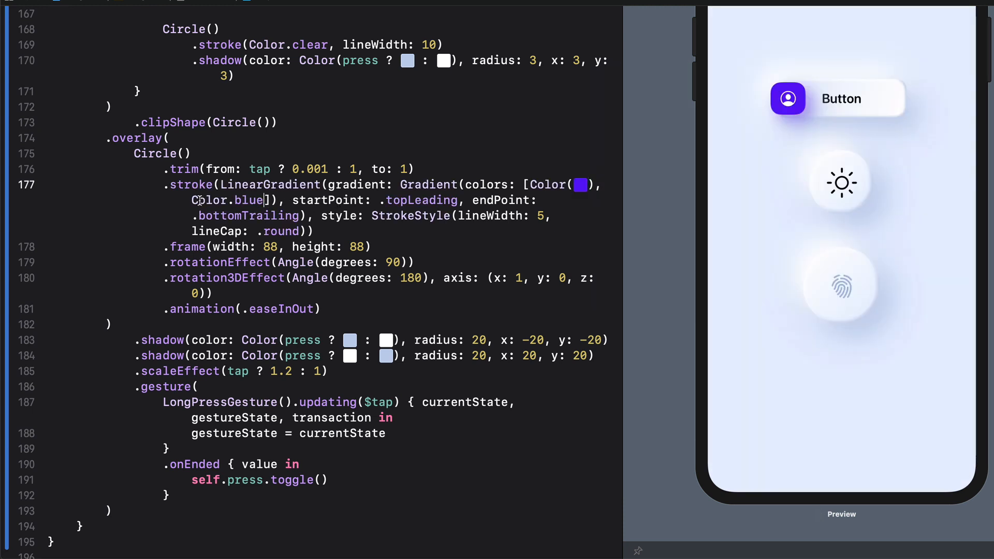
Make the gradient's second colour a purple colour literal too.
{"action": "key", "text": "backspace"}
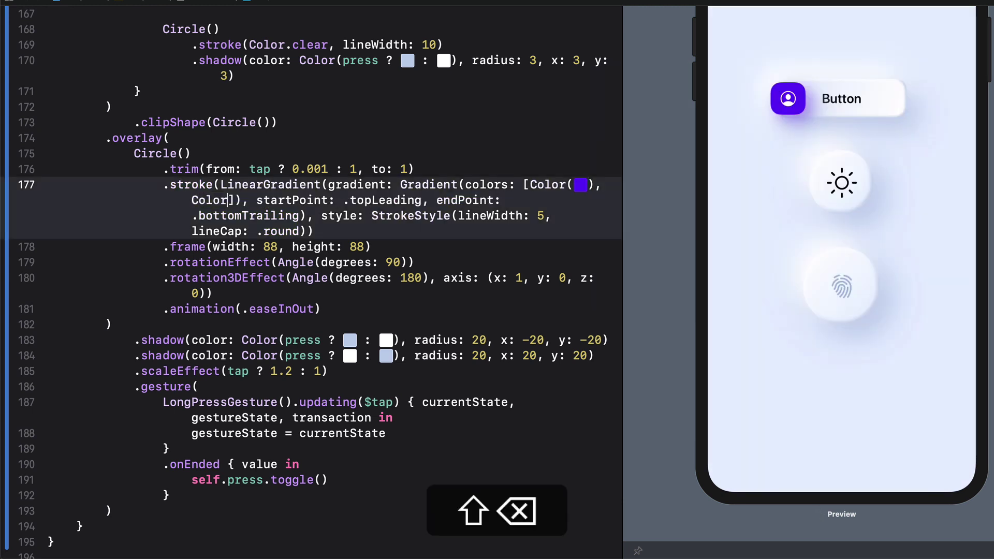
{"action": "type", "text": "(co"}
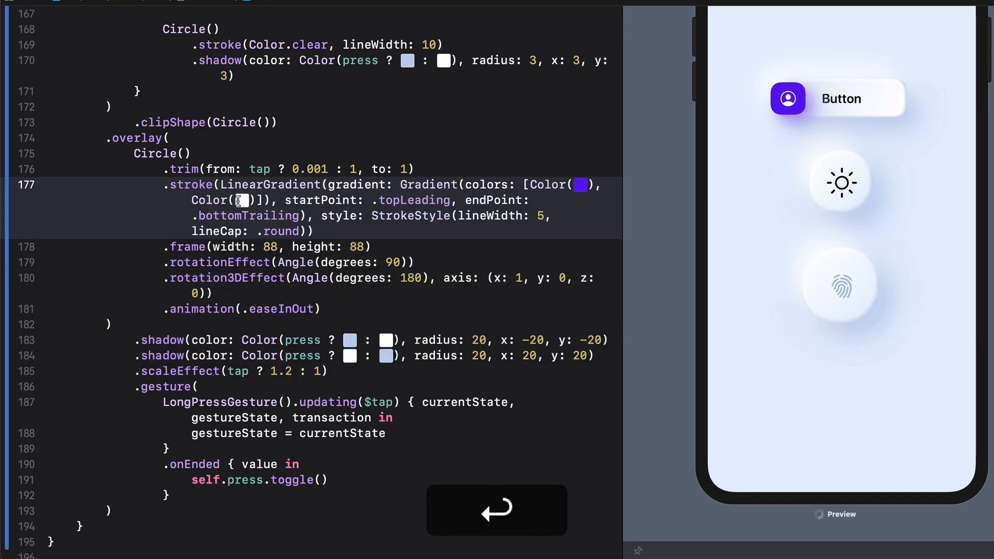
{"action": "left_click", "coordinate": [242, 200]}
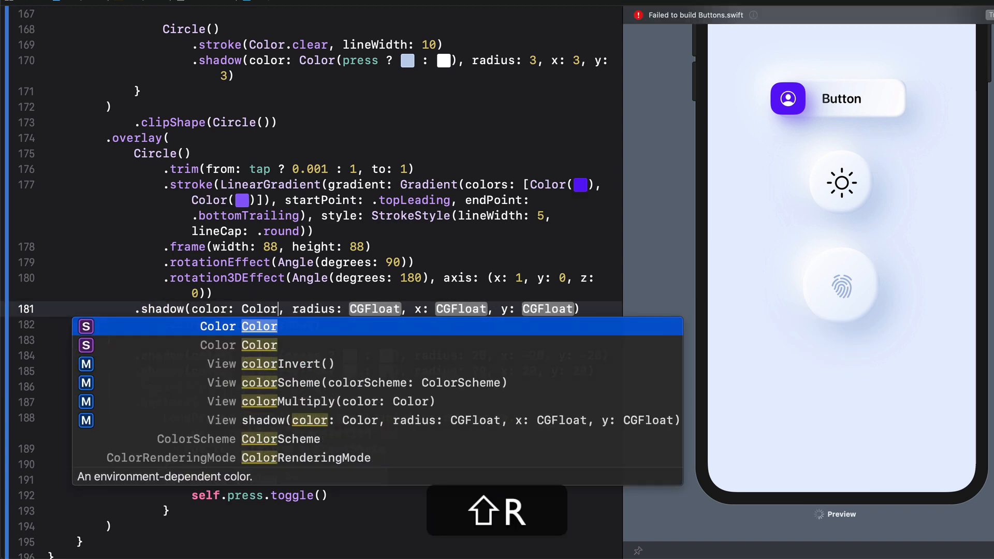
Add .shadow with a purple colour literal at .opacity(0.3), radius 5, offset x: 3, y: 3.
{"action": "key", "text": "return"}
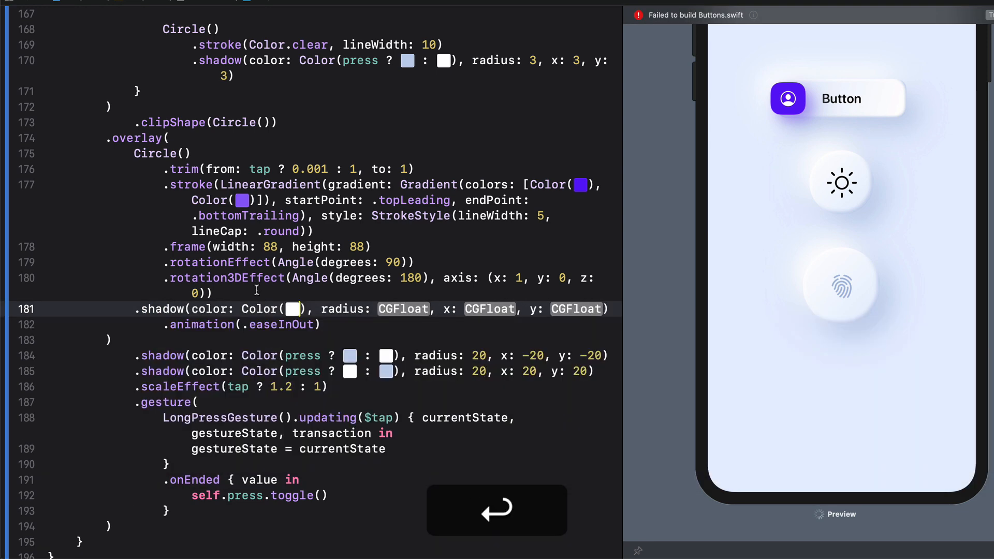
{"action": "left_click", "coordinate": [292, 309]}
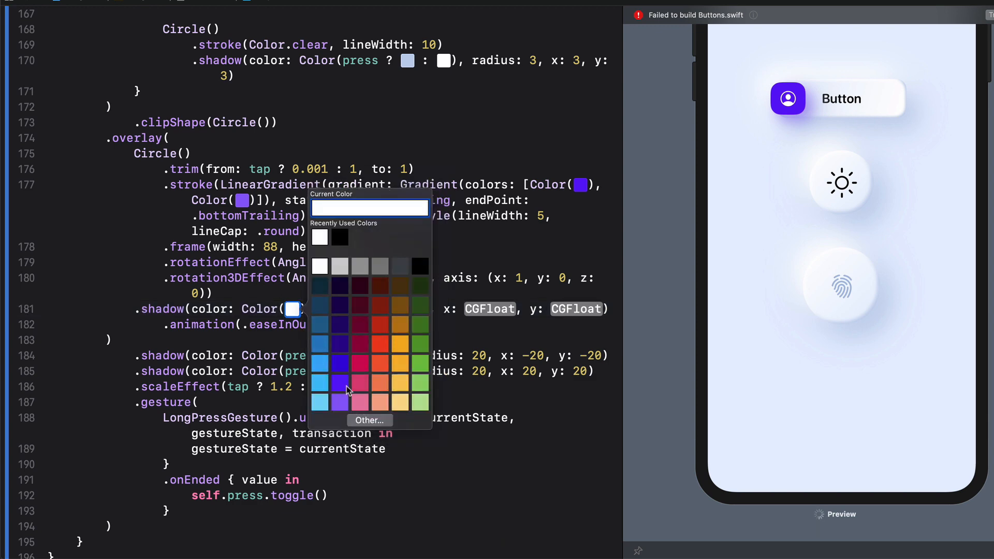
{"action": "left_click", "coordinate": [341, 383]}
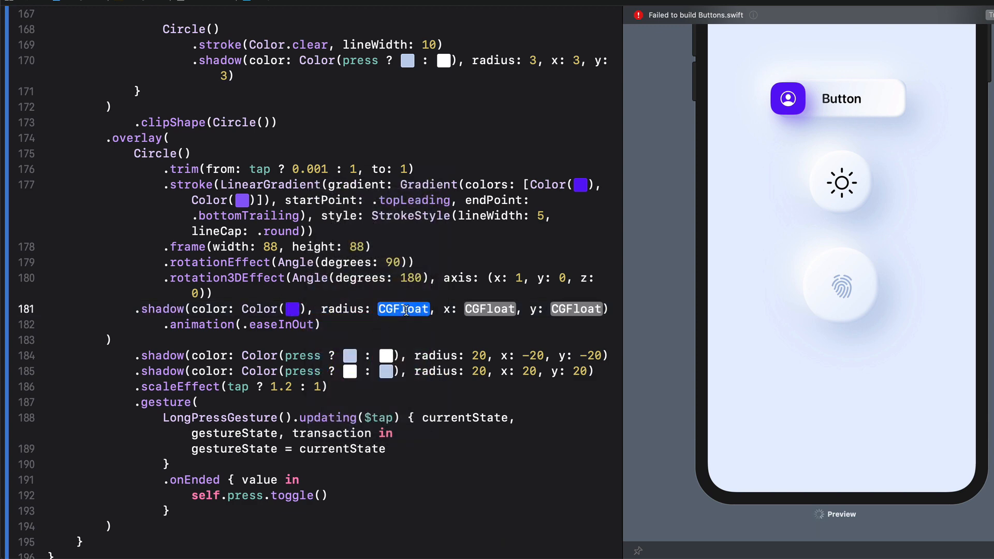
{"action": "type", "text": "5"}
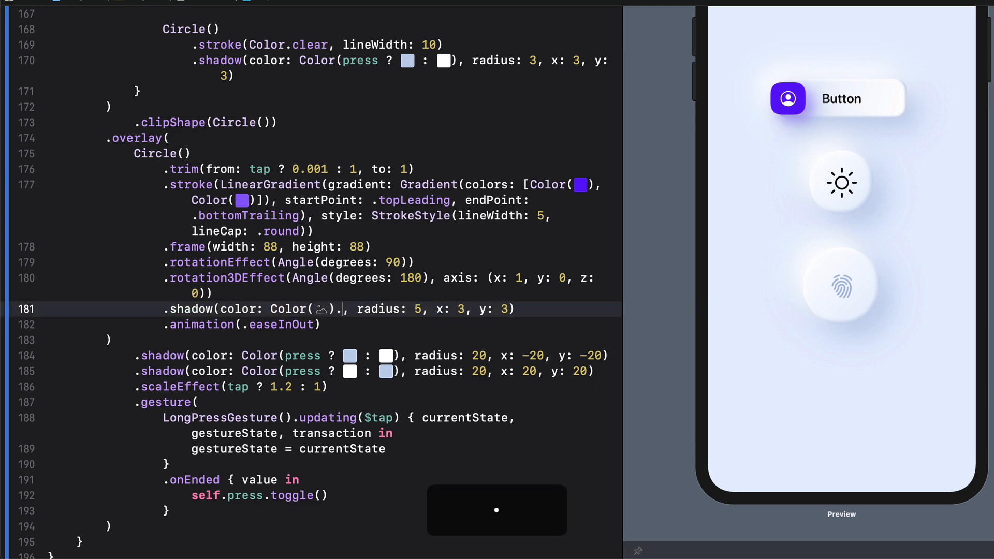
{"action": "type", "text": ".opacity(0.3"}
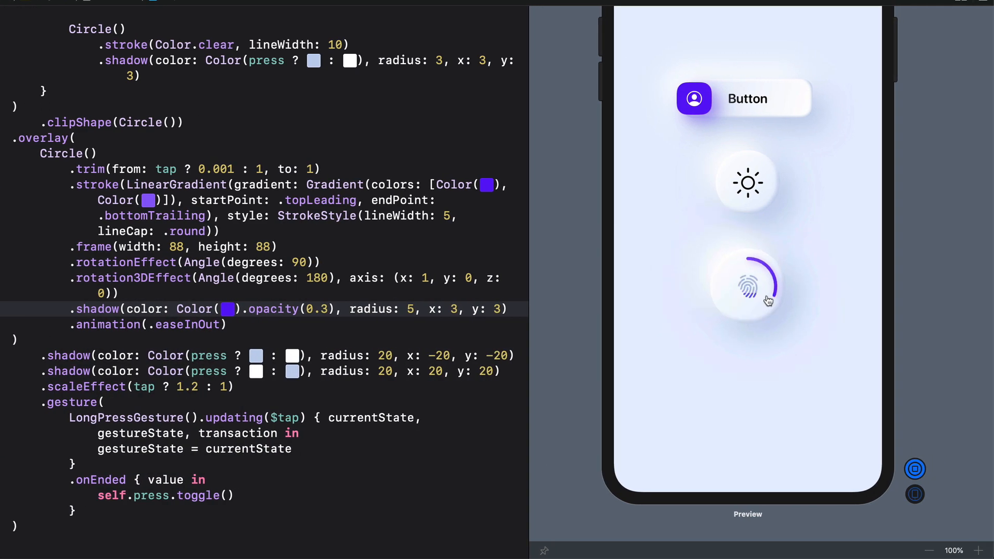
{"action": "left_click", "coordinate": [746, 286]}
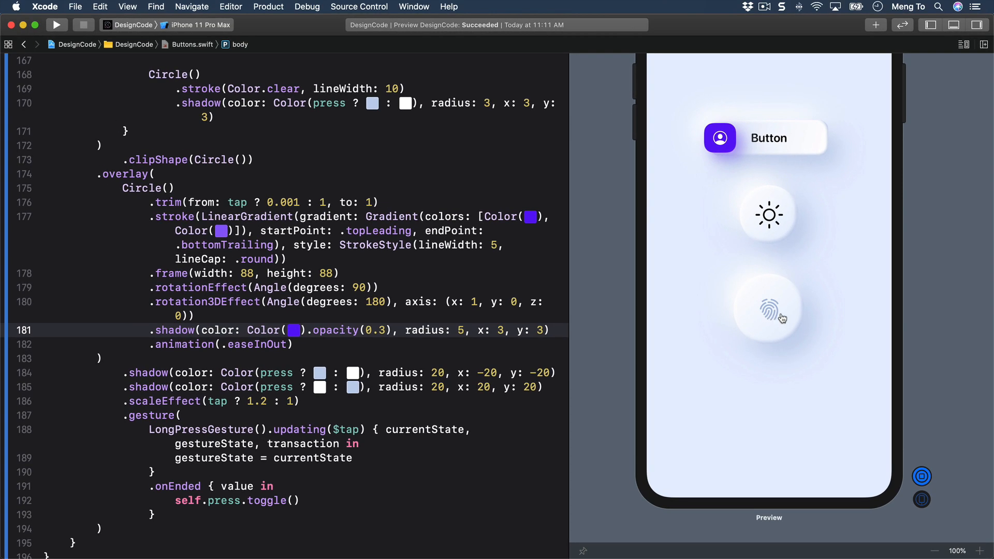
{"action": "left_click", "coordinate": [769, 310]}
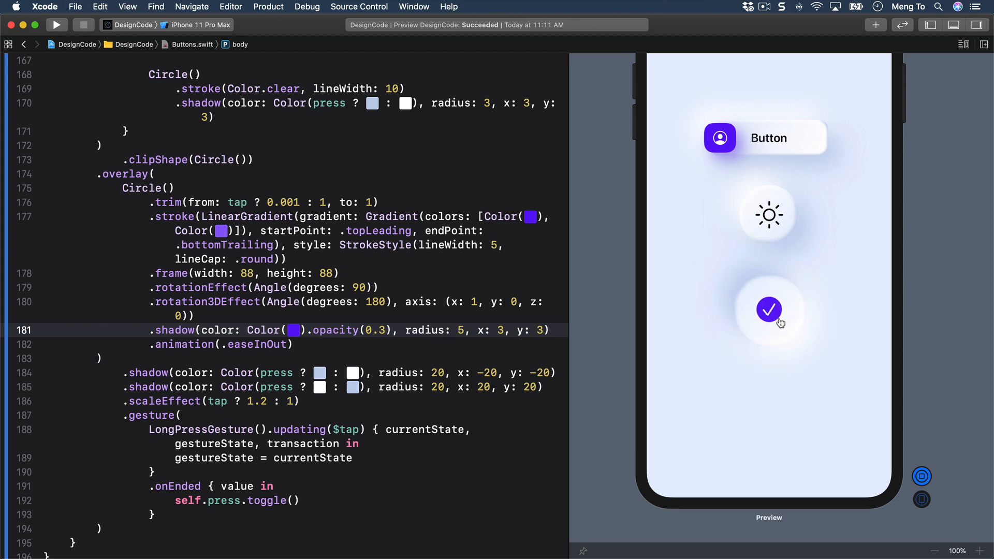
{"action": "left_click", "coordinate": [769, 309]}
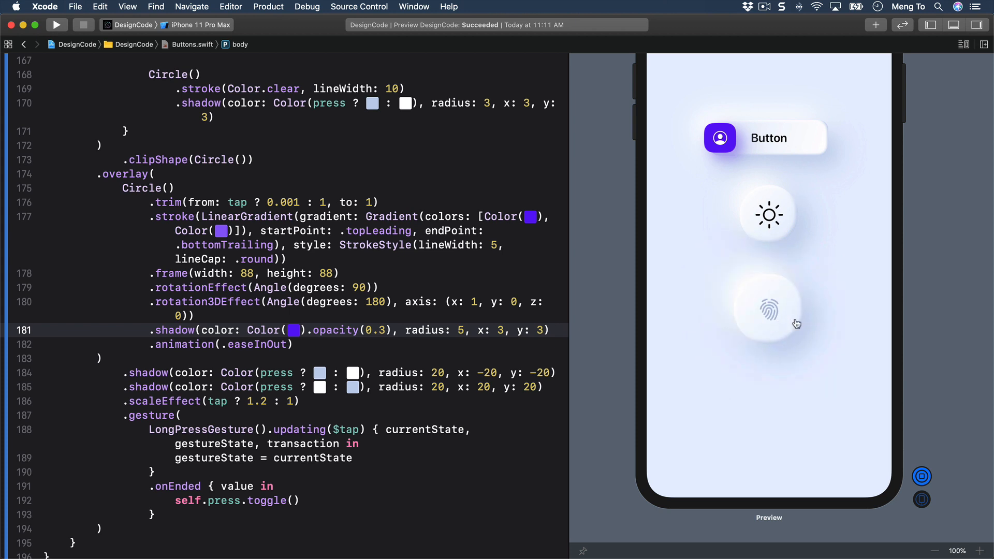
{"action": "mouse_move", "coordinate": [780, 320]}
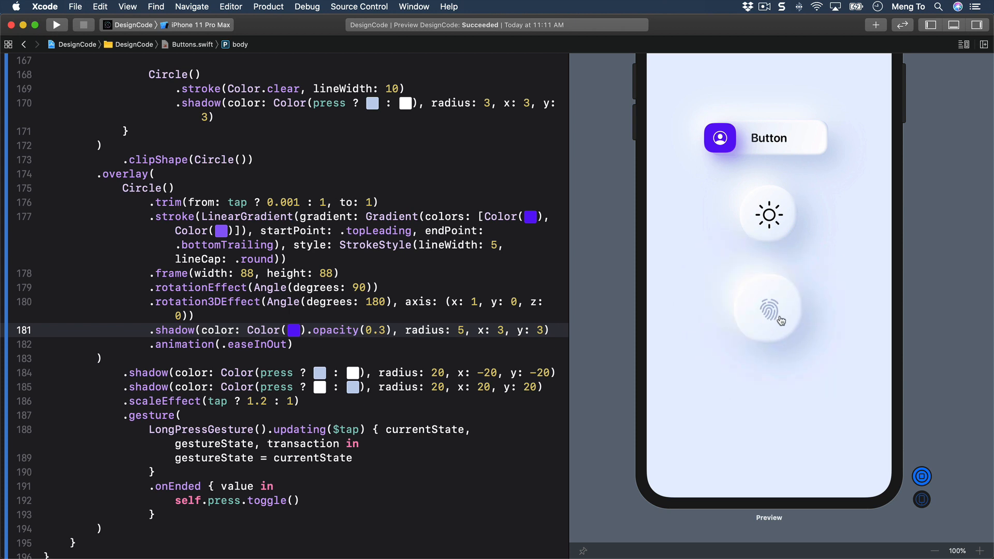